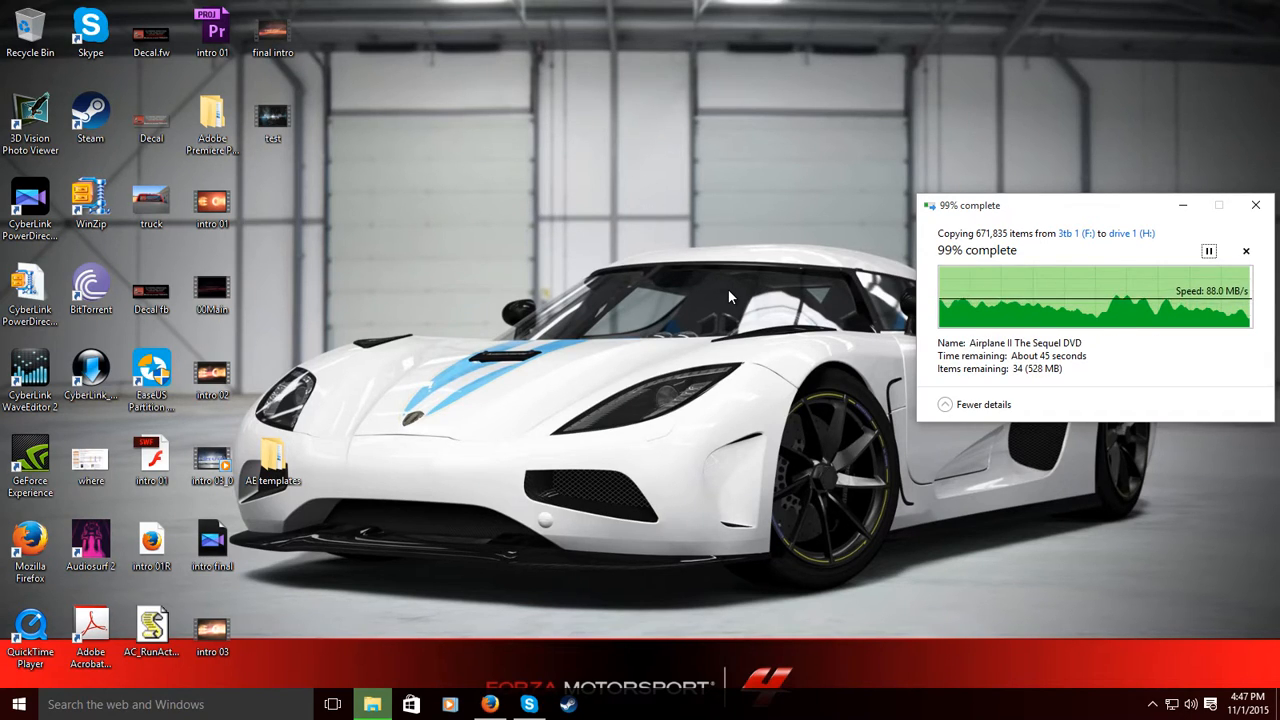
mouse_move(548, 552)
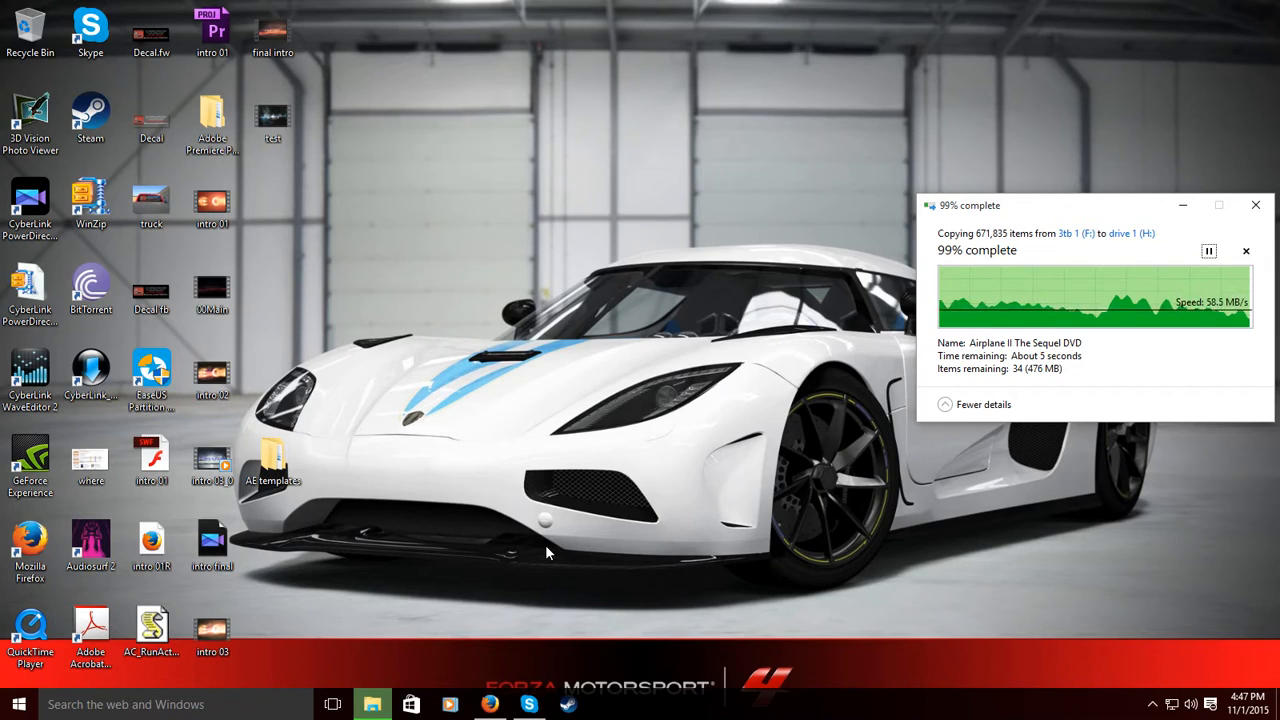
mouse_move(980, 248)
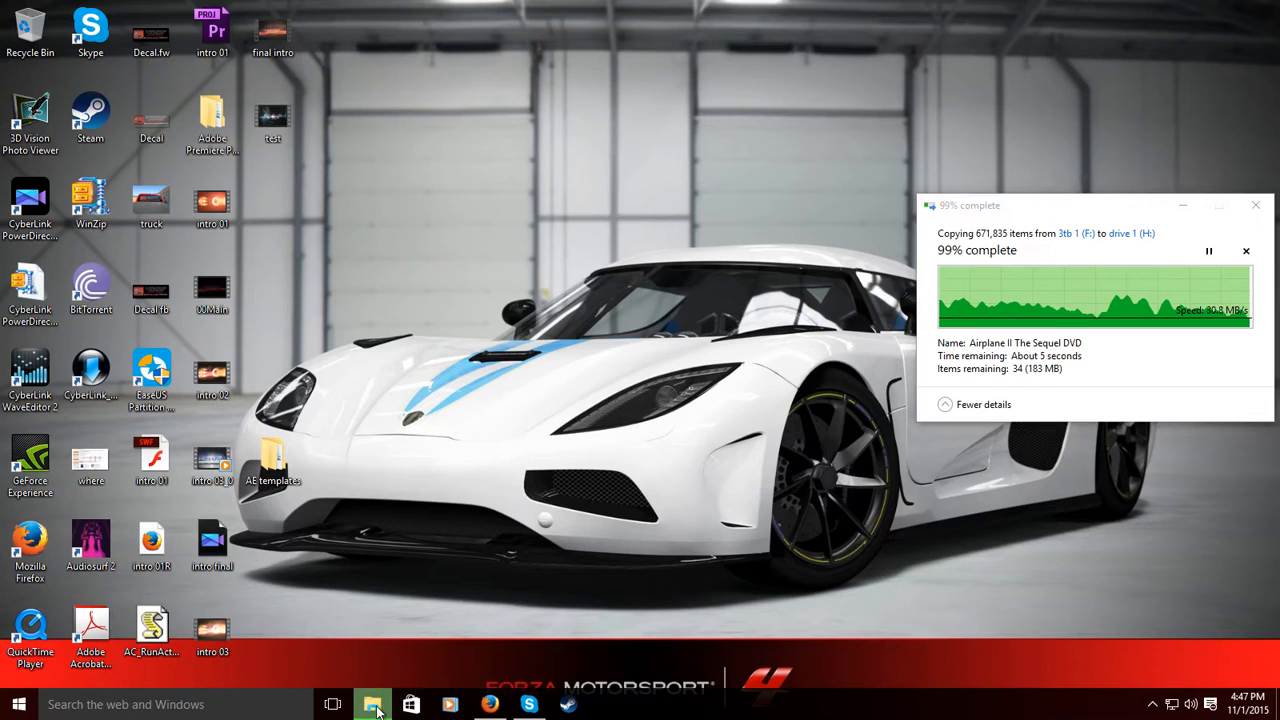
Show the This PC drive list and retry/skip the Item Not Found copy error.
left_click(372, 704)
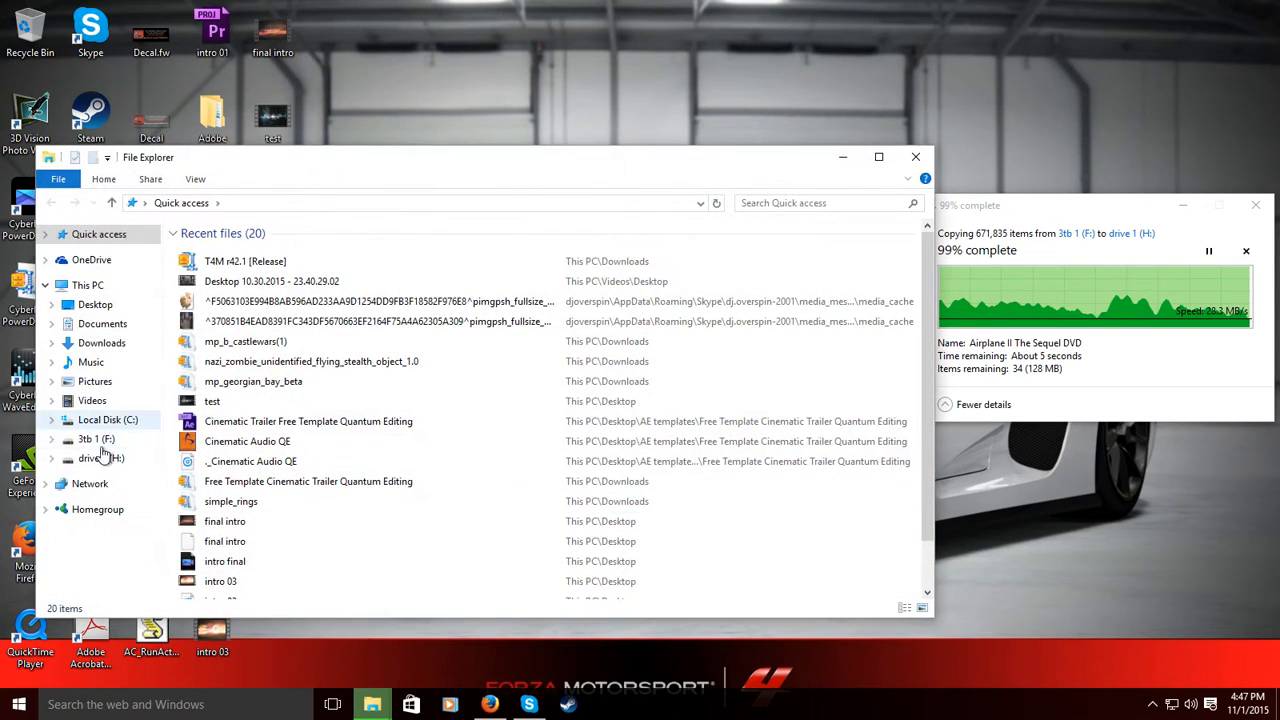
left_click(88, 284)
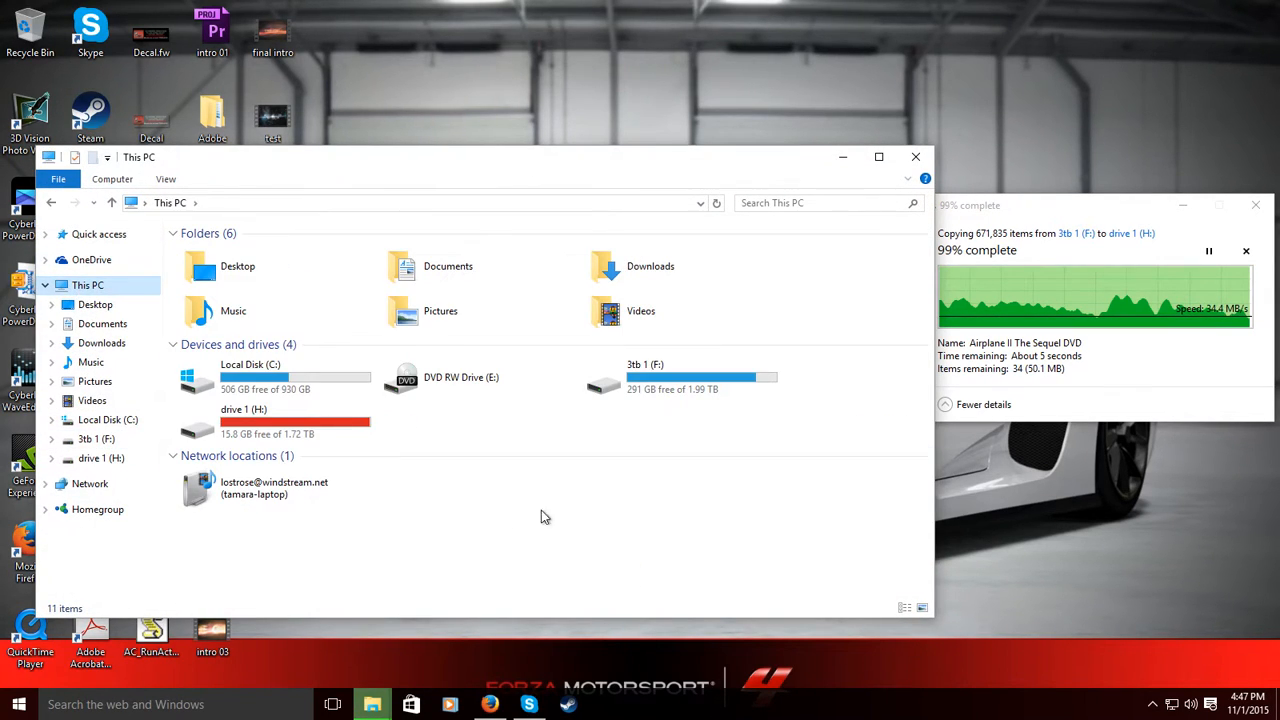
mouse_move(600, 486)
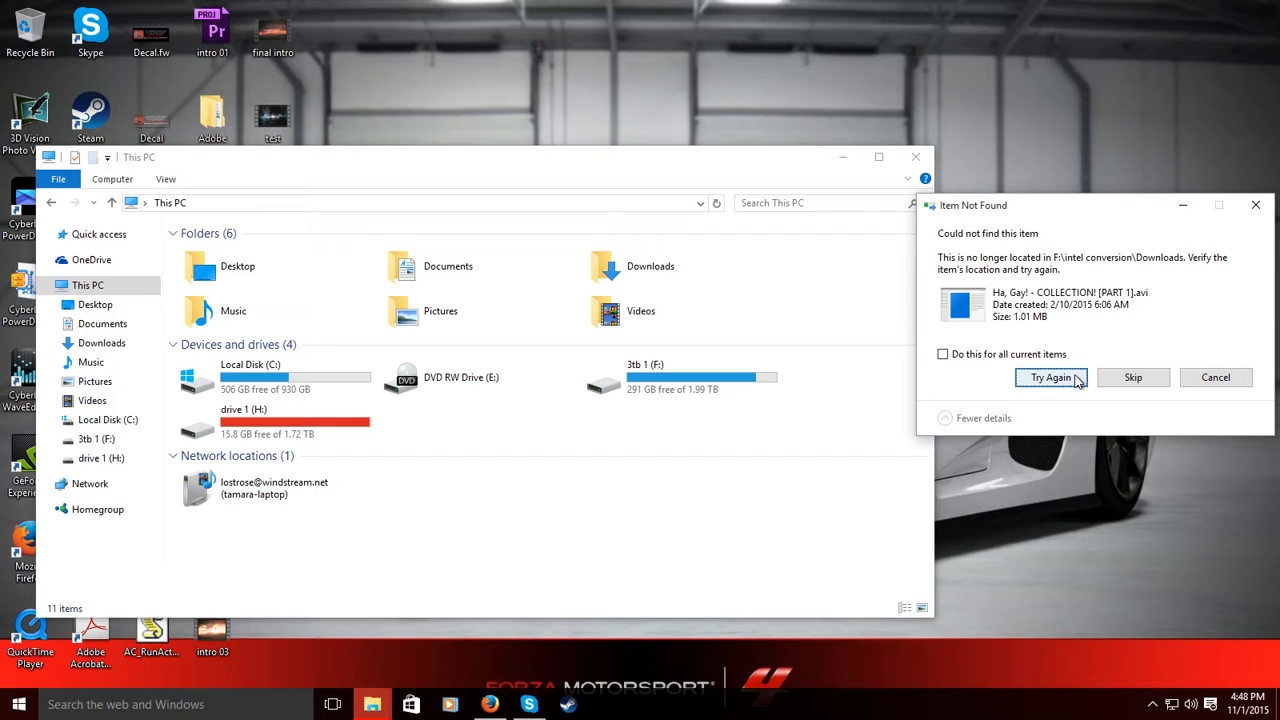
left_click(1050, 376)
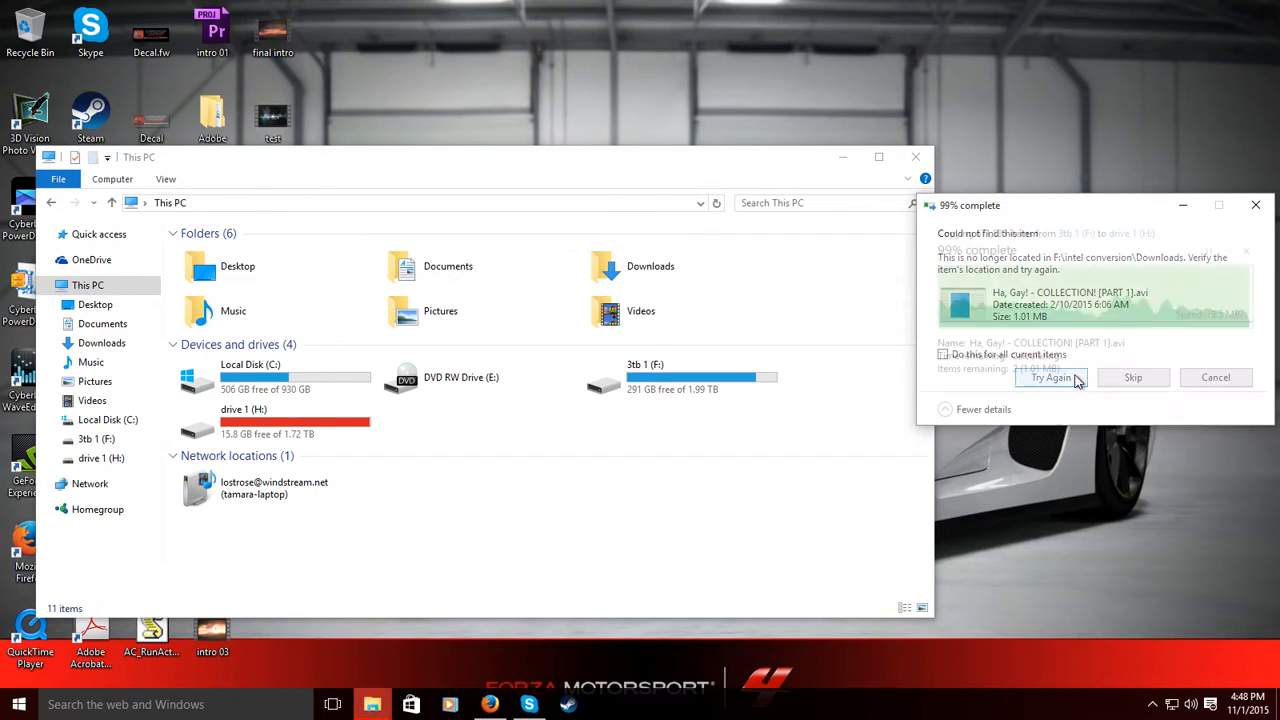
left_click(1132, 376)
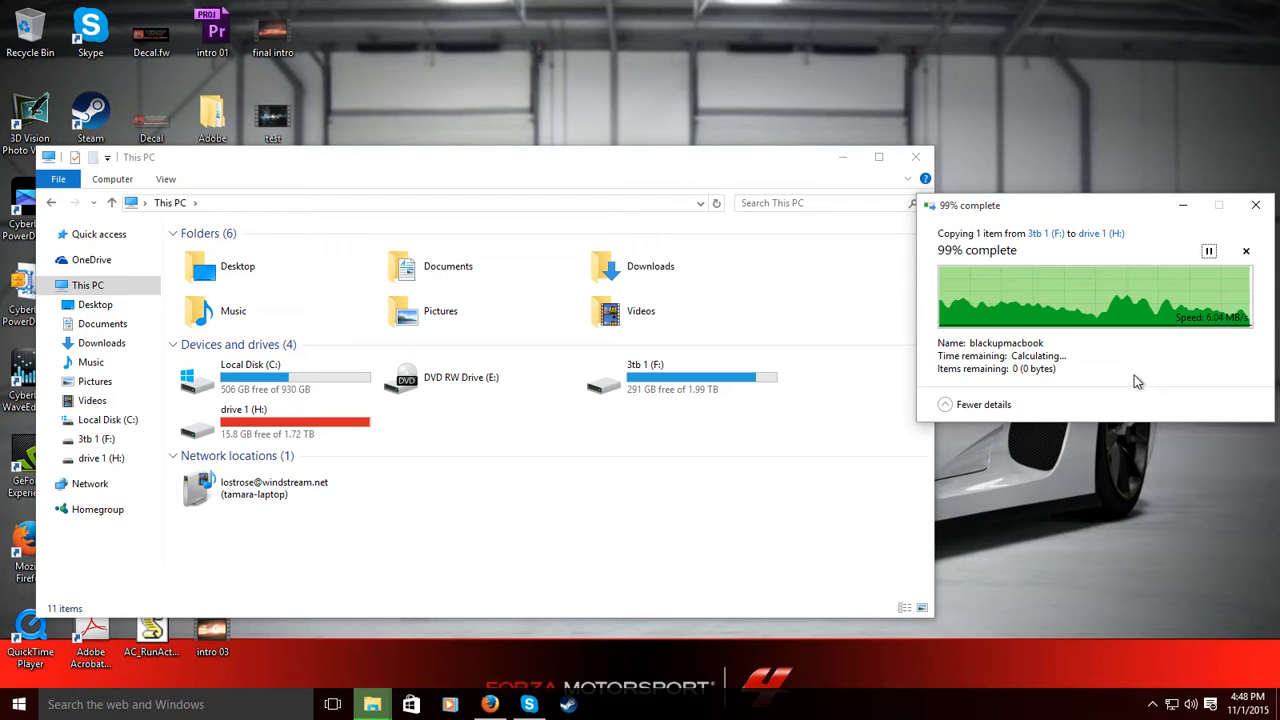
left_click(680, 376)
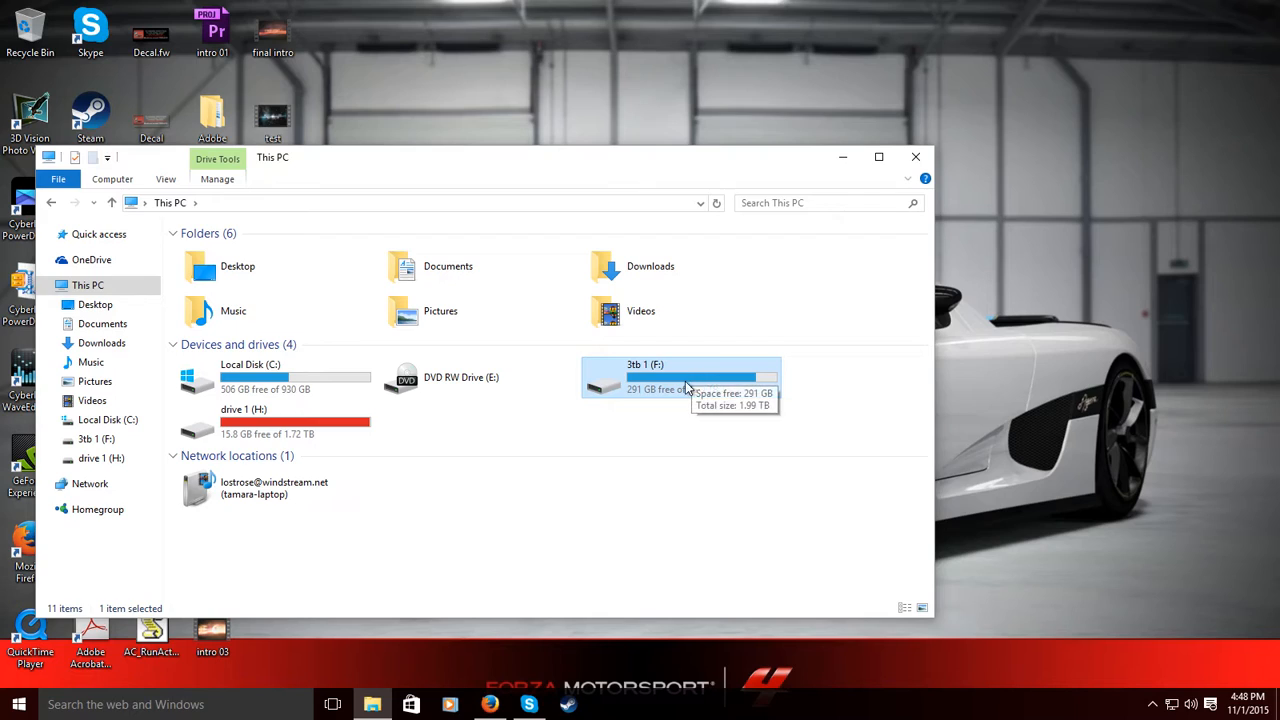
mouse_move(518, 444)
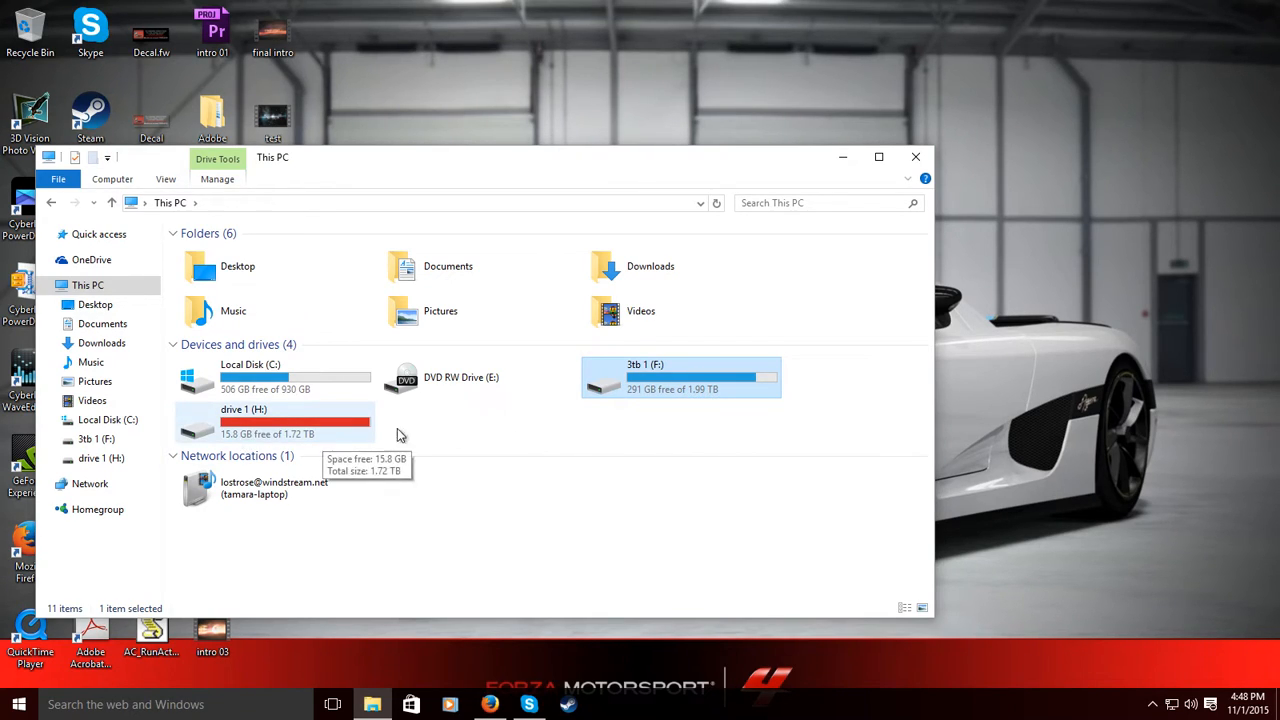
mouse_move(548, 186)
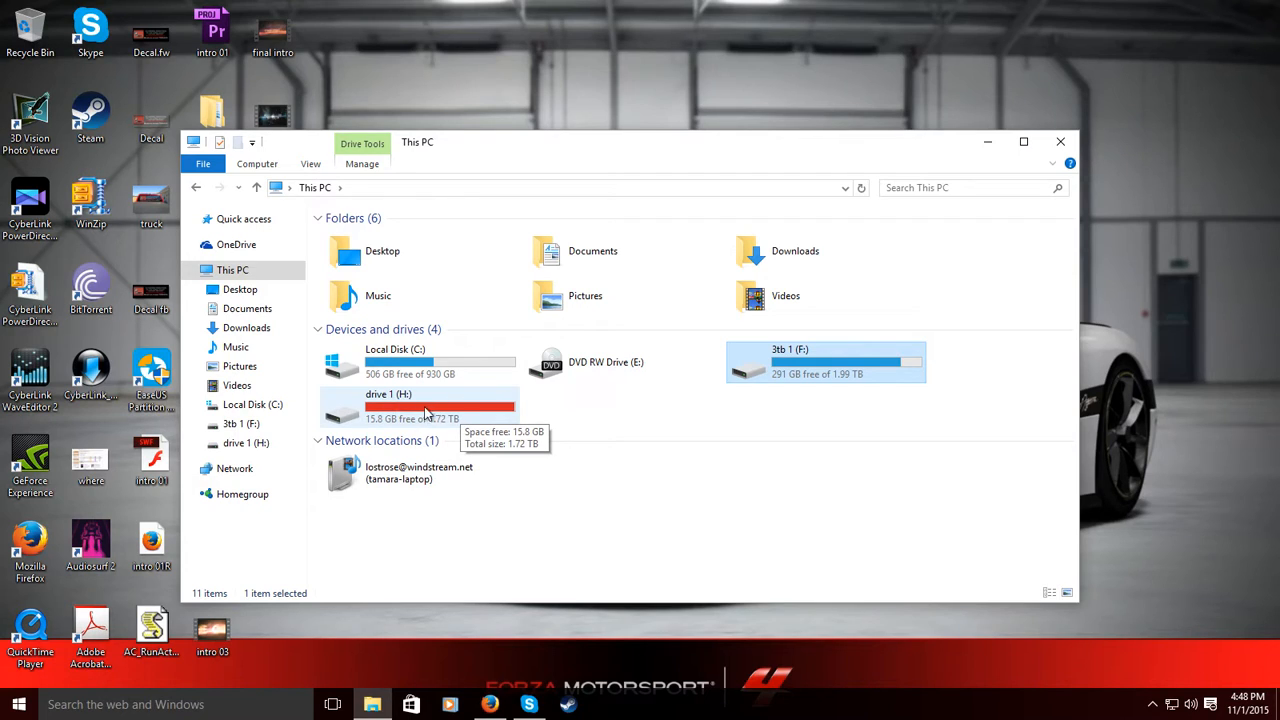
mouse_move(630, 410)
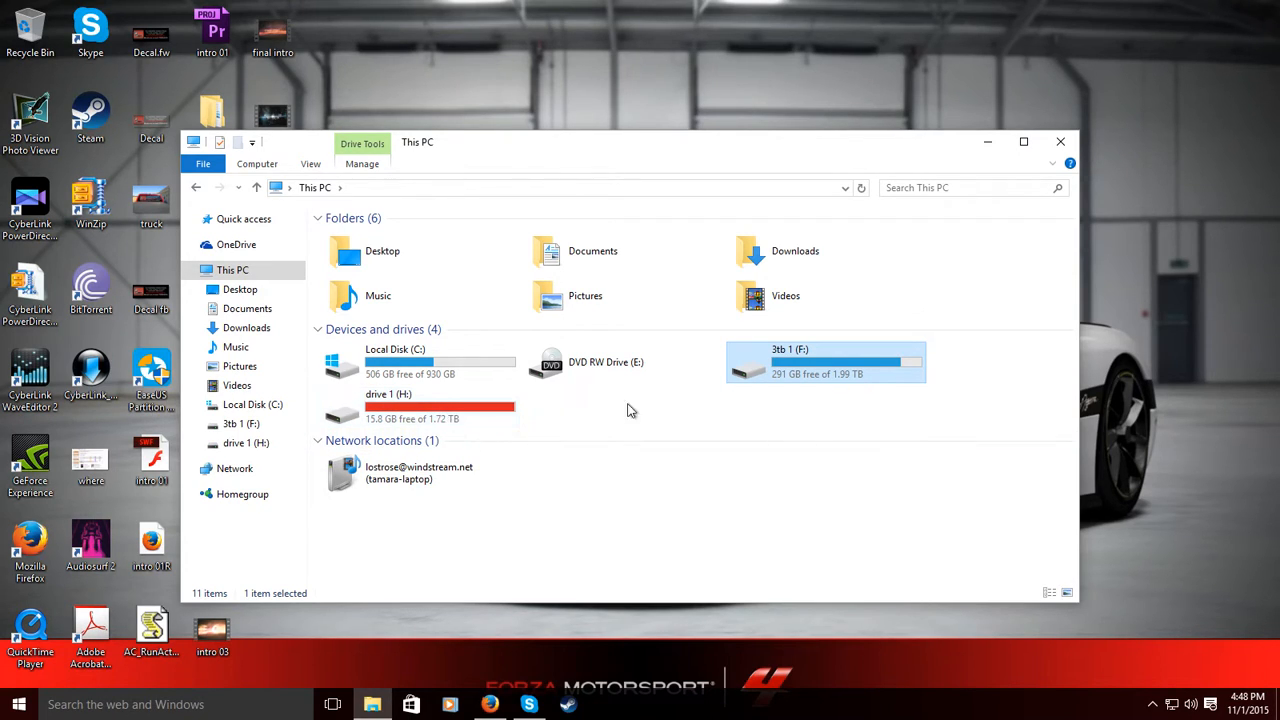
Select drive 1 (H:) to check its free space and enlarge the drives window.
left_click(420, 404)
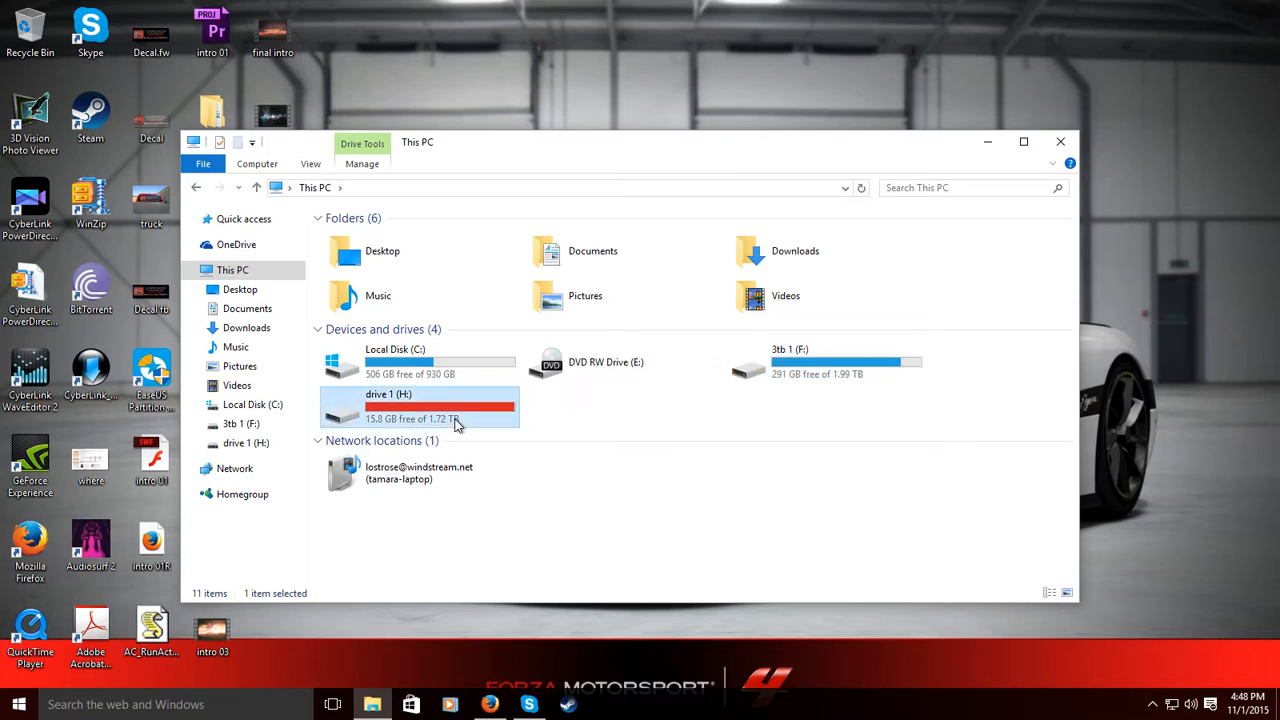
double_click(418, 404)
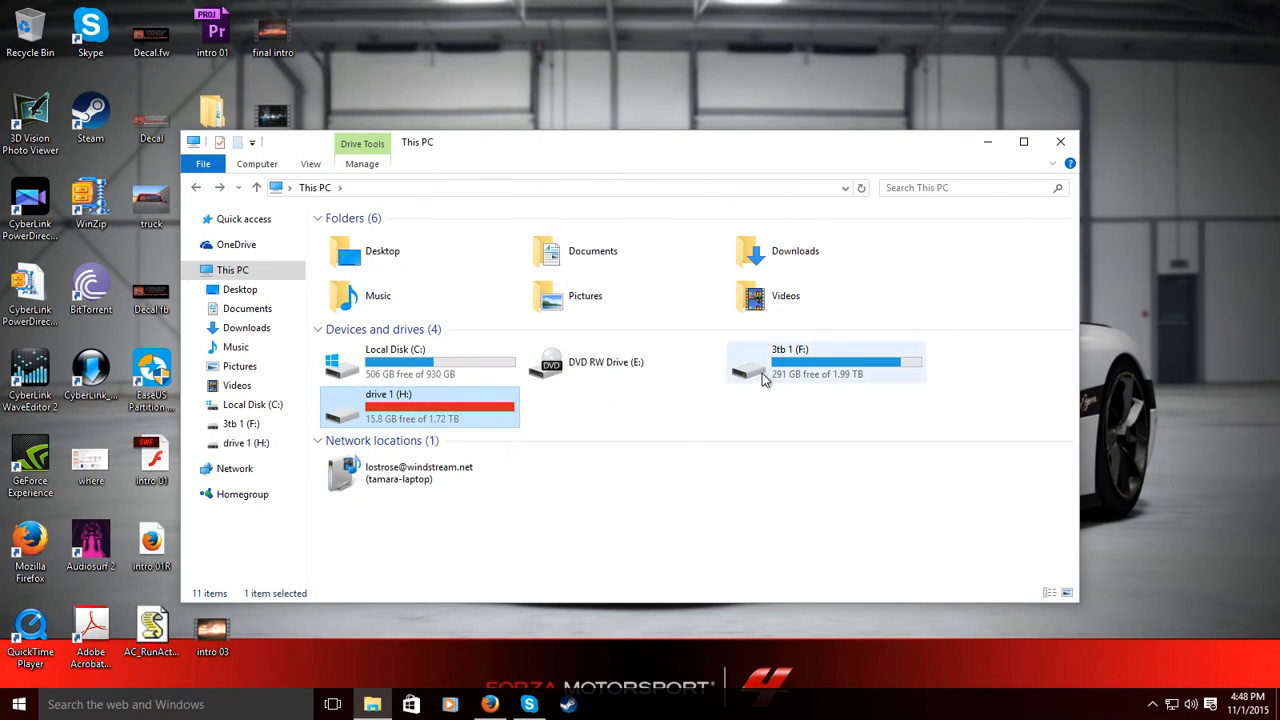
double_click(830, 362)
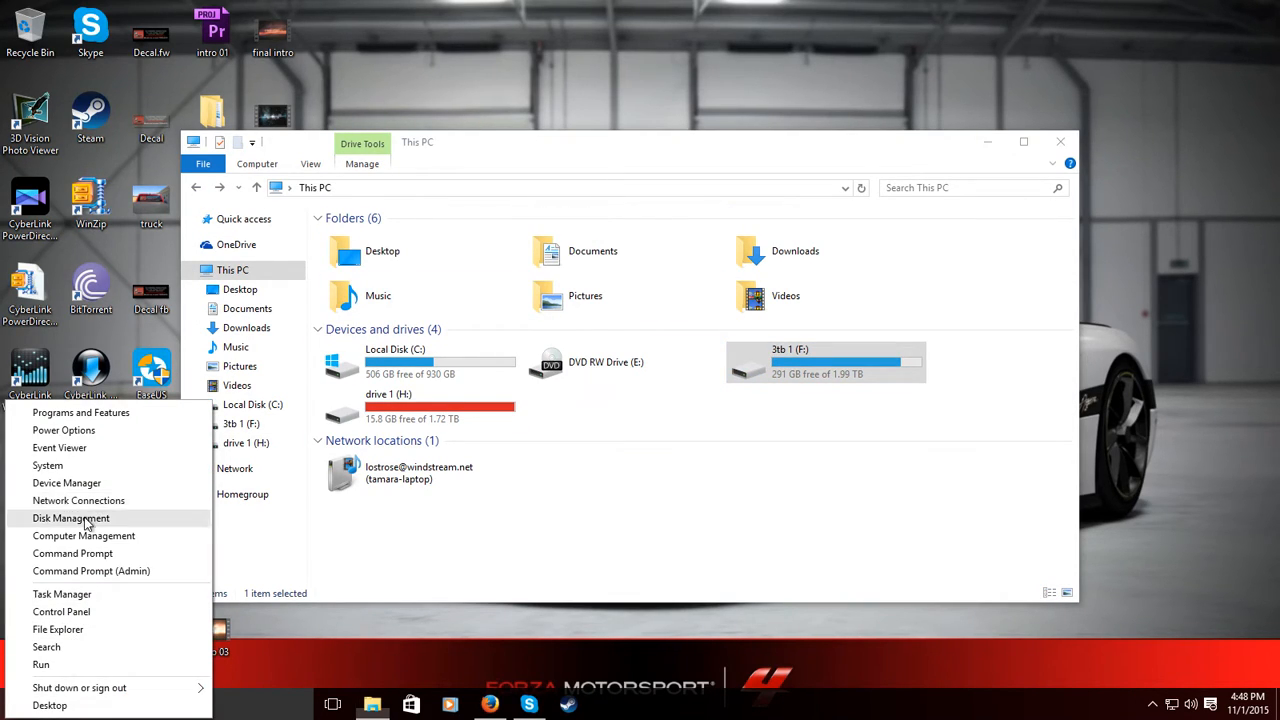
Launch Disk Management and select the drive 1 (H:), (C:) and 3tb 1 (F:) volumes.
left_click(72, 518)
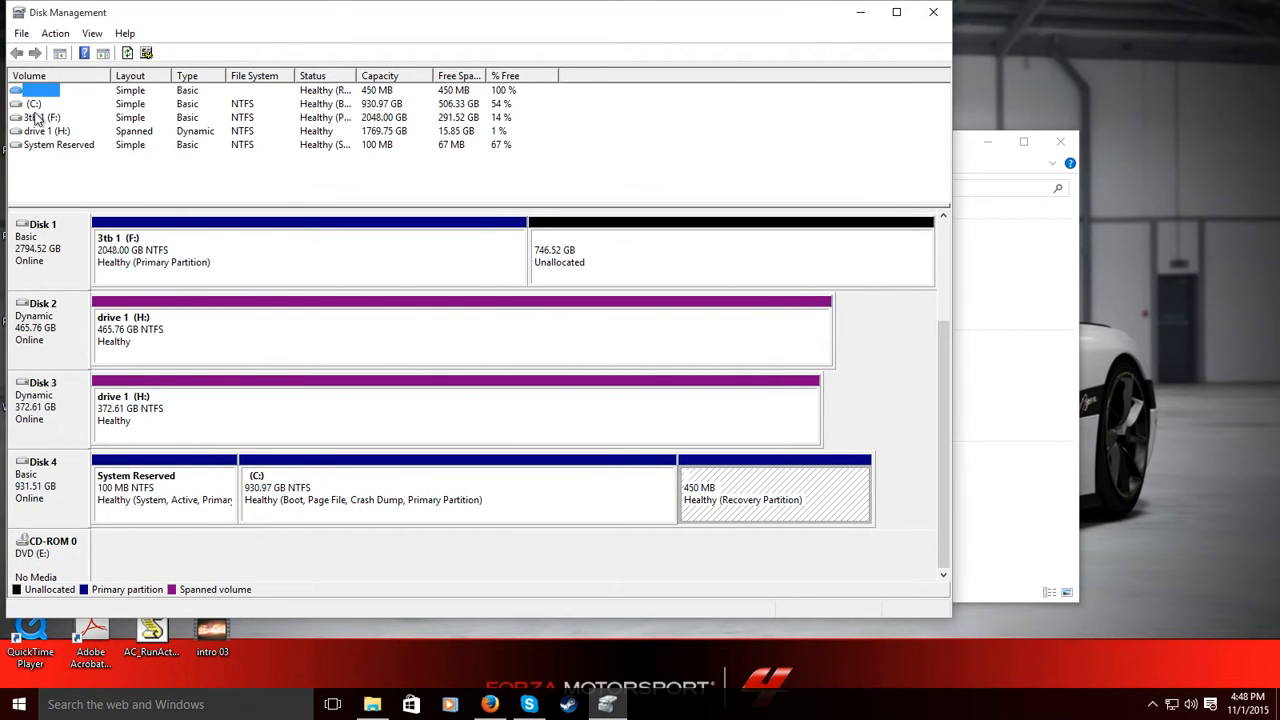
left_click(48, 132)
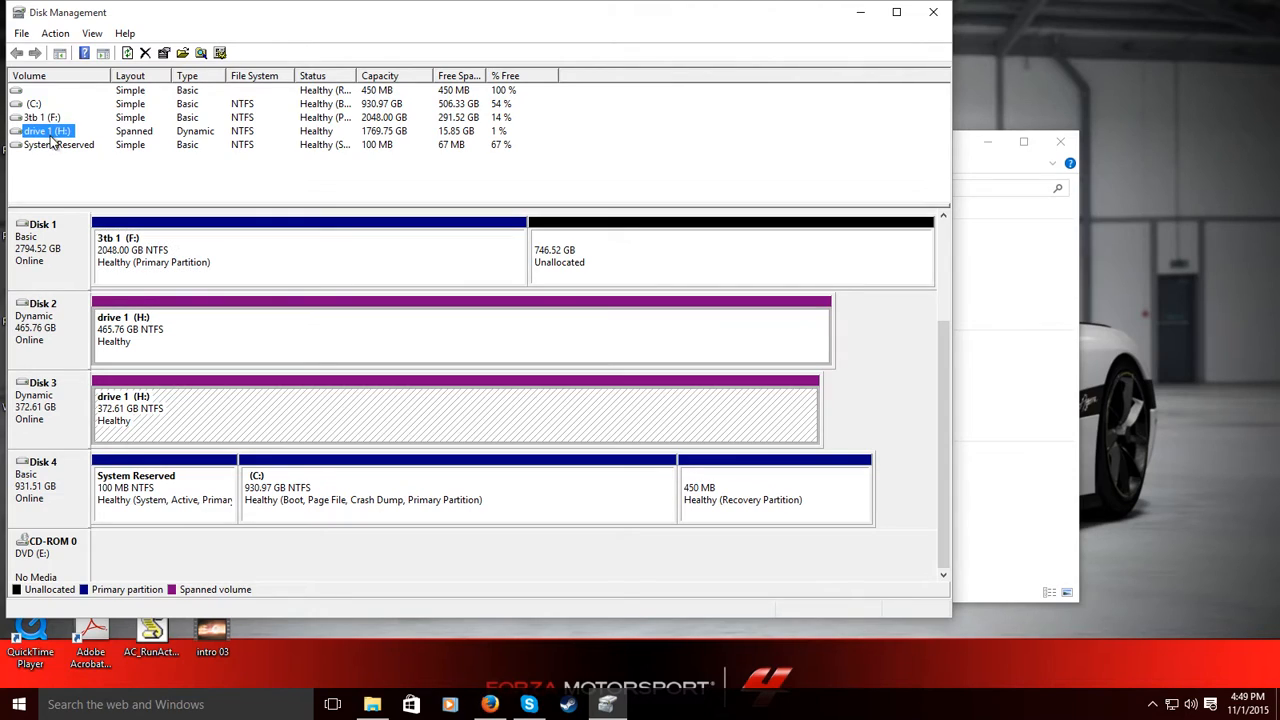
left_click(40, 90)
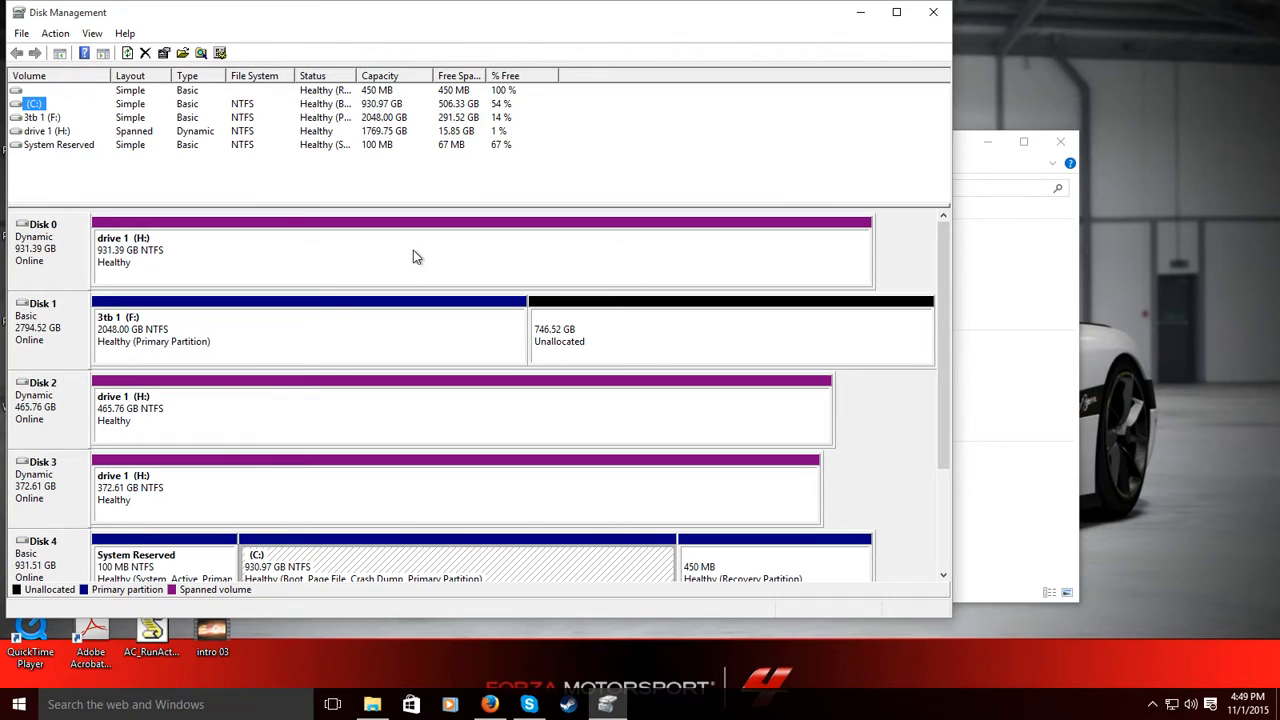
mouse_move(172, 366)
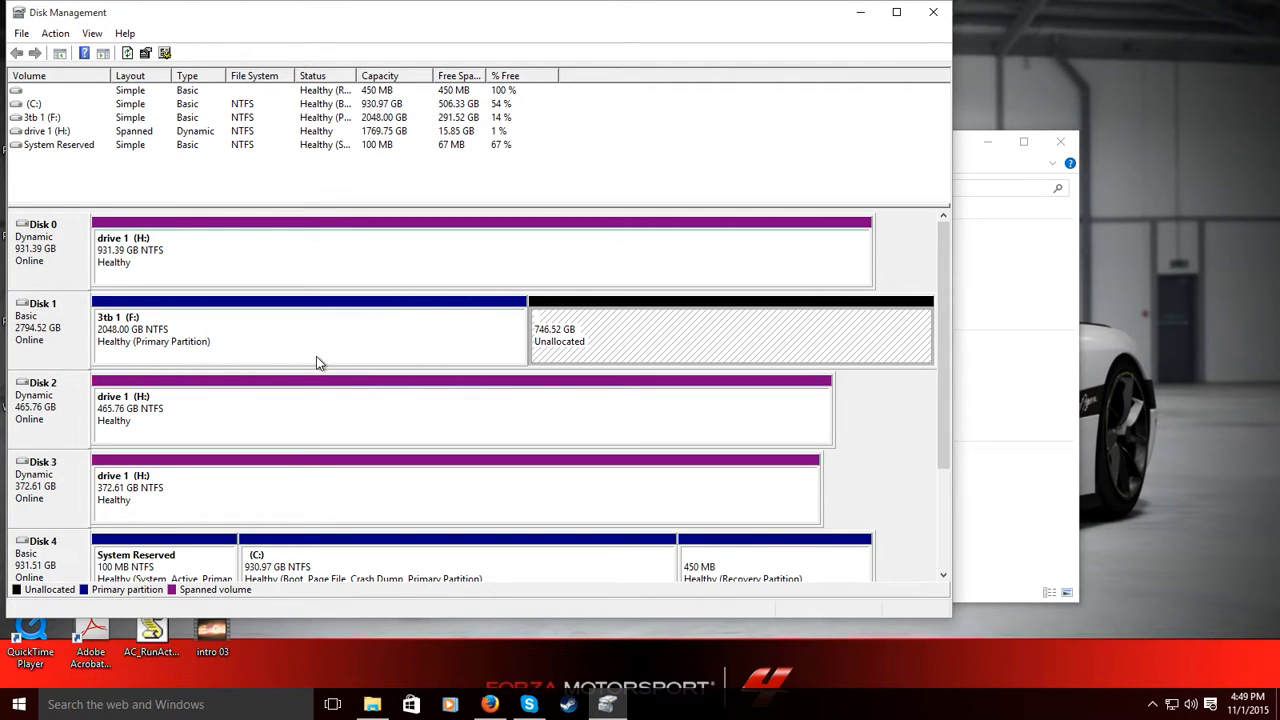
mouse_move(336, 344)
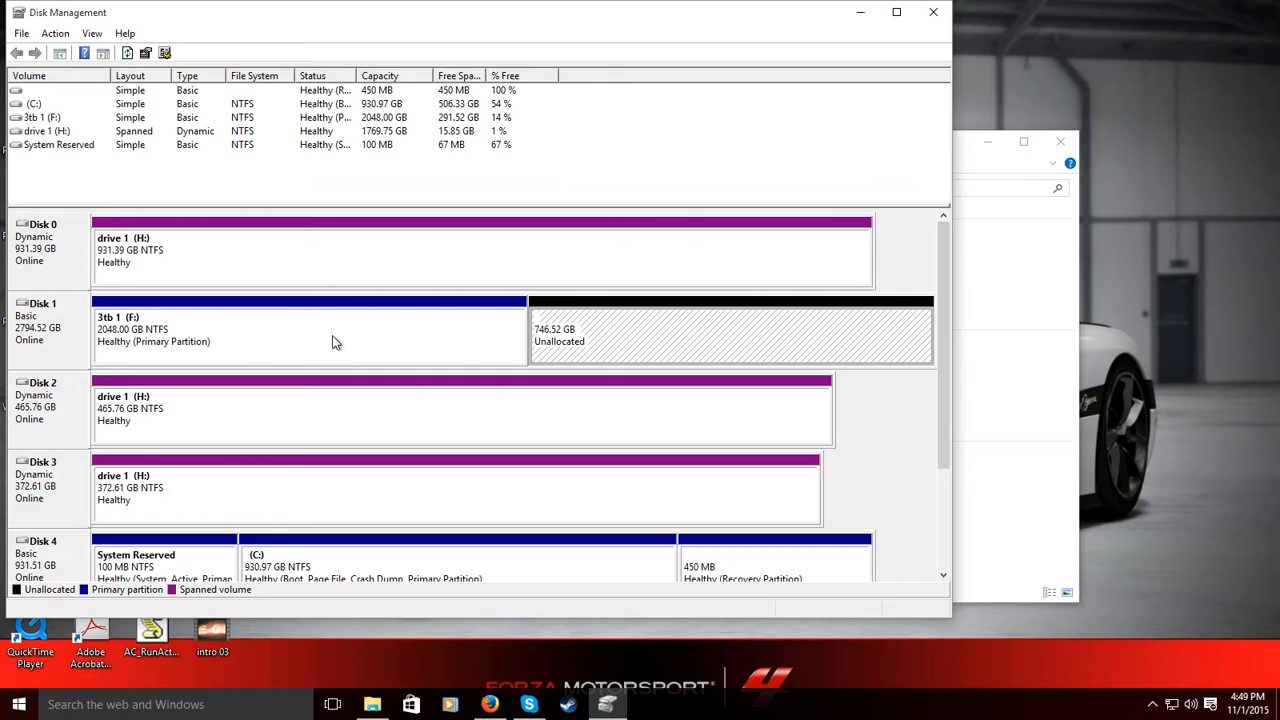
right_click(336, 336)
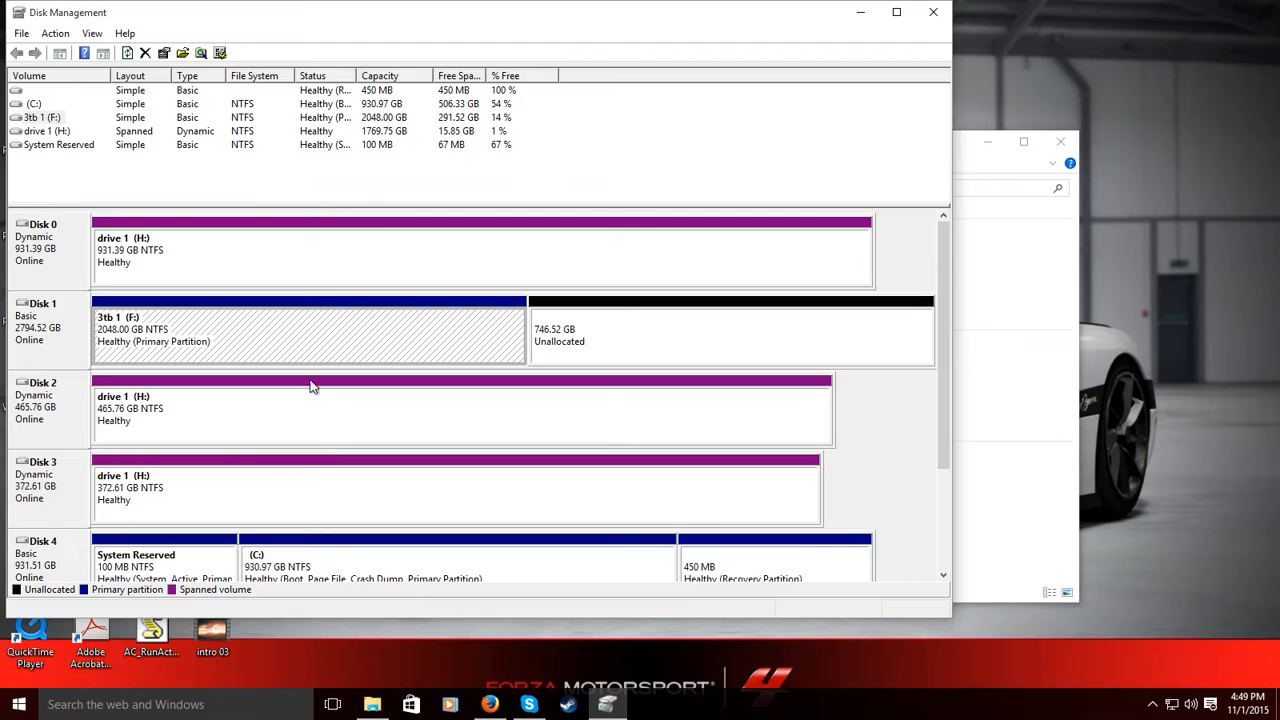
mouse_move(304, 330)
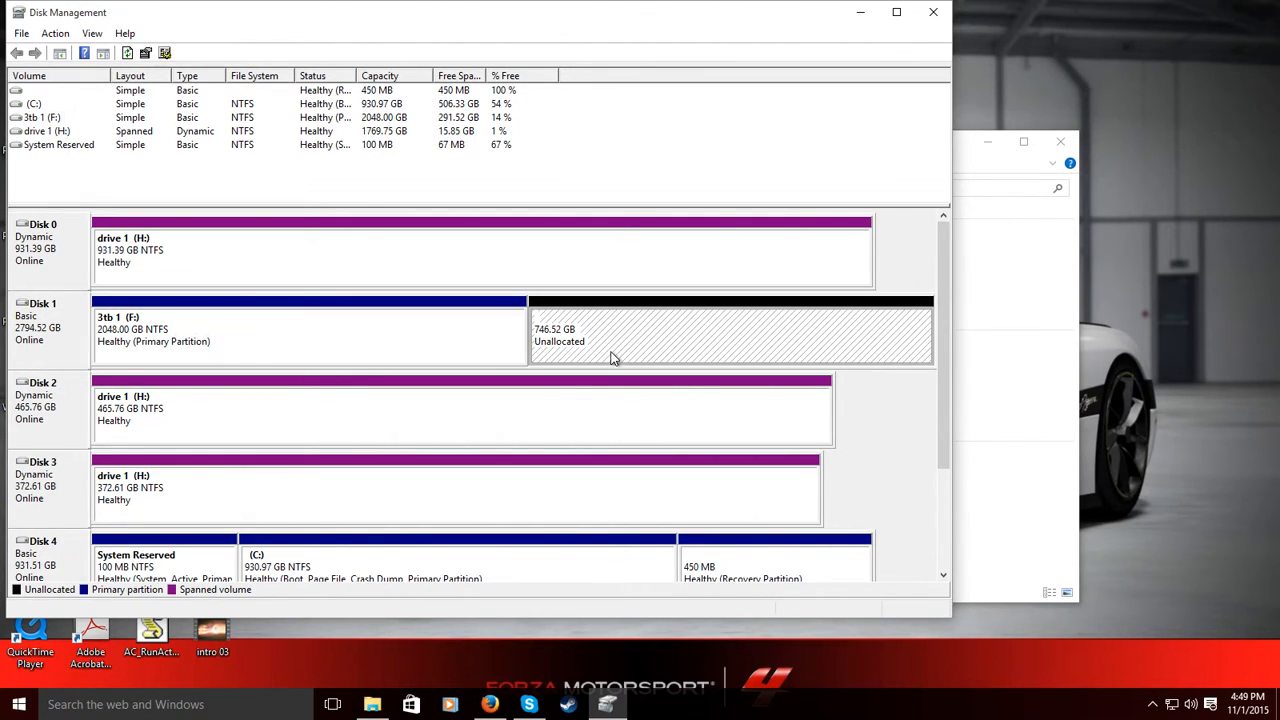
Delete the 3tb 1 (F:) volume, confirming data loss and forcing deletion while in use.
right_click(210, 336)
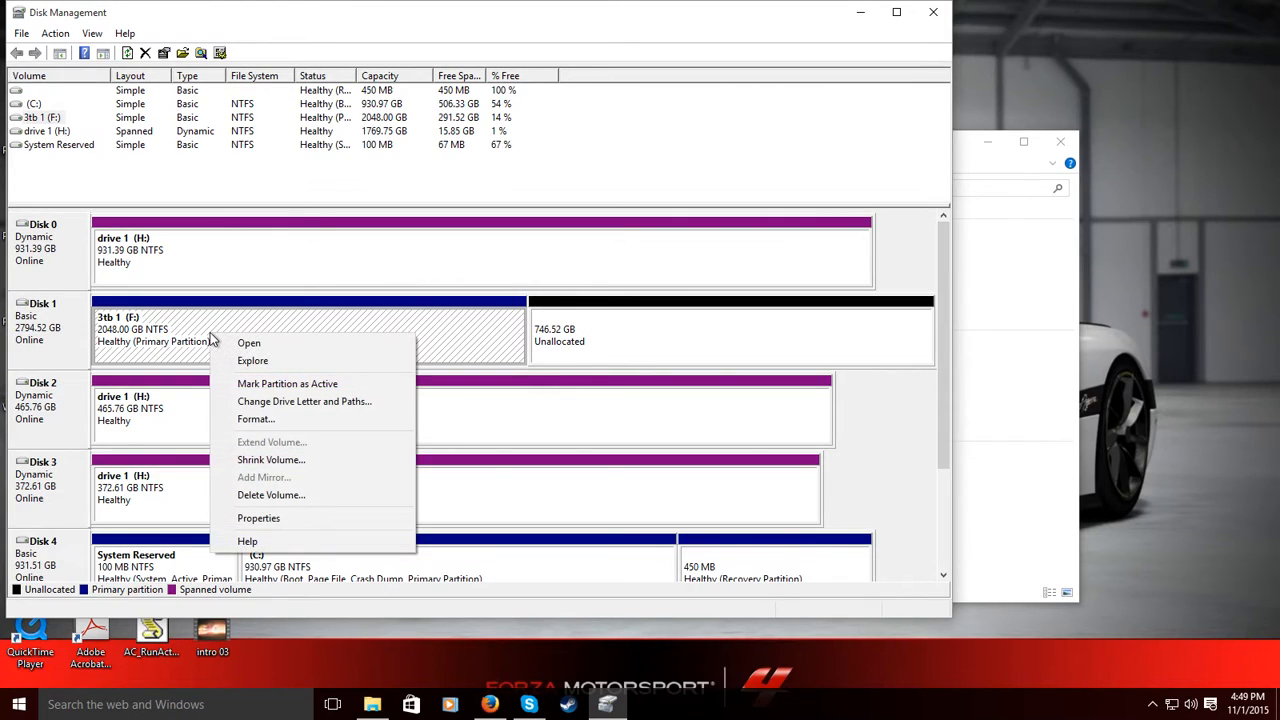
mouse_move(256, 420)
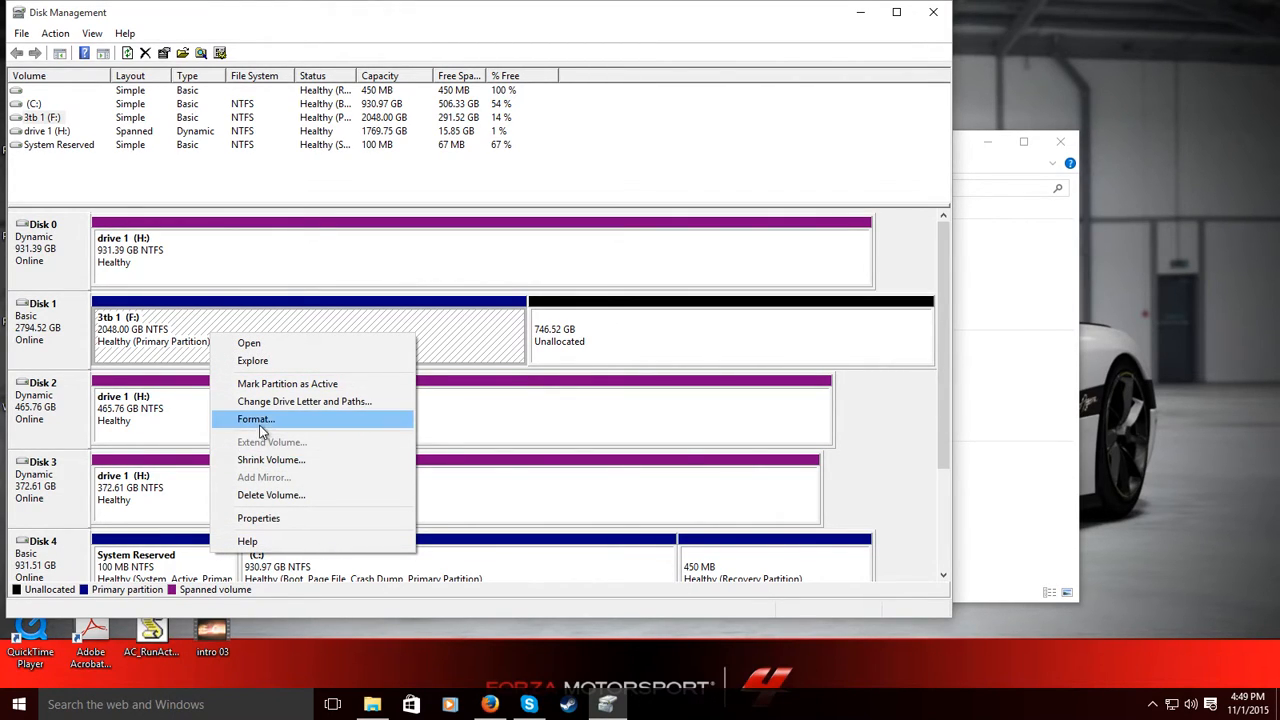
left_click(272, 496)
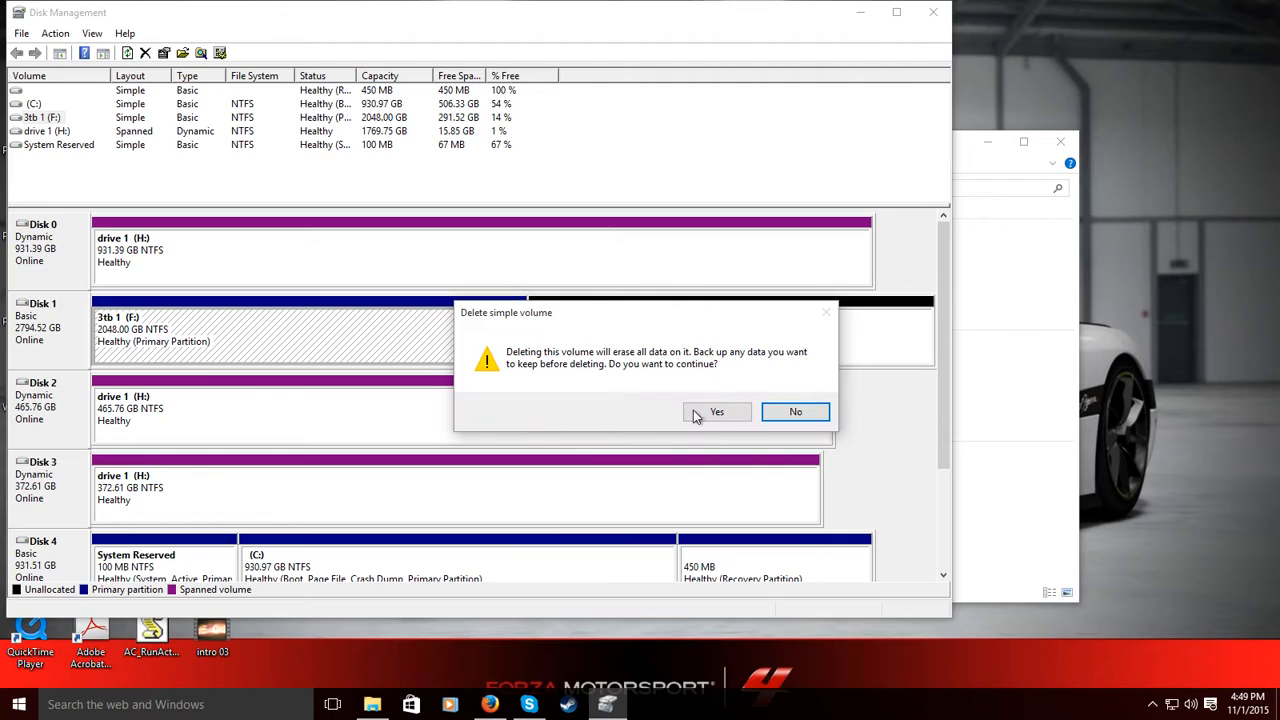
left_click(716, 412)
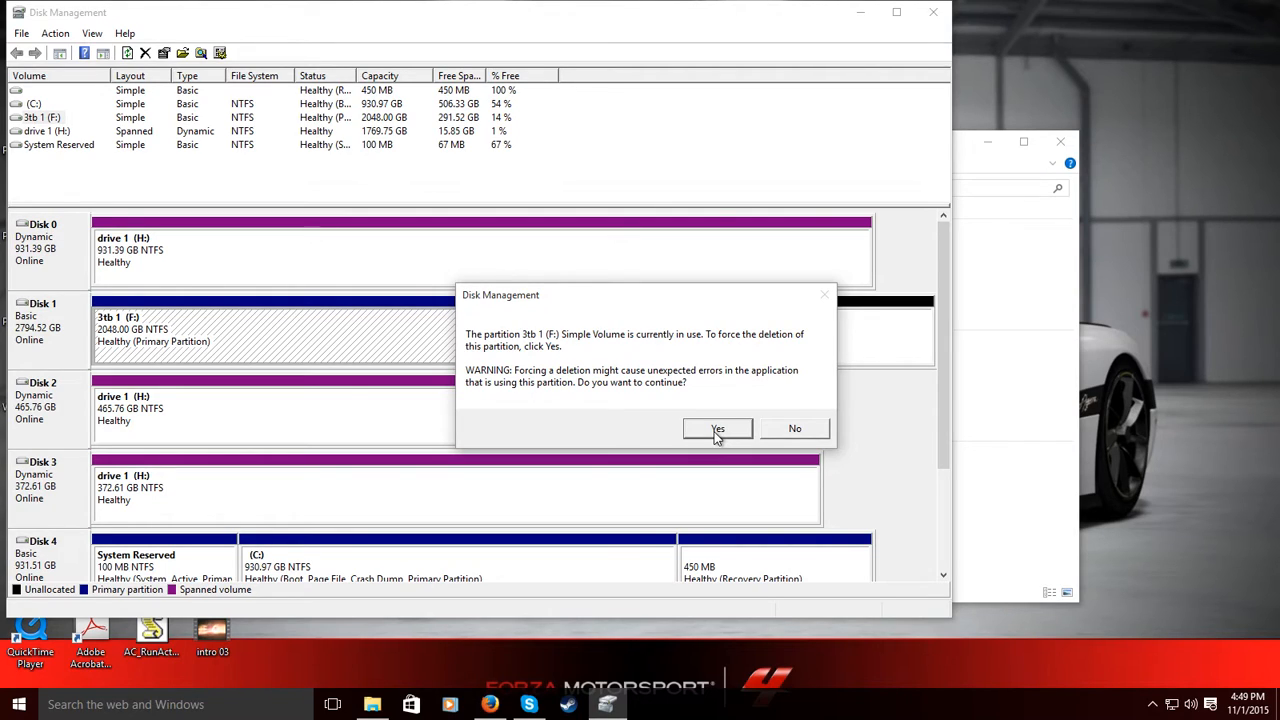
left_click(716, 428)
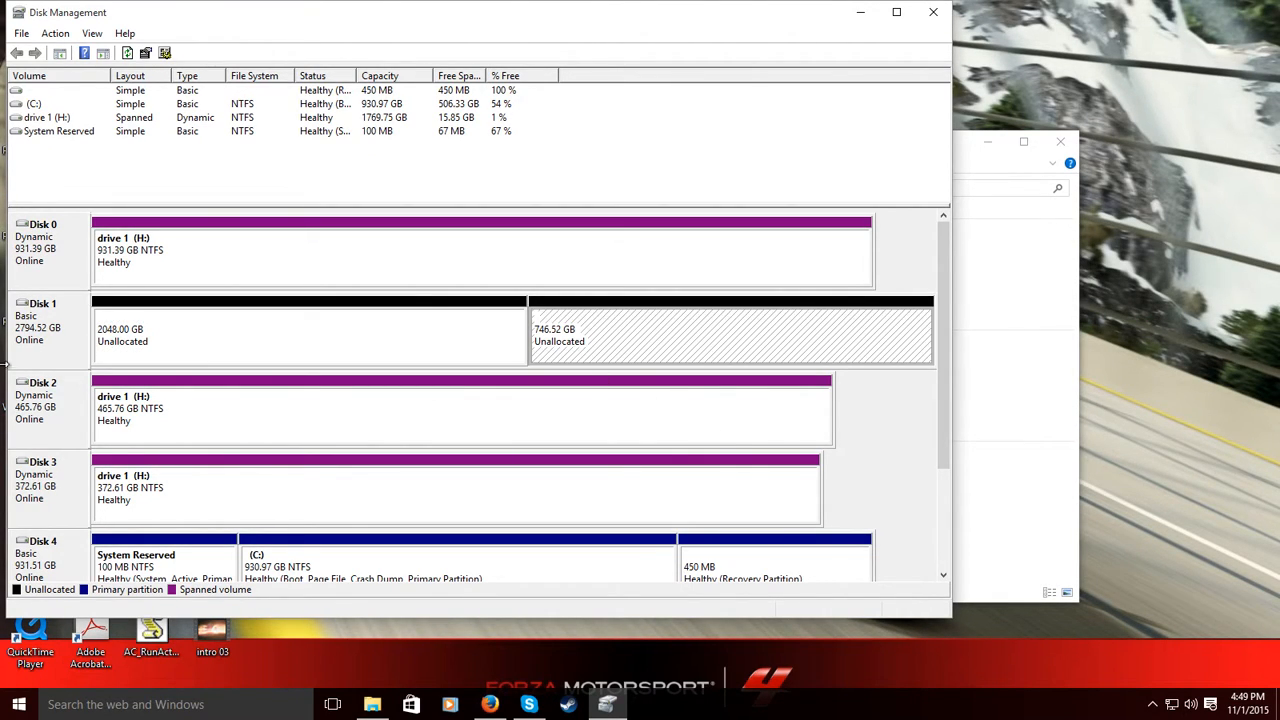
Convert Disk 1 to a GPT disk, giving one 2794.39 GB unallocated region.
right_click(44, 330)
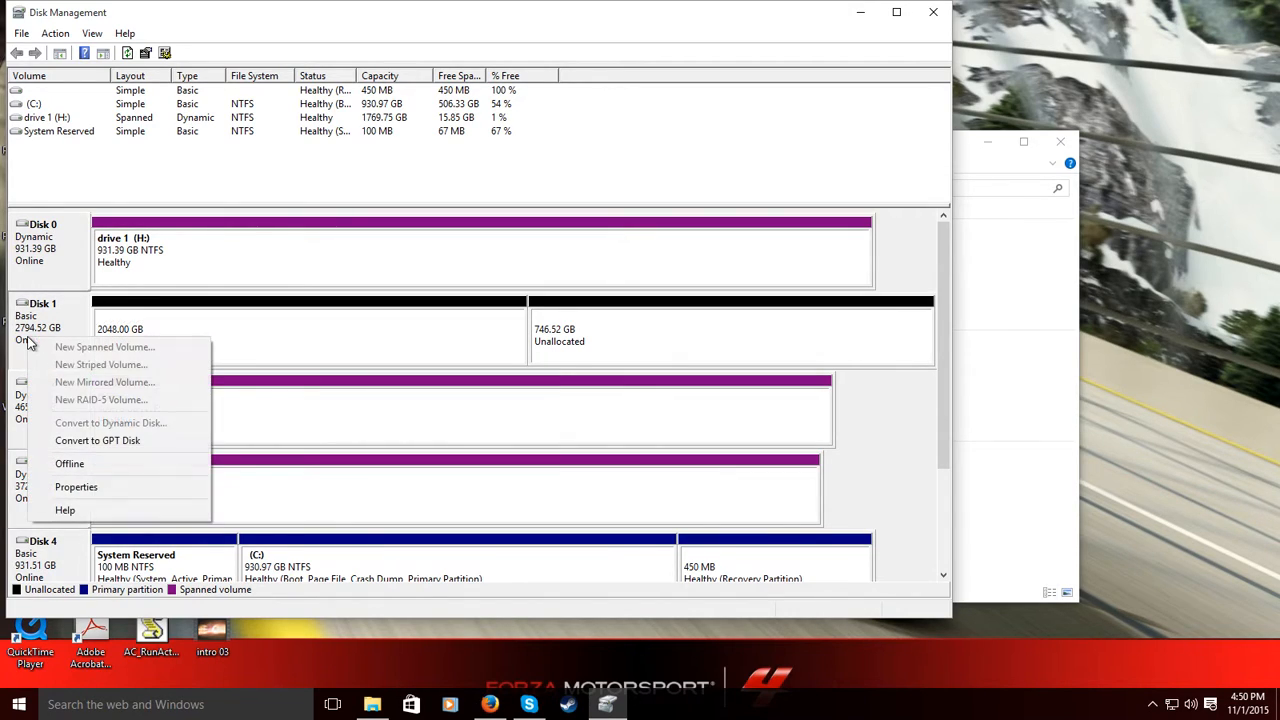
mouse_move(96, 442)
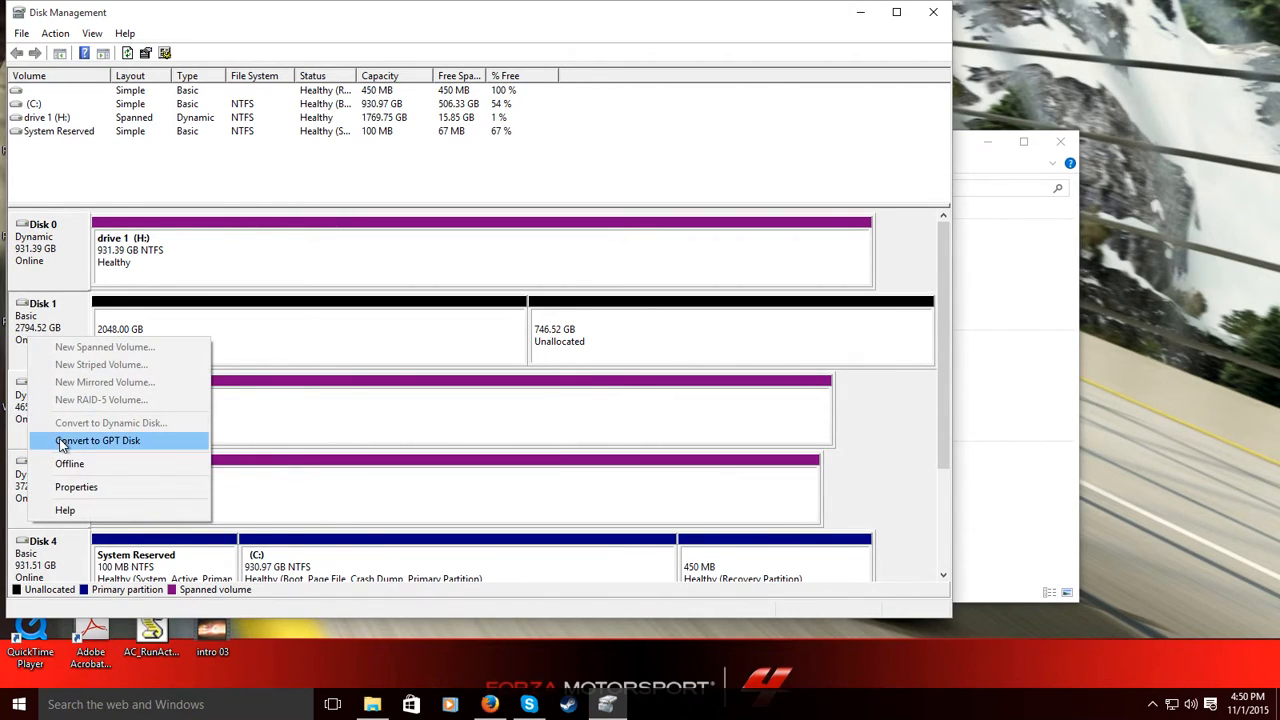
left_click(98, 440)
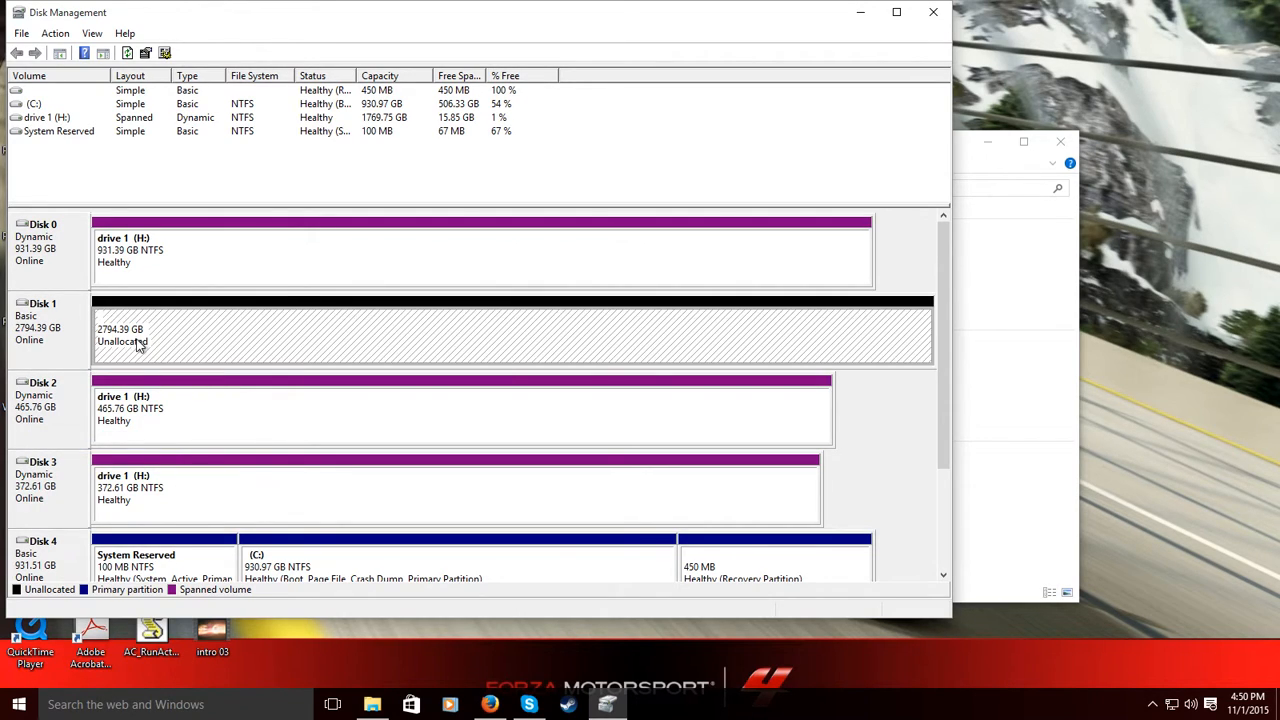
mouse_move(132, 328)
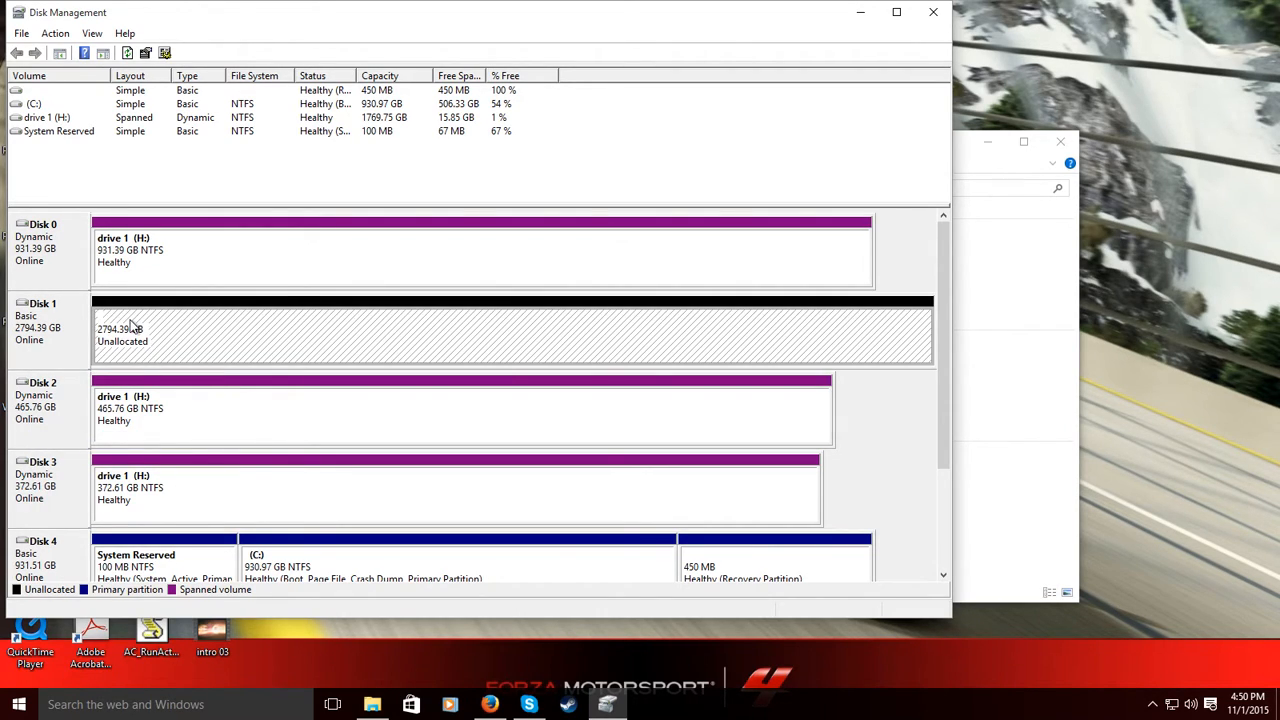
right_click(130, 328)
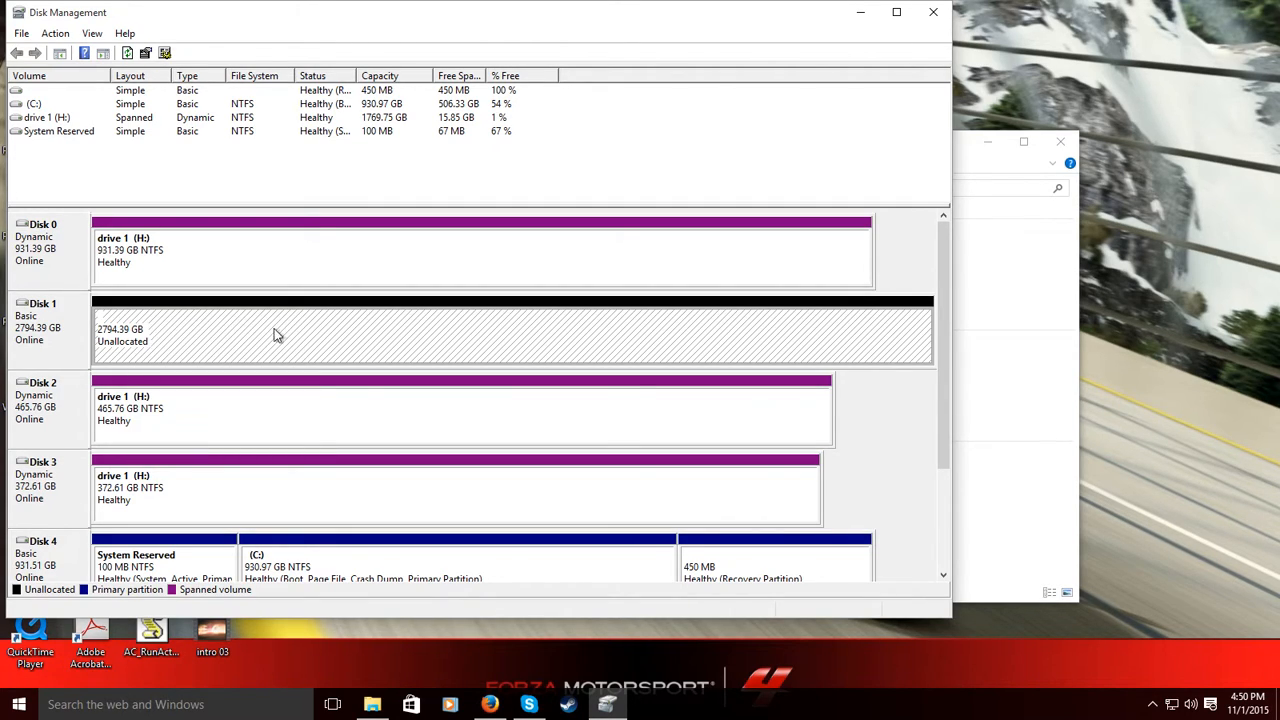
mouse_move(248, 430)
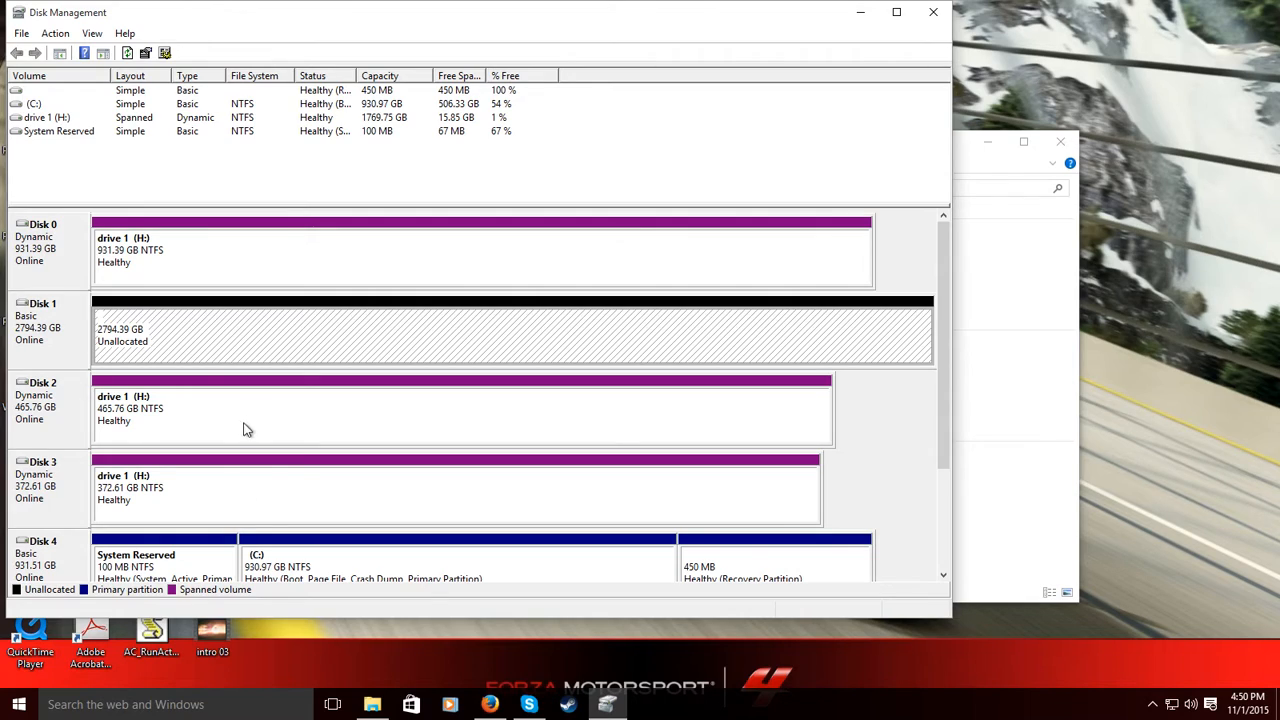
mouse_move(240, 418)
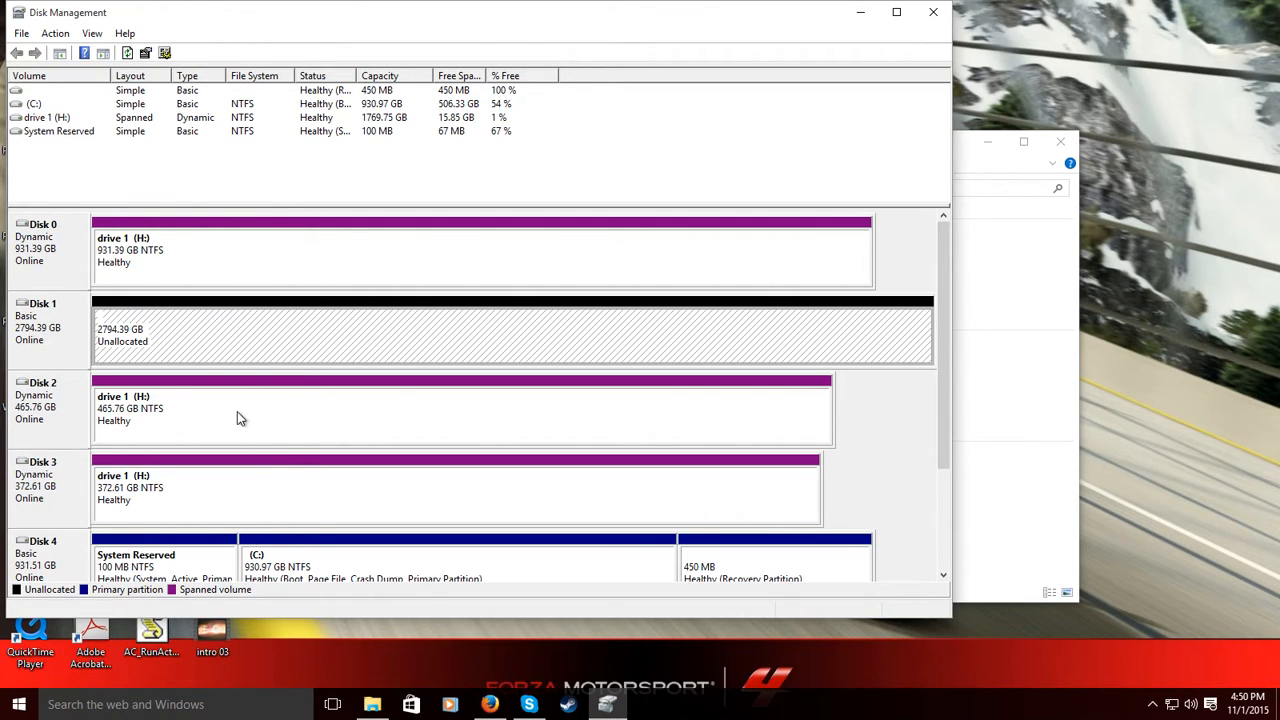
Extend drive 1 (H) in the wizard, adding Disk 1's 2861459 MB, up to the summary page.
right_click(240, 410)
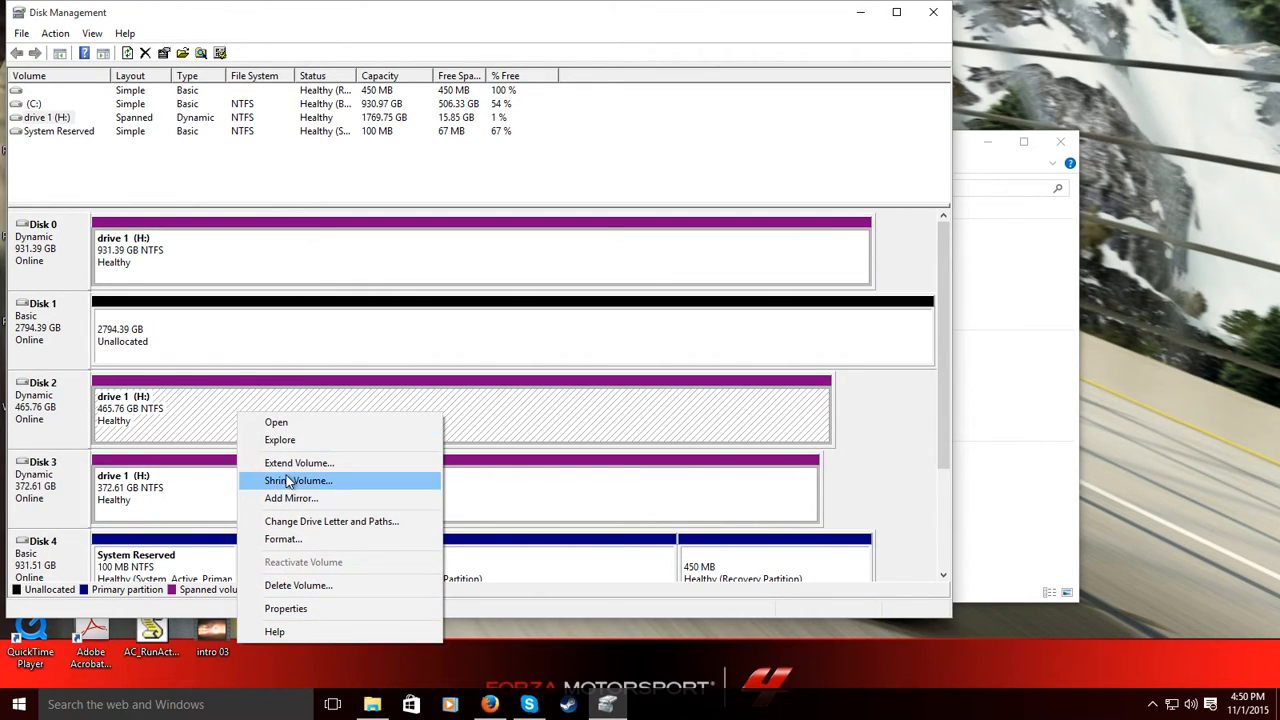
left_click(298, 462)
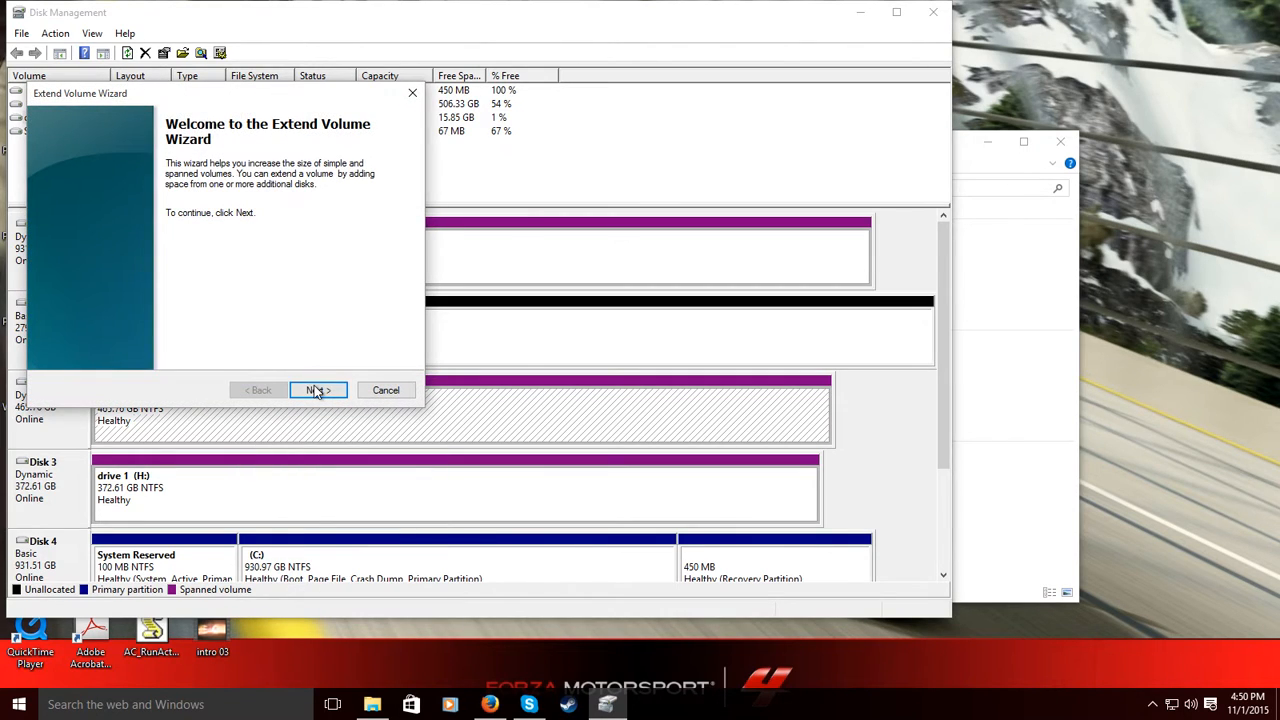
left_click(312, 390)
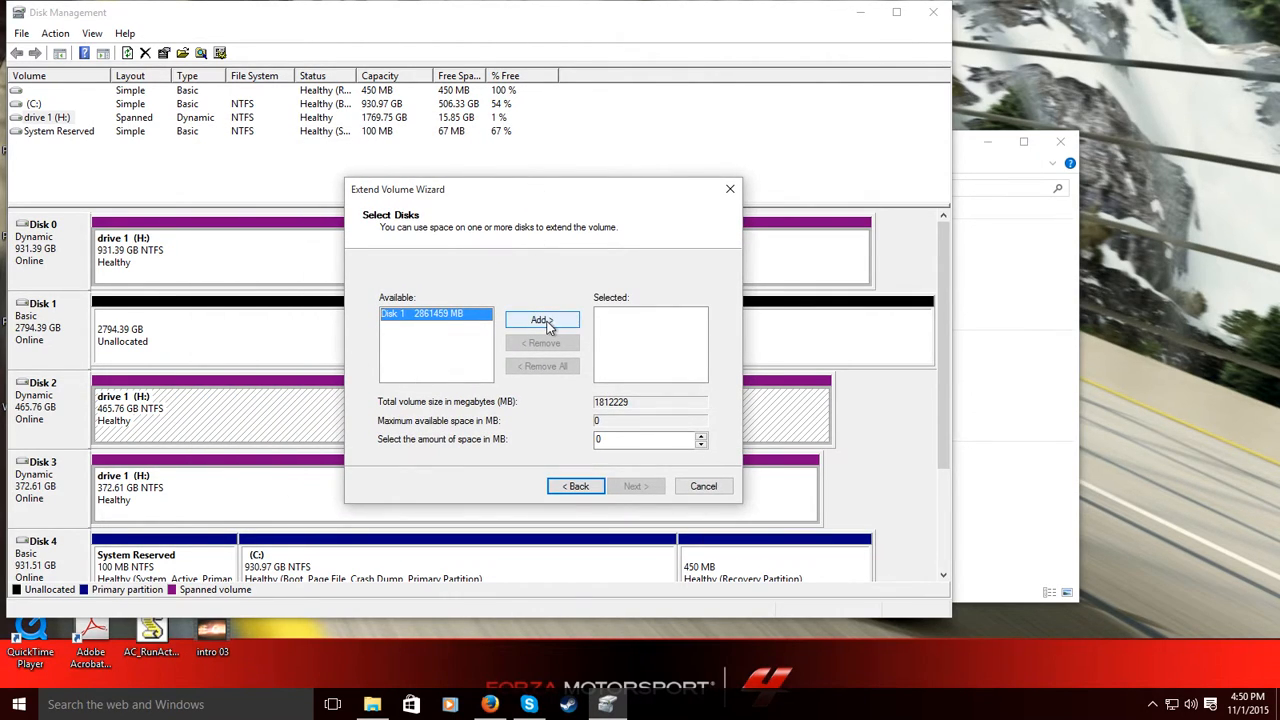
left_click(542, 320)
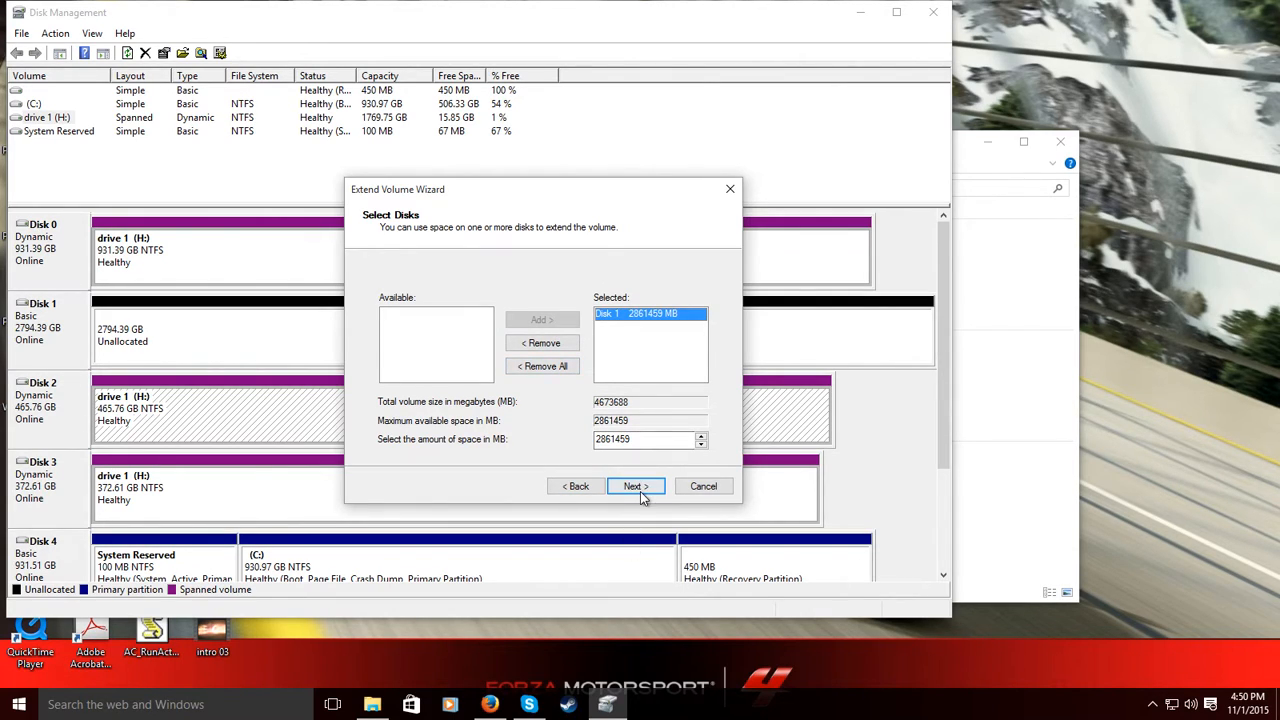
left_click(636, 486)
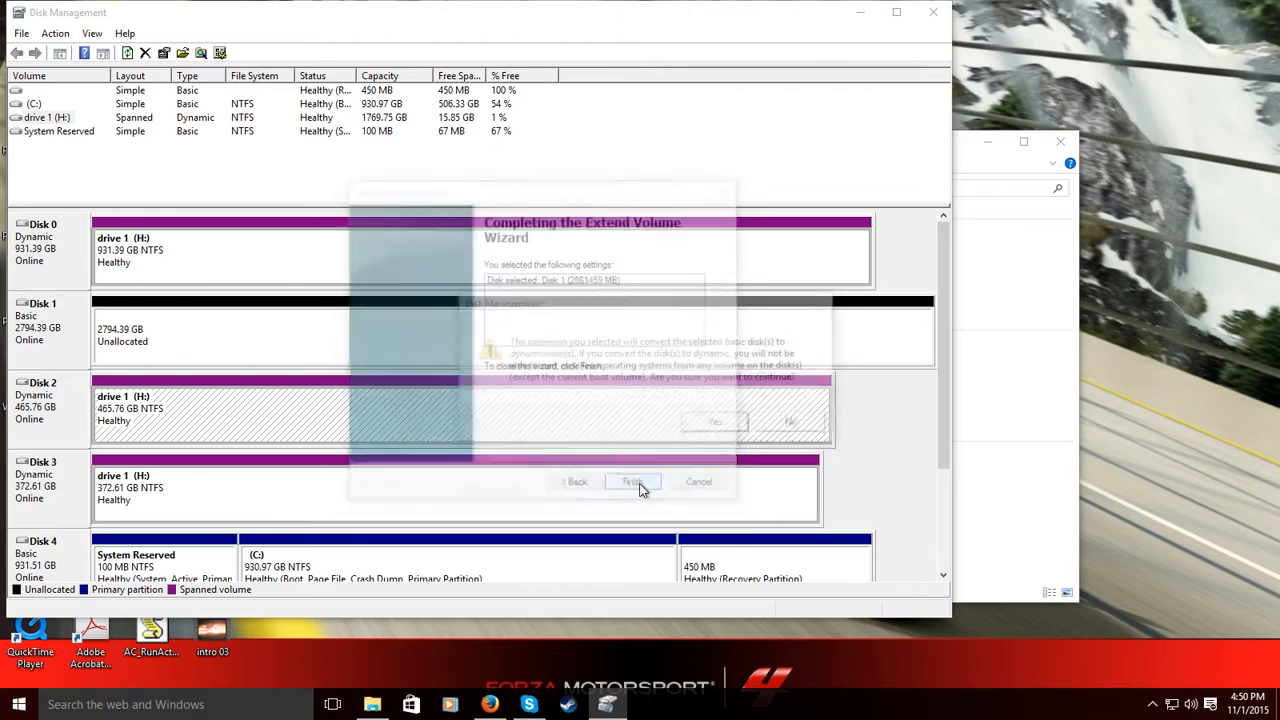
Finish the Extend Volume wizard and accept converting Disk 1 to dynamic.
left_click(632, 480)
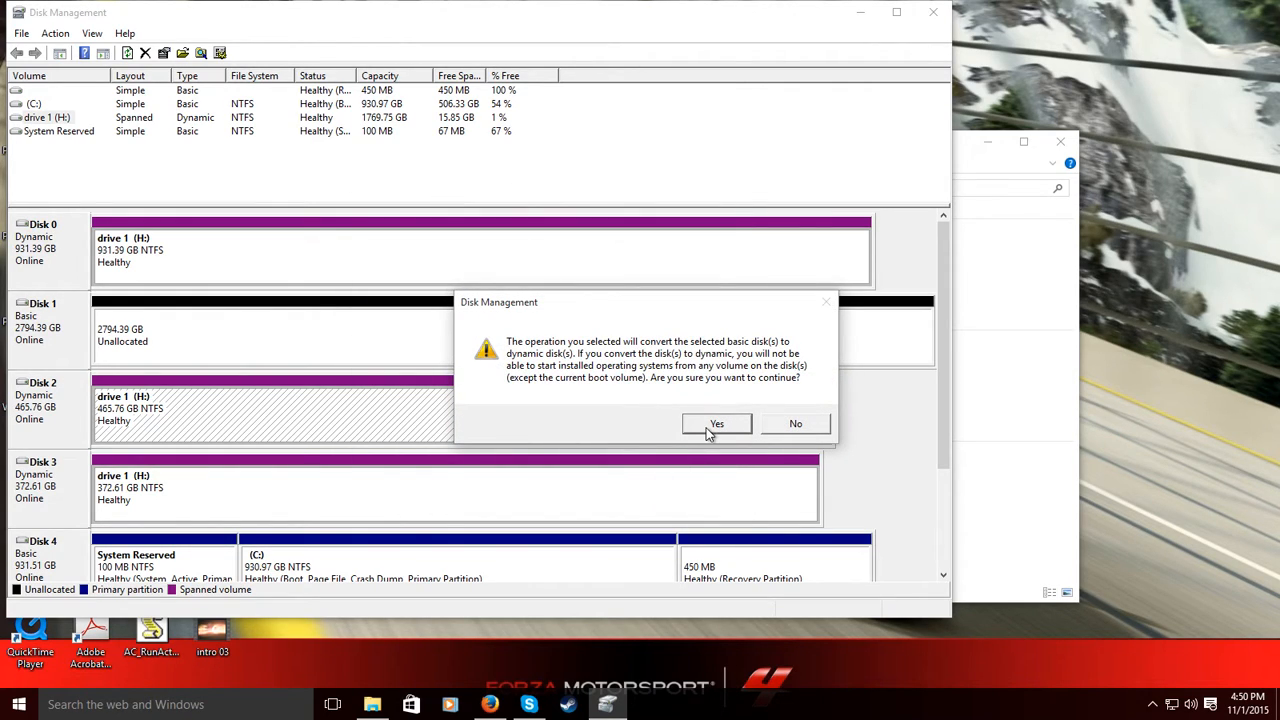
mouse_move(644, 374)
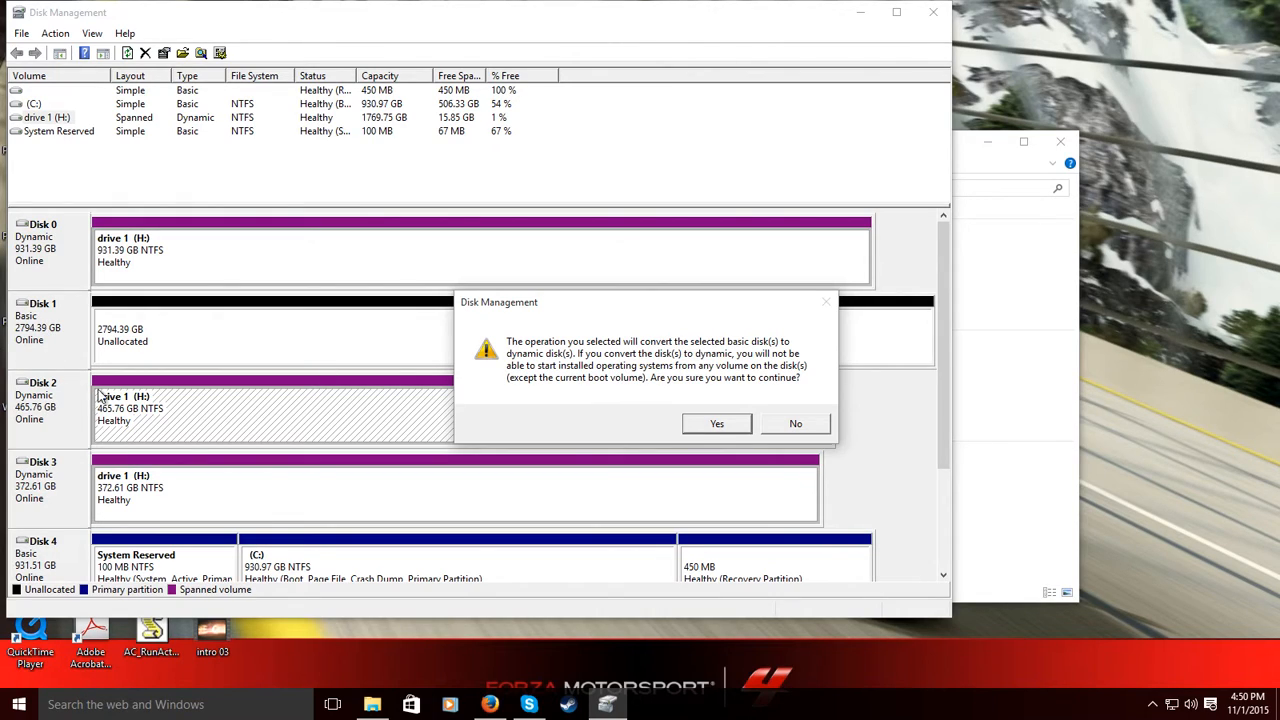
mouse_move(708, 418)
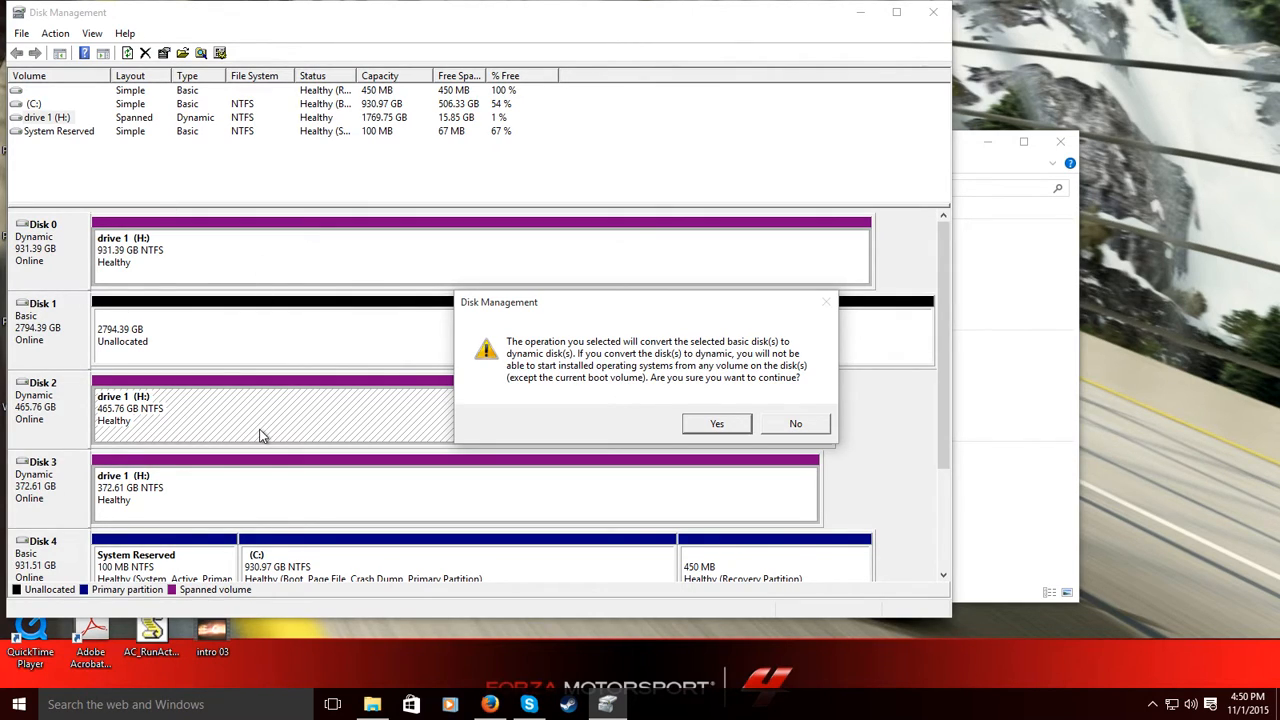
mouse_move(288, 554)
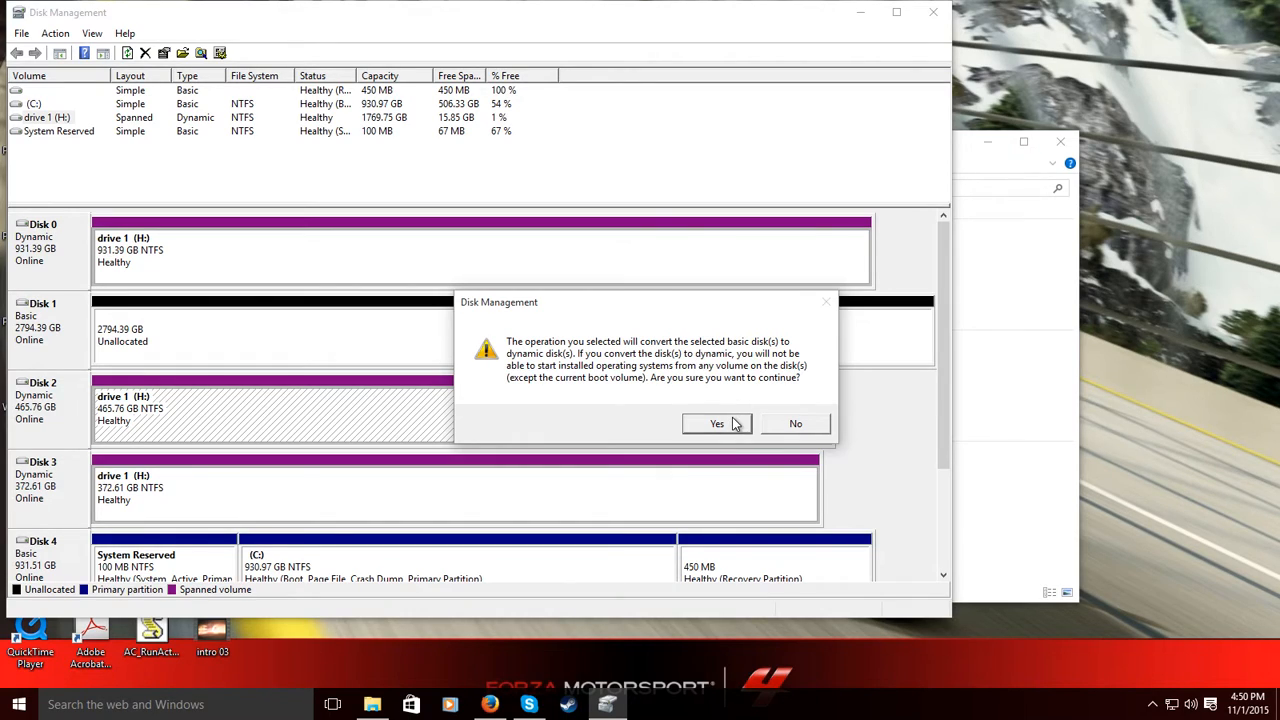
left_click(716, 424)
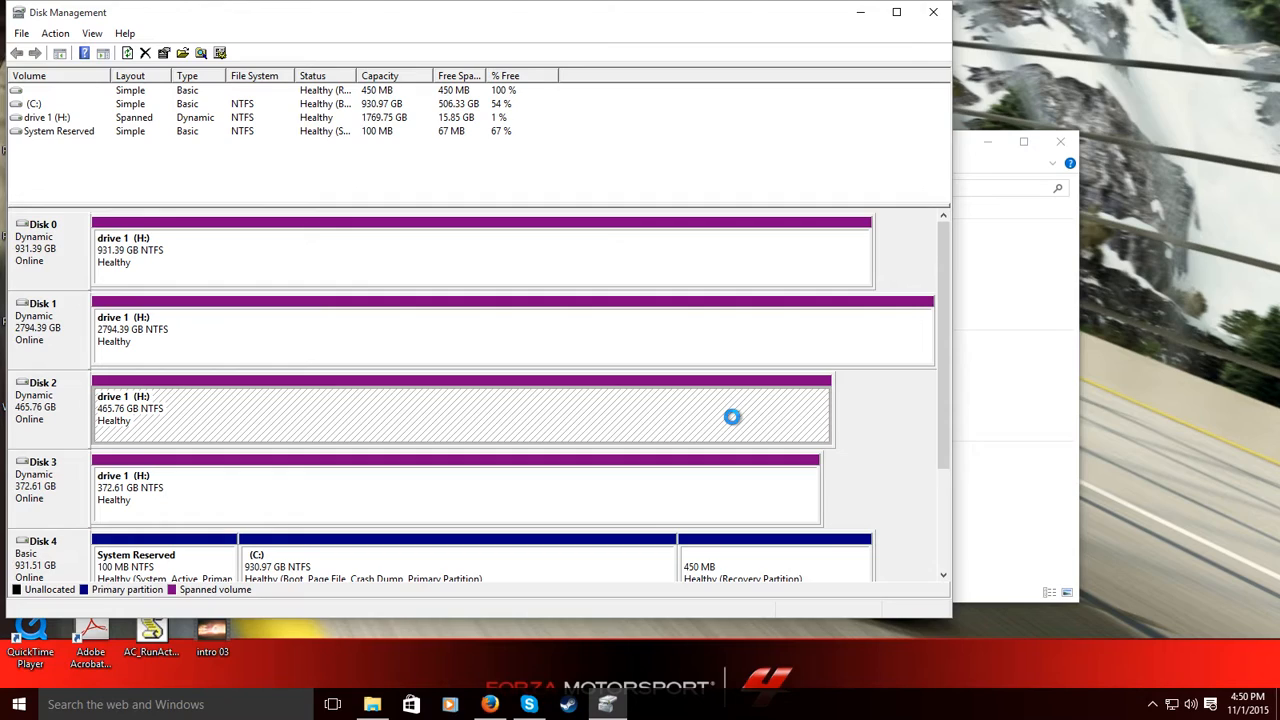
mouse_move(414, 404)
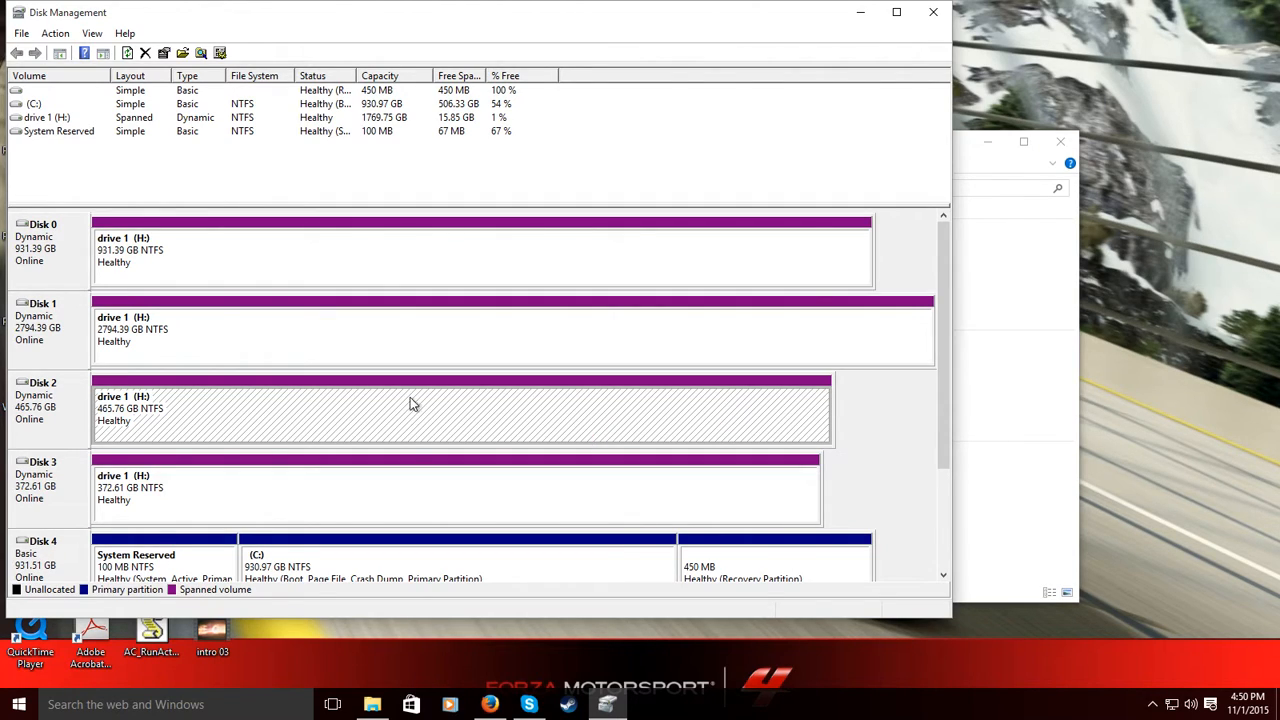
mouse_move(322, 348)
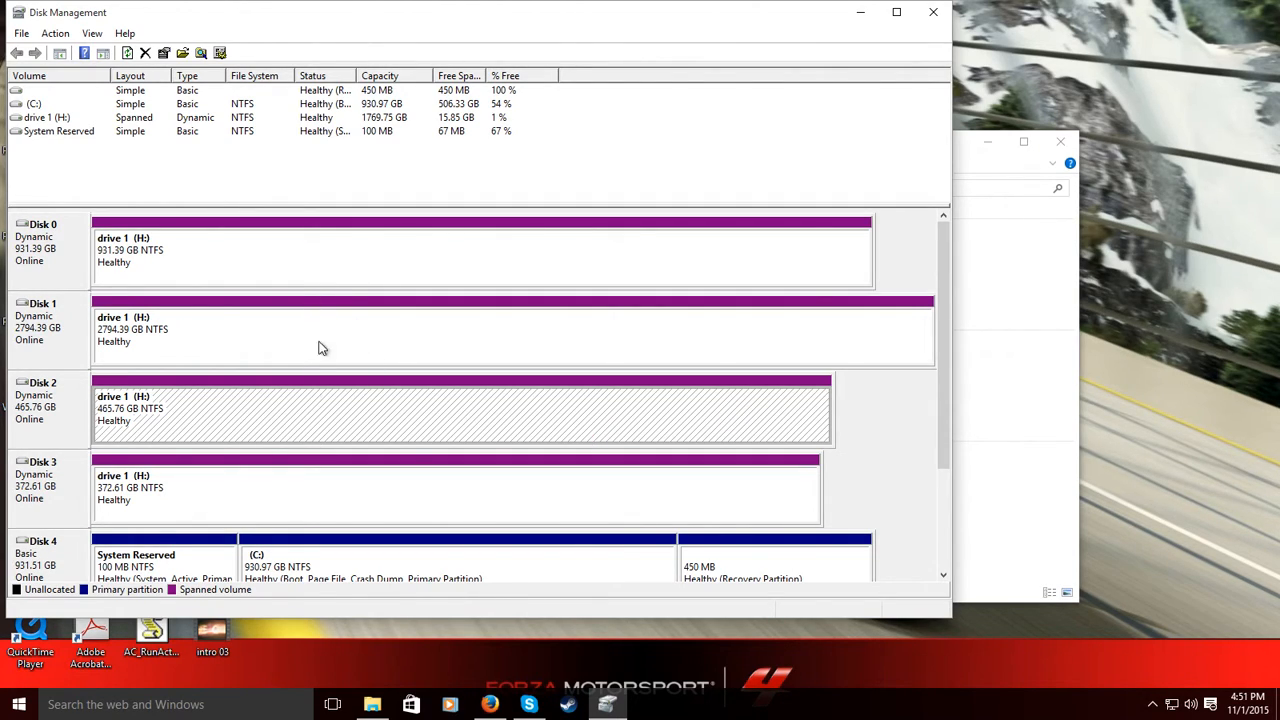
mouse_move(556, 428)
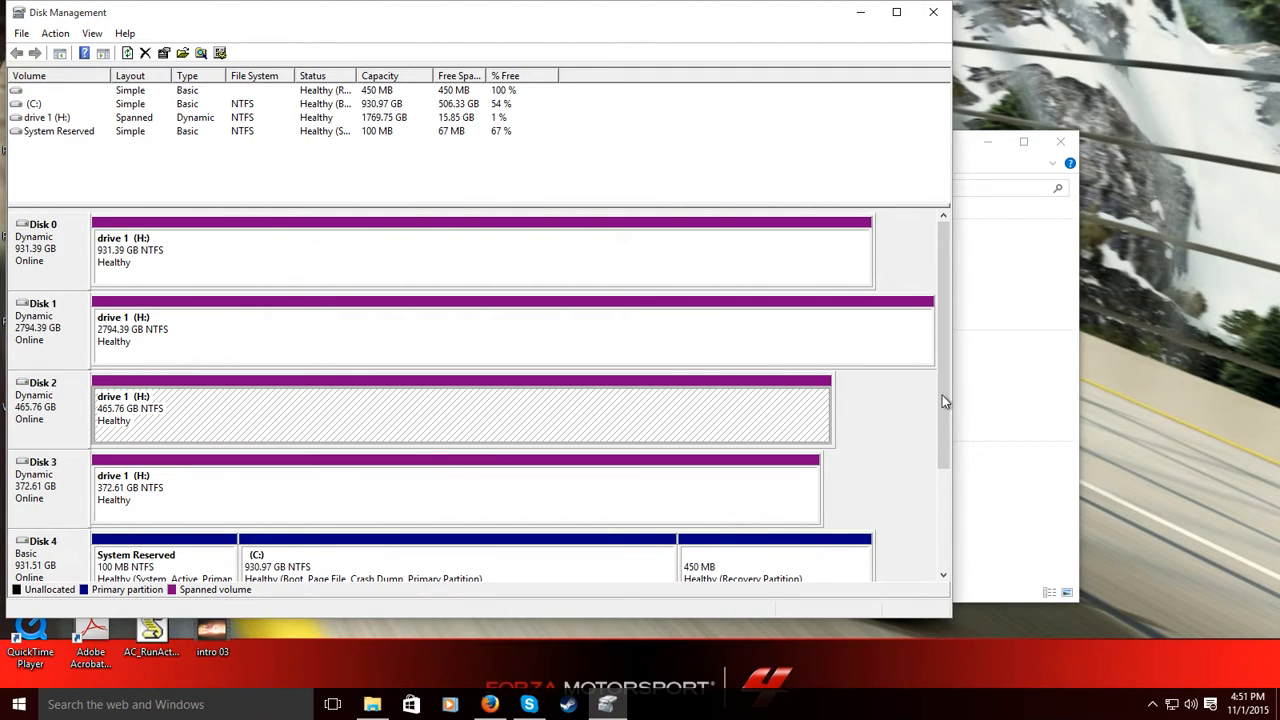
Refresh This PC to see drive 1 (H) at 2.74 TB free of 4.45 TB and browse its folders.
left_click(372, 704)
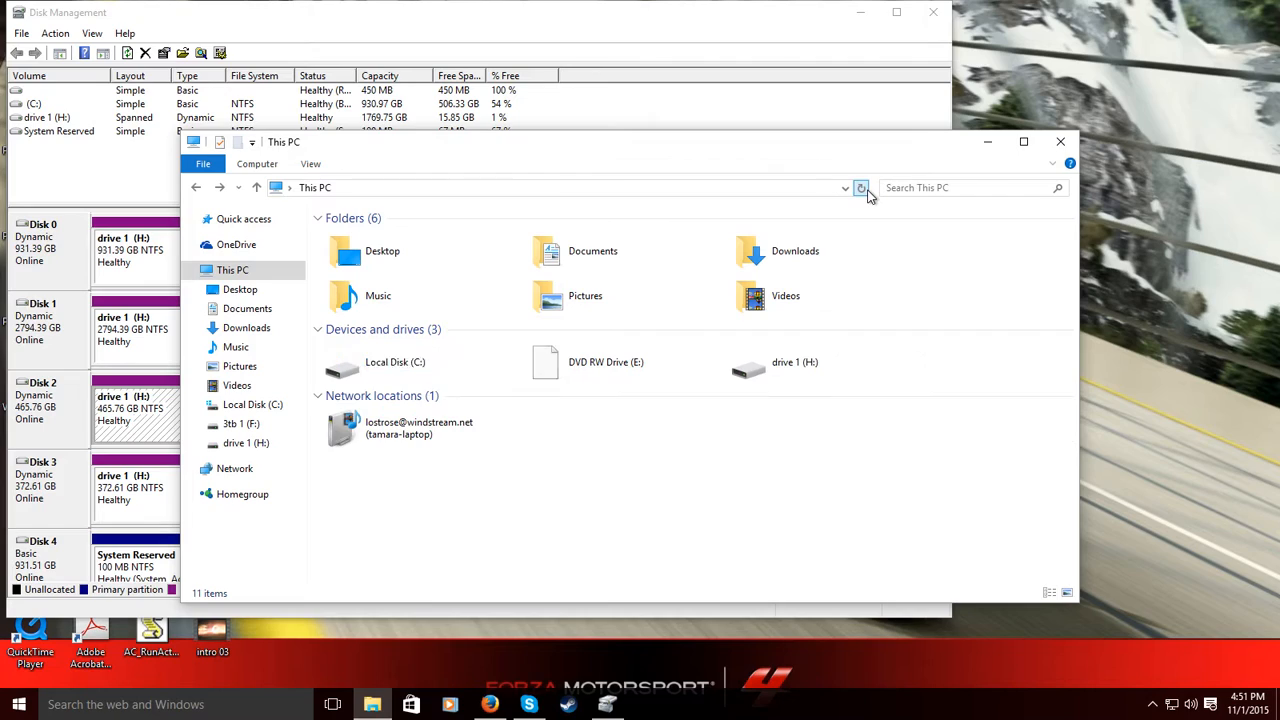
left_click(860, 188)
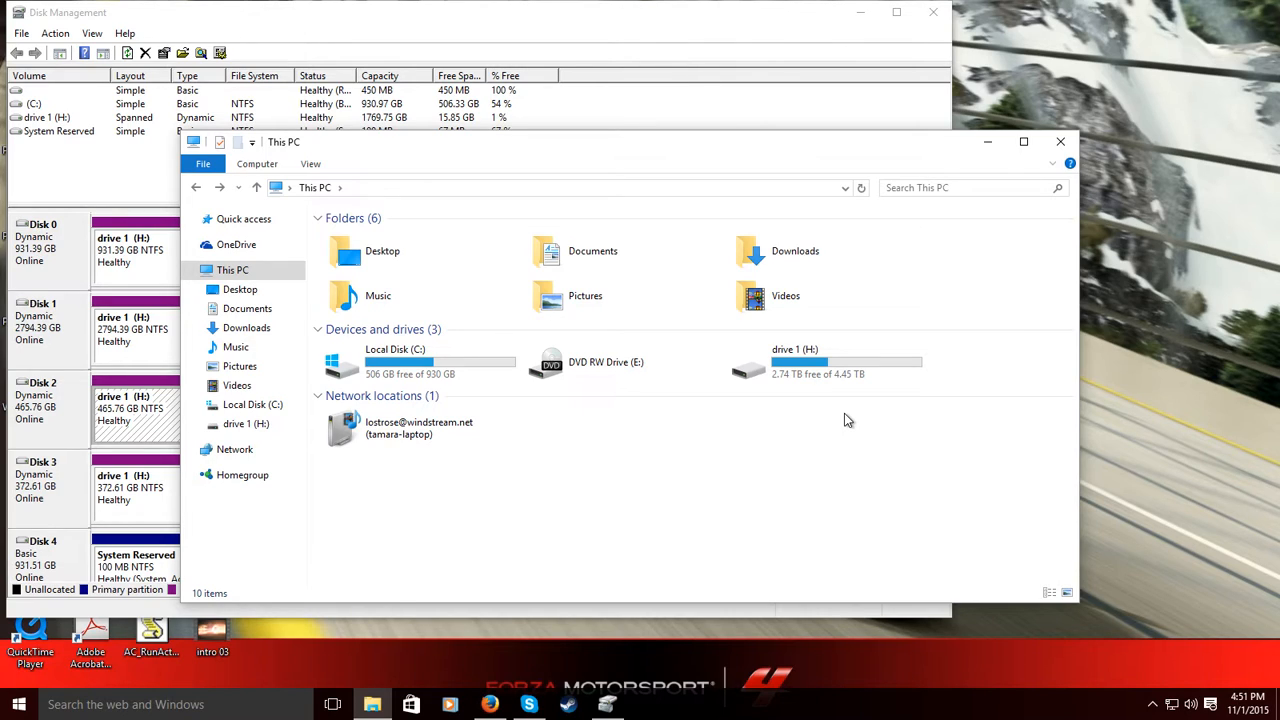
double_click(796, 362)
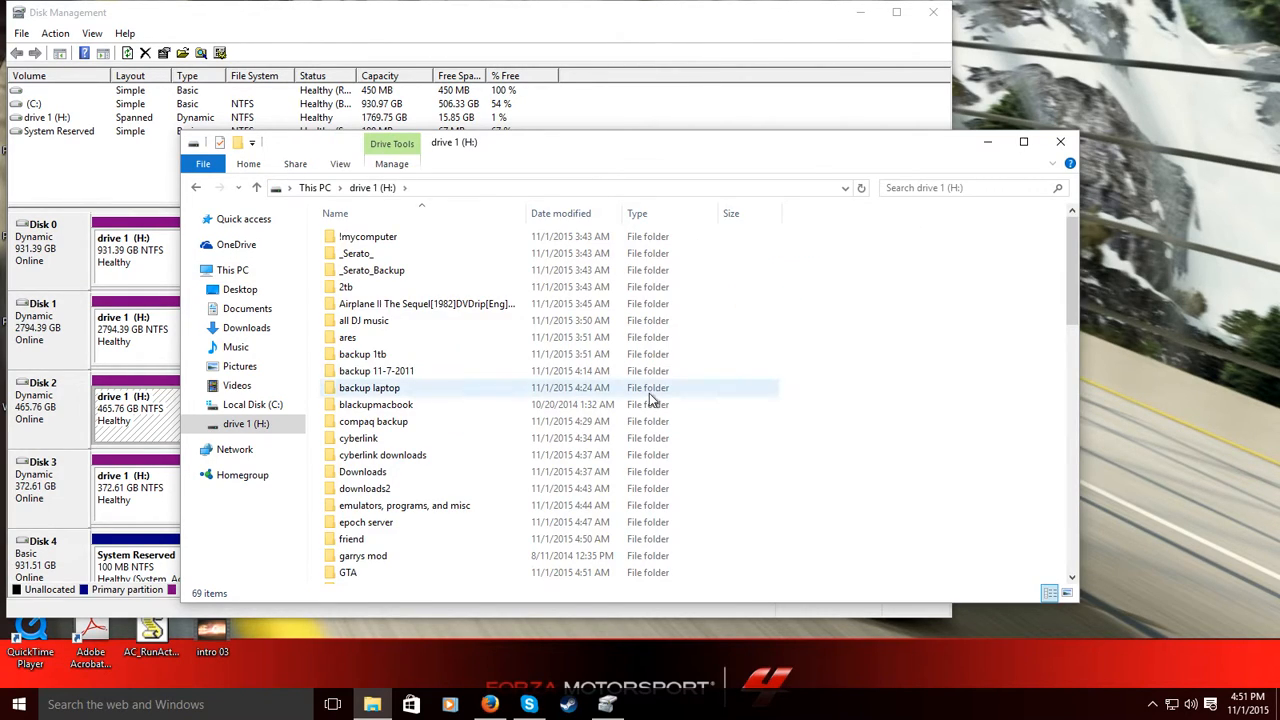
scroll("down", 3)
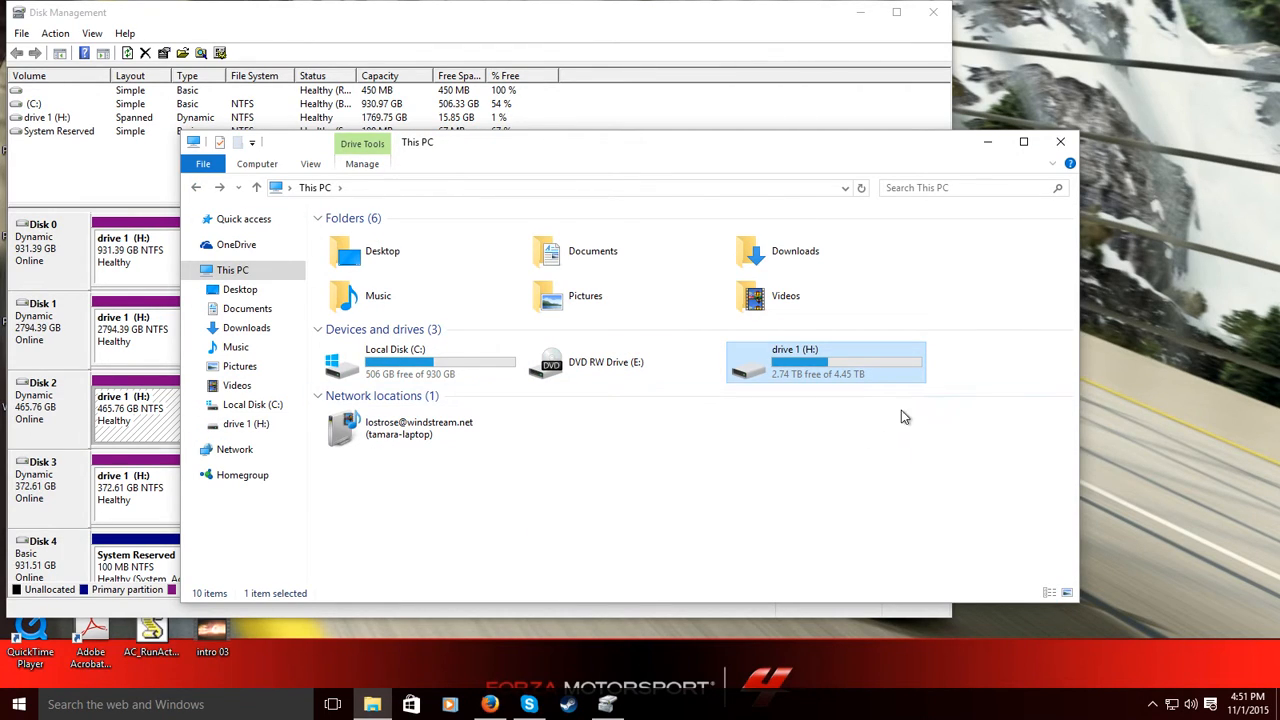
mouse_move(658, 196)
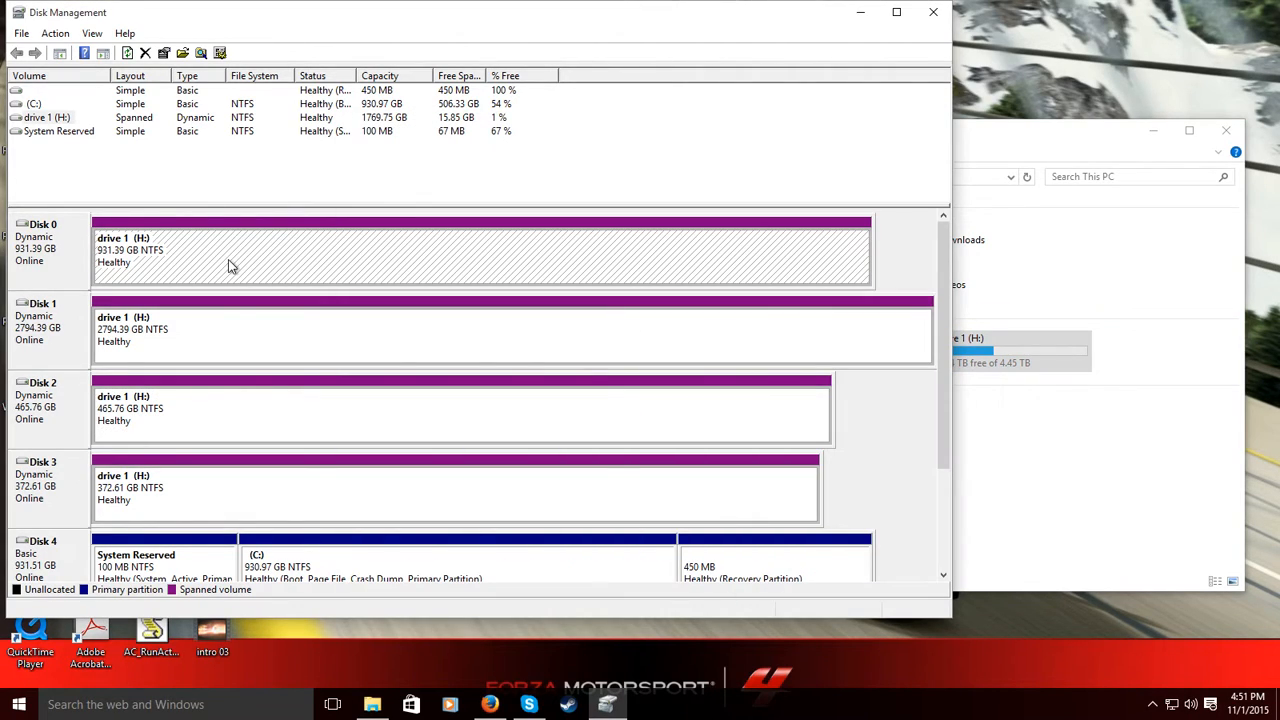
mouse_move(170, 248)
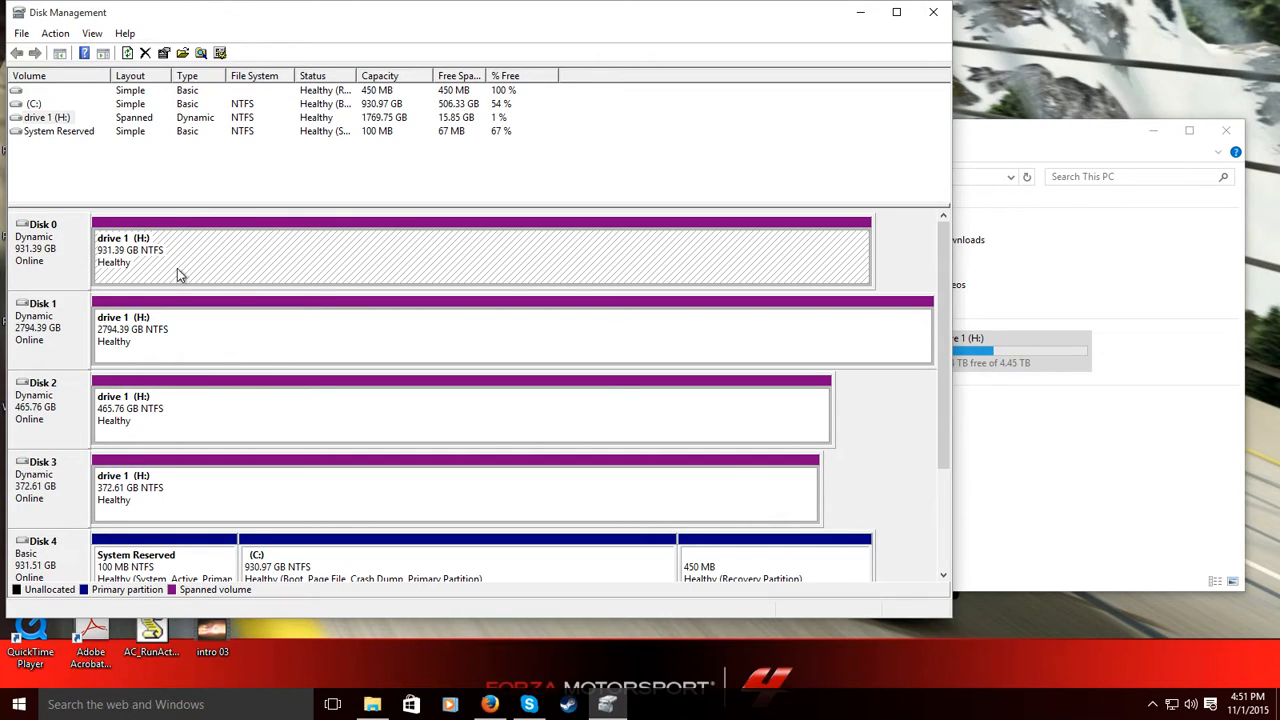
mouse_move(170, 408)
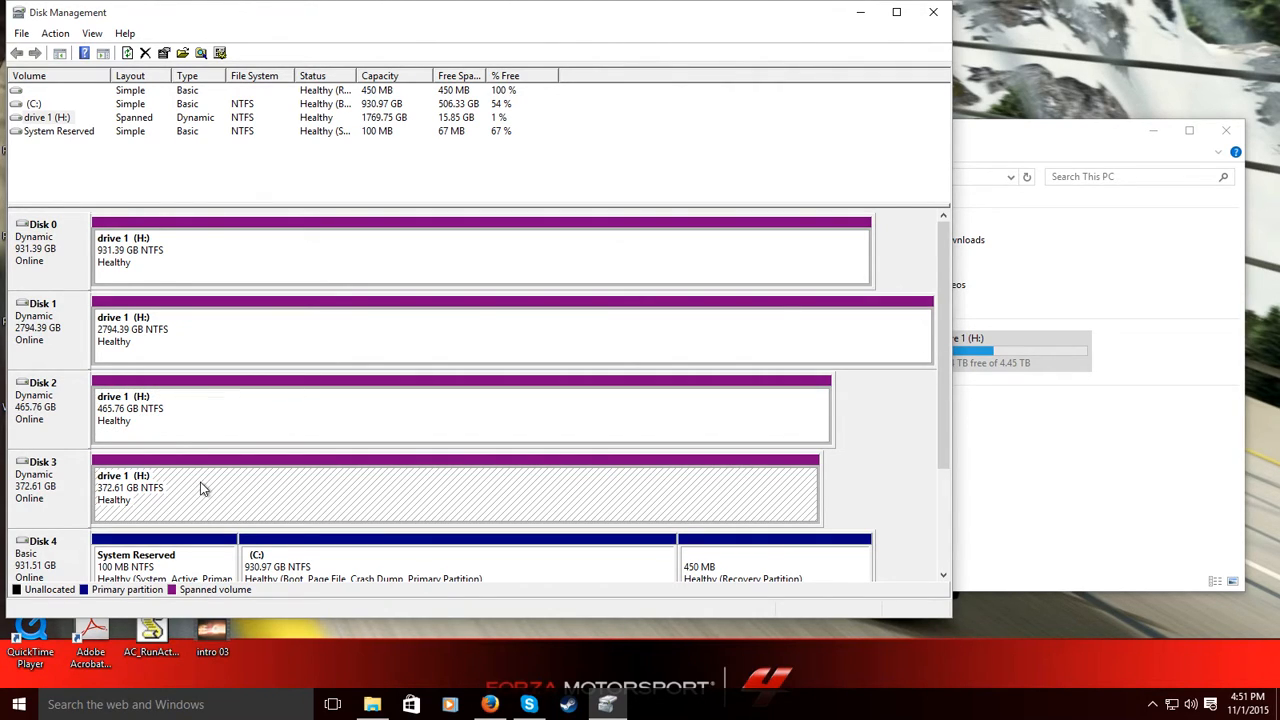
mouse_move(166, 512)
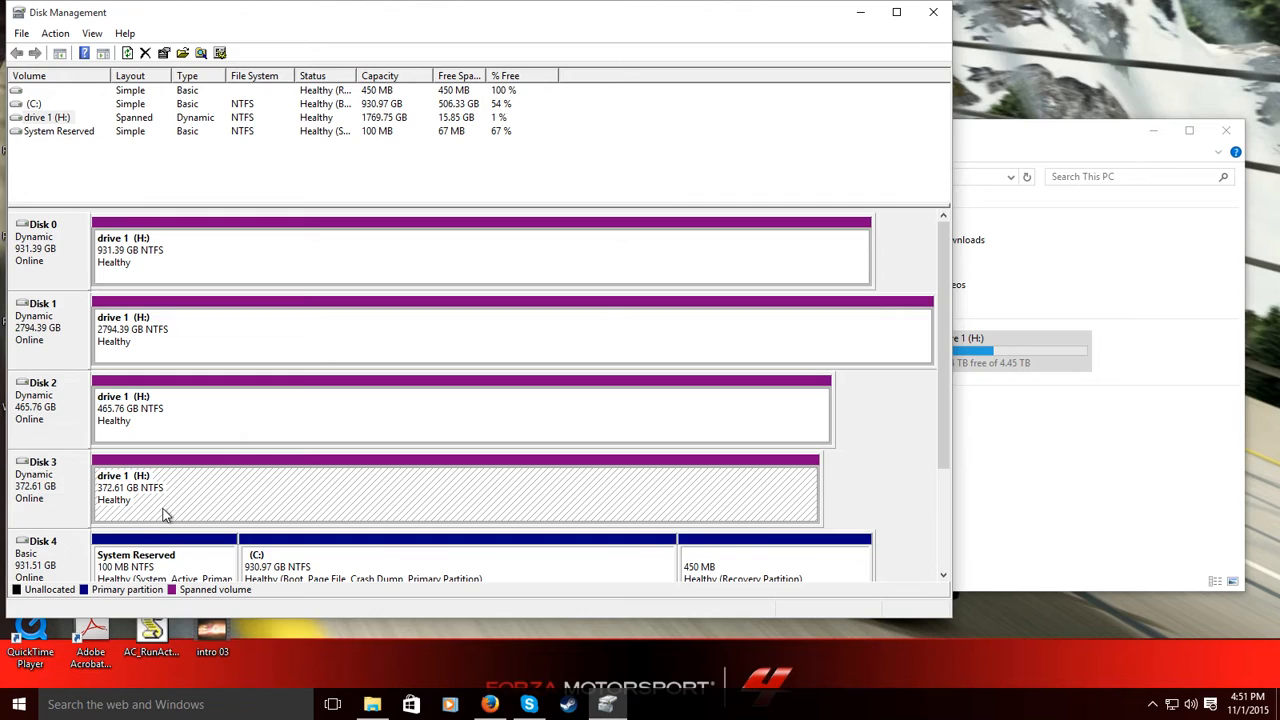
mouse_move(170, 508)
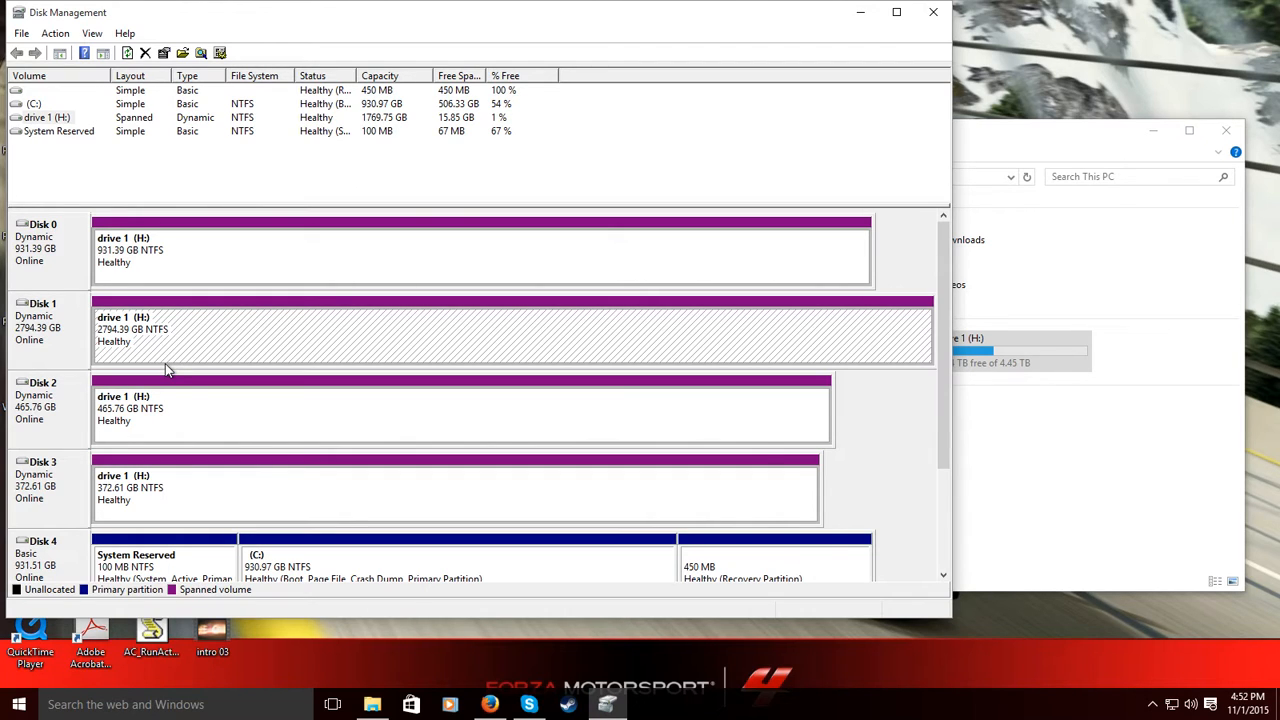
Drag the Disk Management window to reposition the disk map on the desktop.
left_click_drag(480, 12, 592, 40)
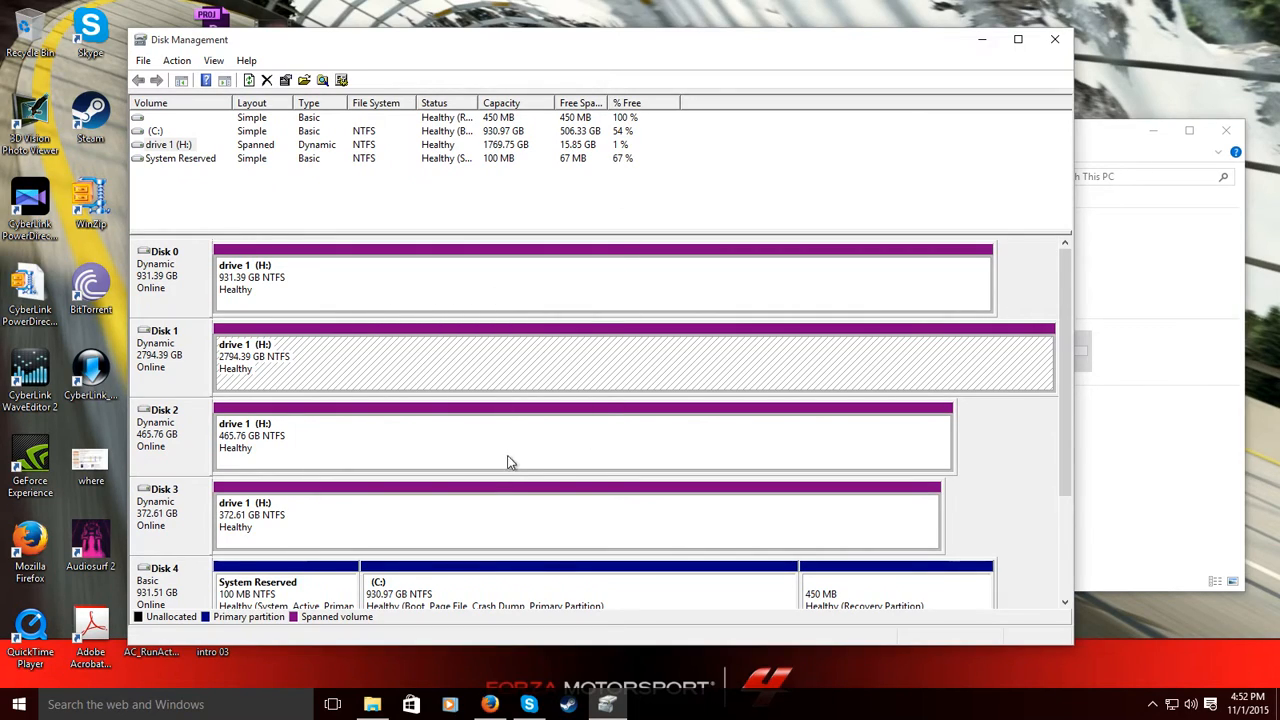
mouse_move(412, 588)
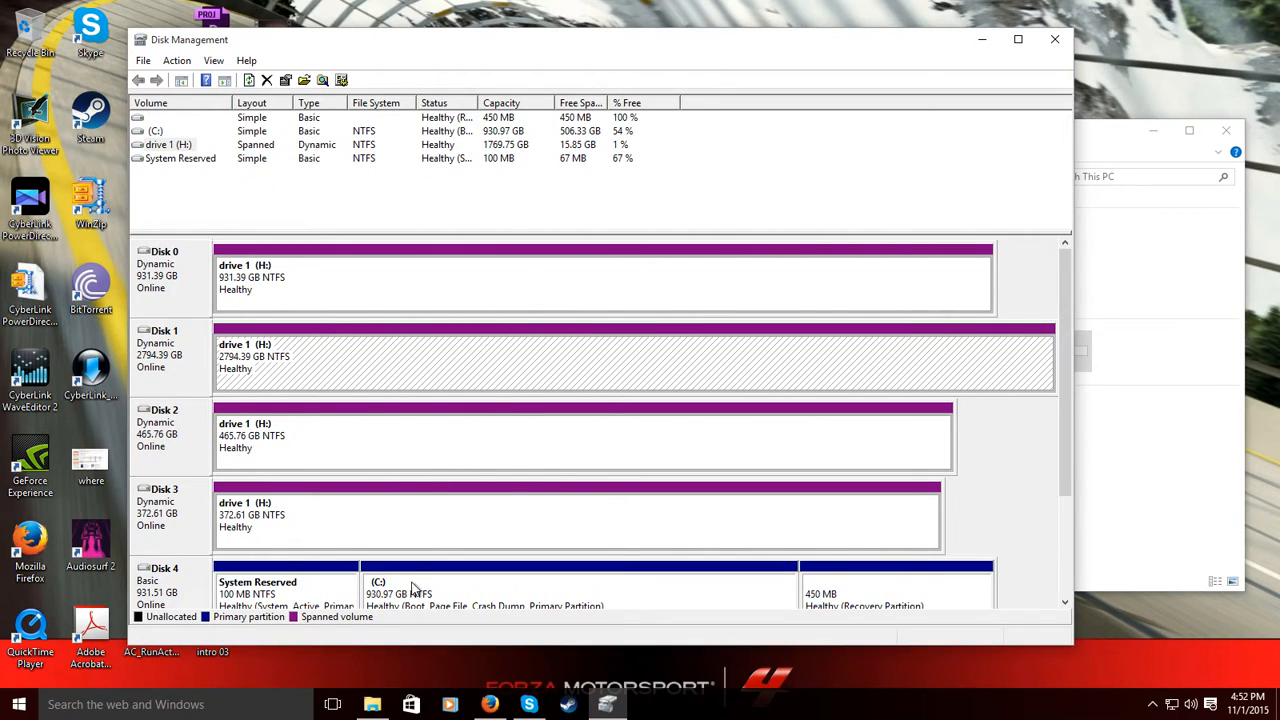
mouse_move(476, 500)
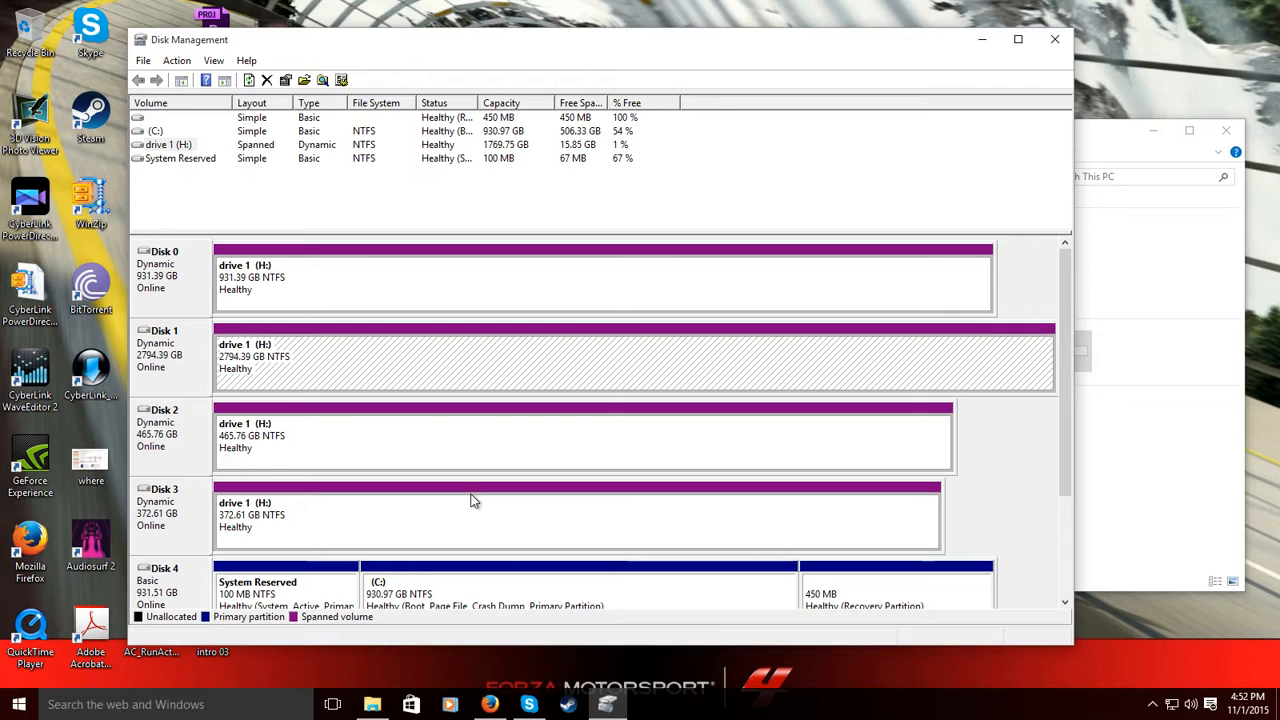
mouse_move(336, 220)
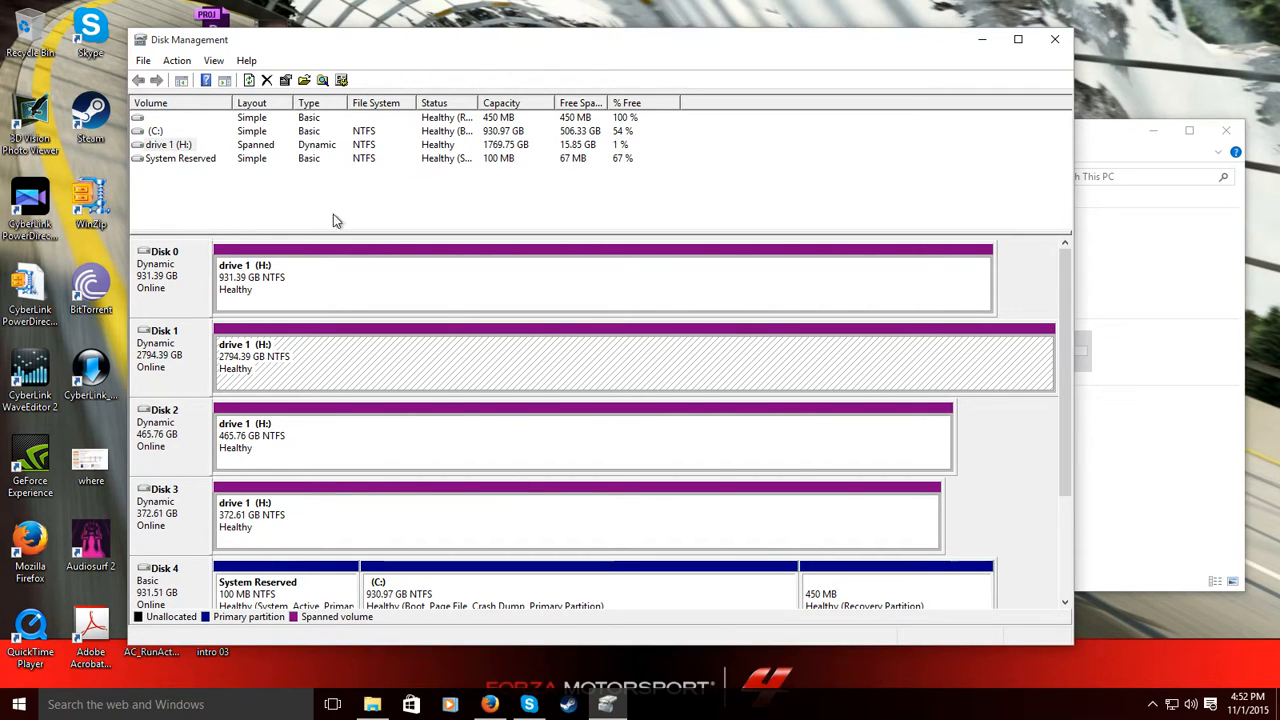
right_click(400, 440)
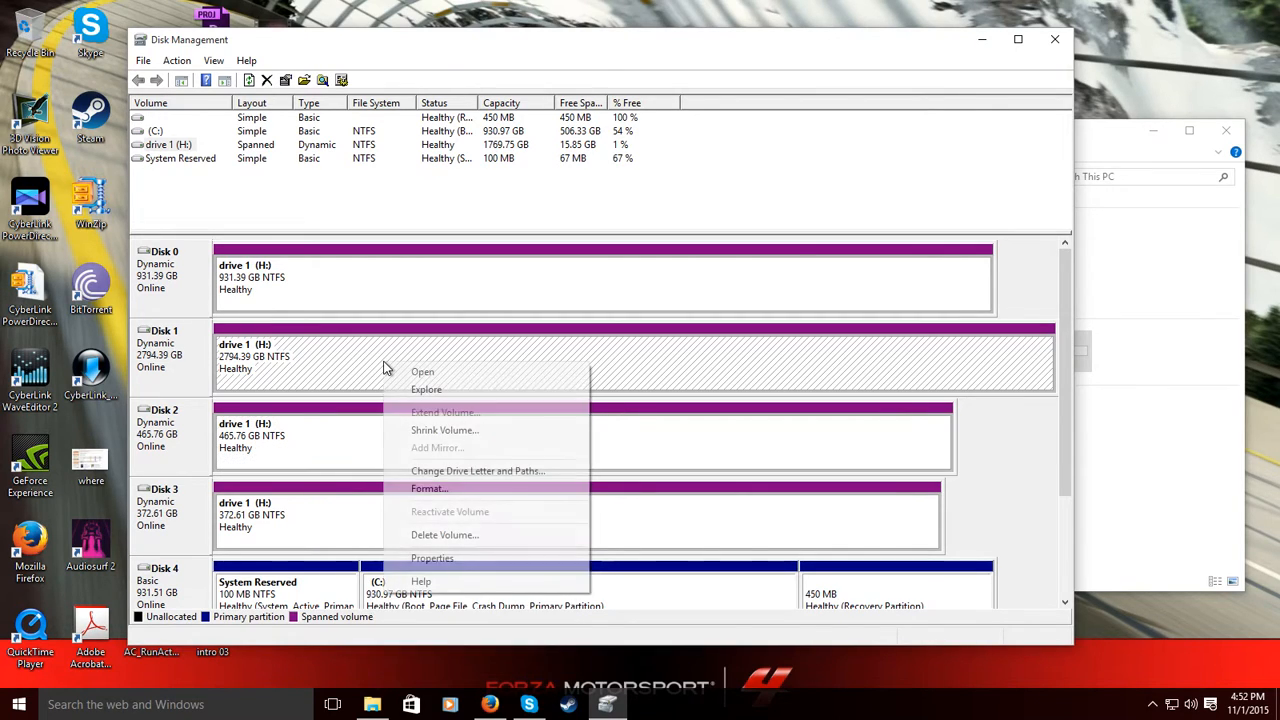
mouse_move(638, 358)
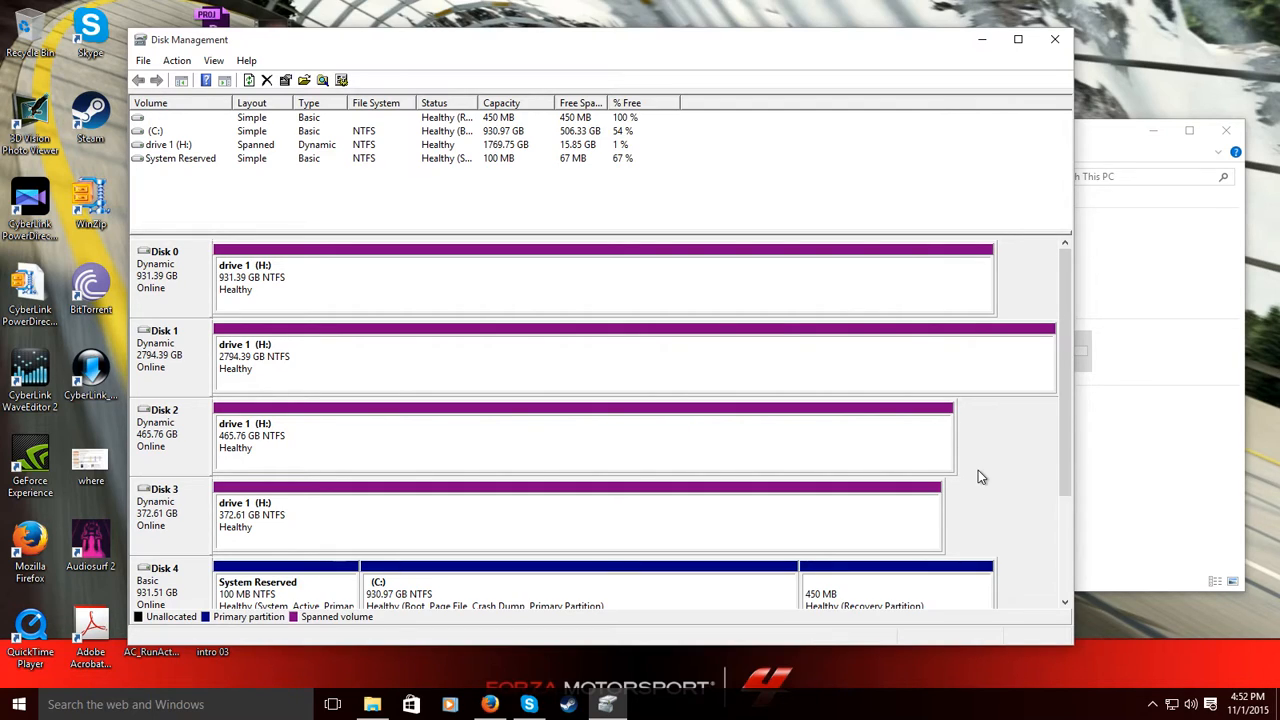
mouse_move(696, 380)
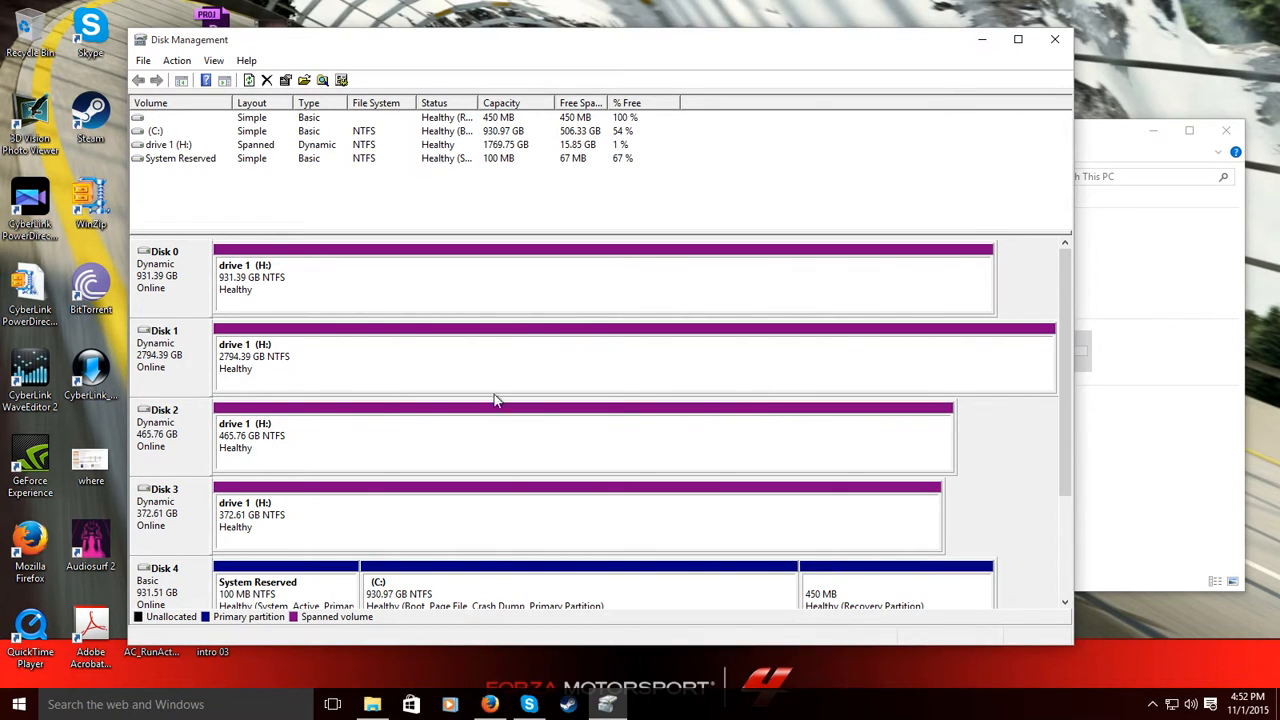
mouse_move(448, 390)
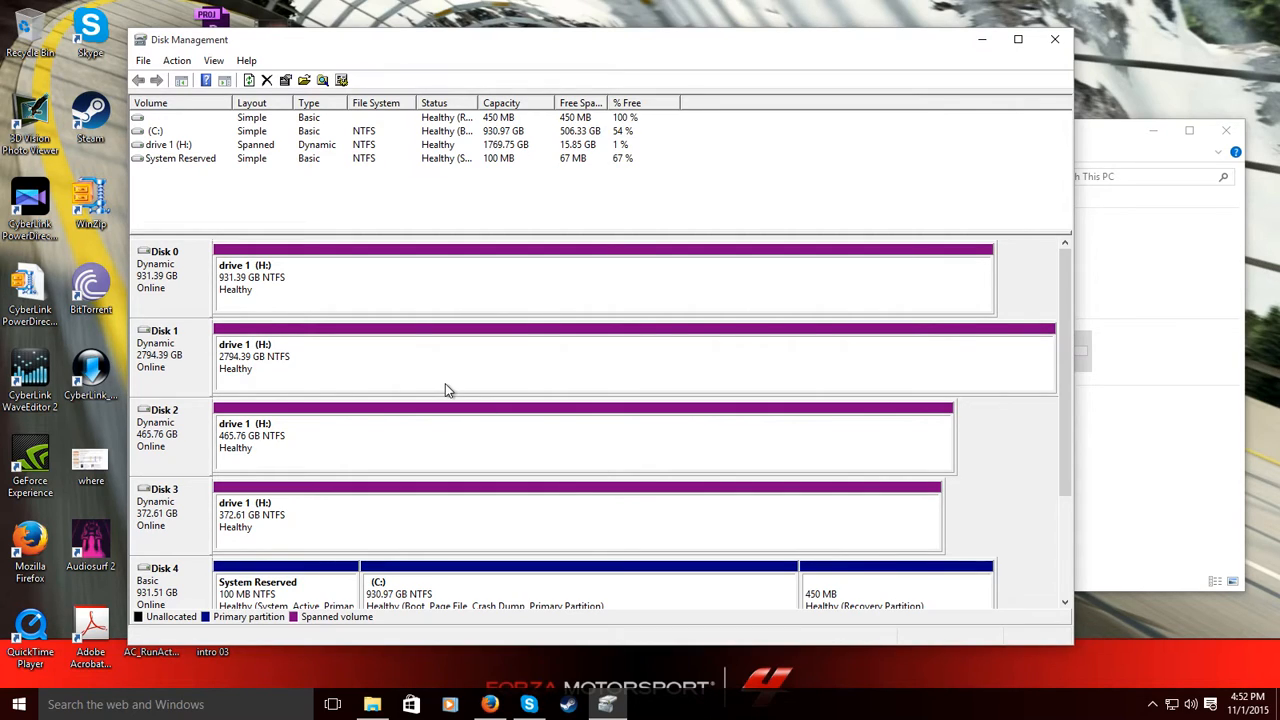
mouse_move(448, 356)
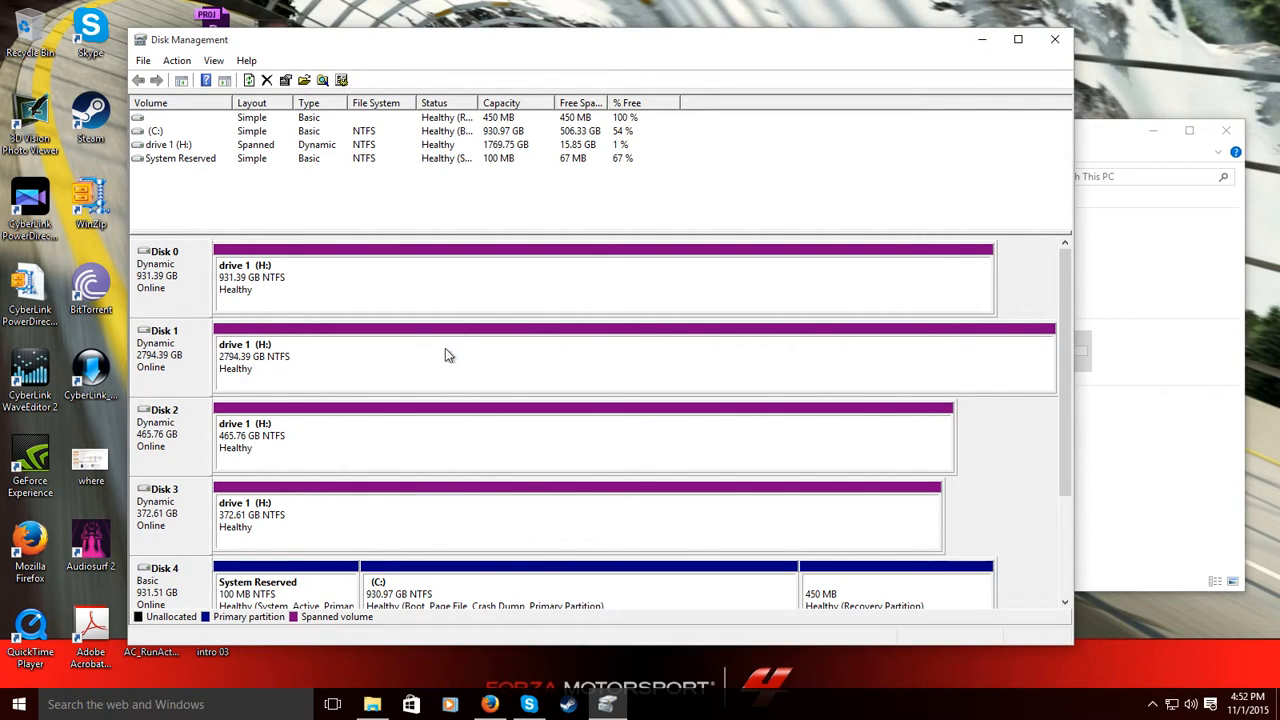
mouse_move(224, 390)
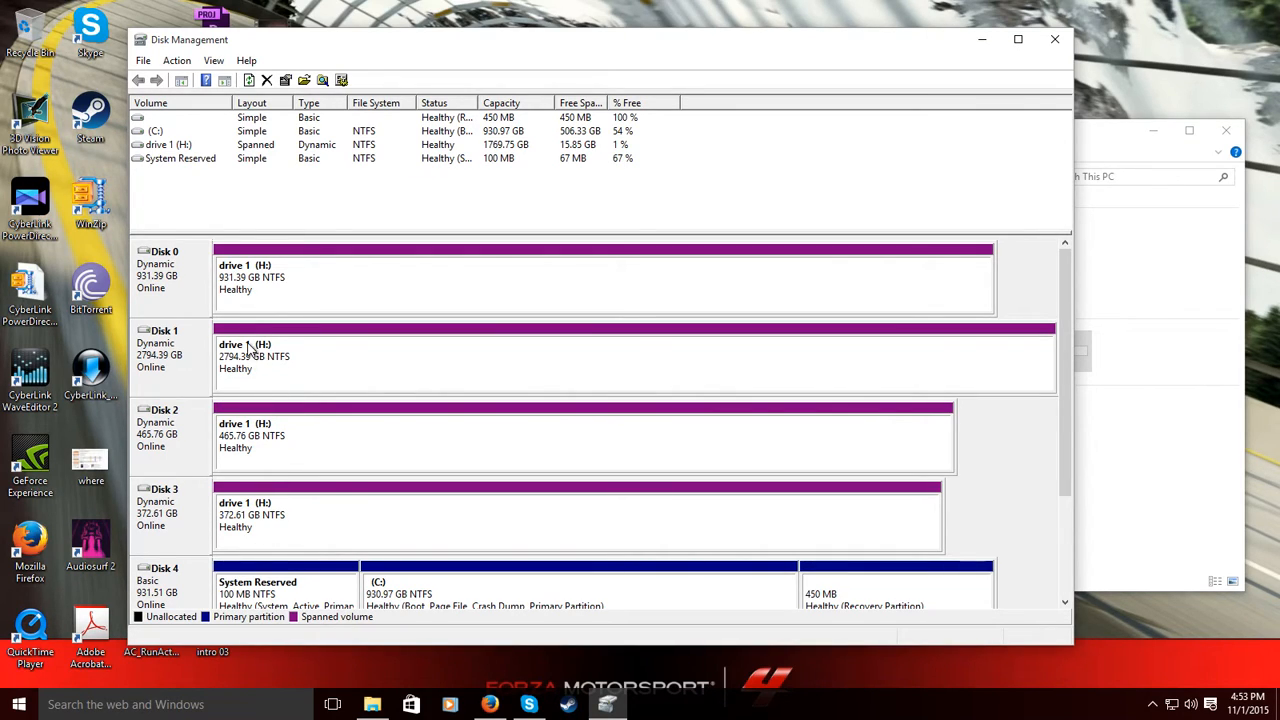
mouse_move(312, 460)
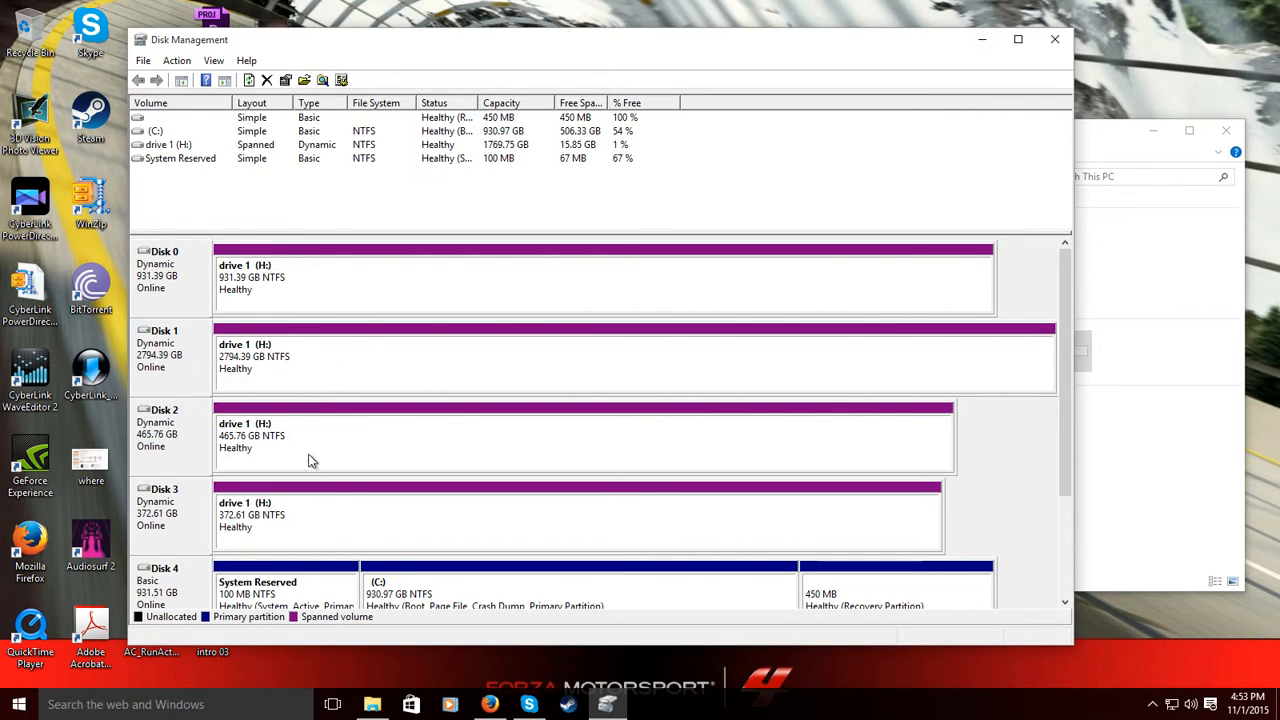
mouse_move(652, 672)
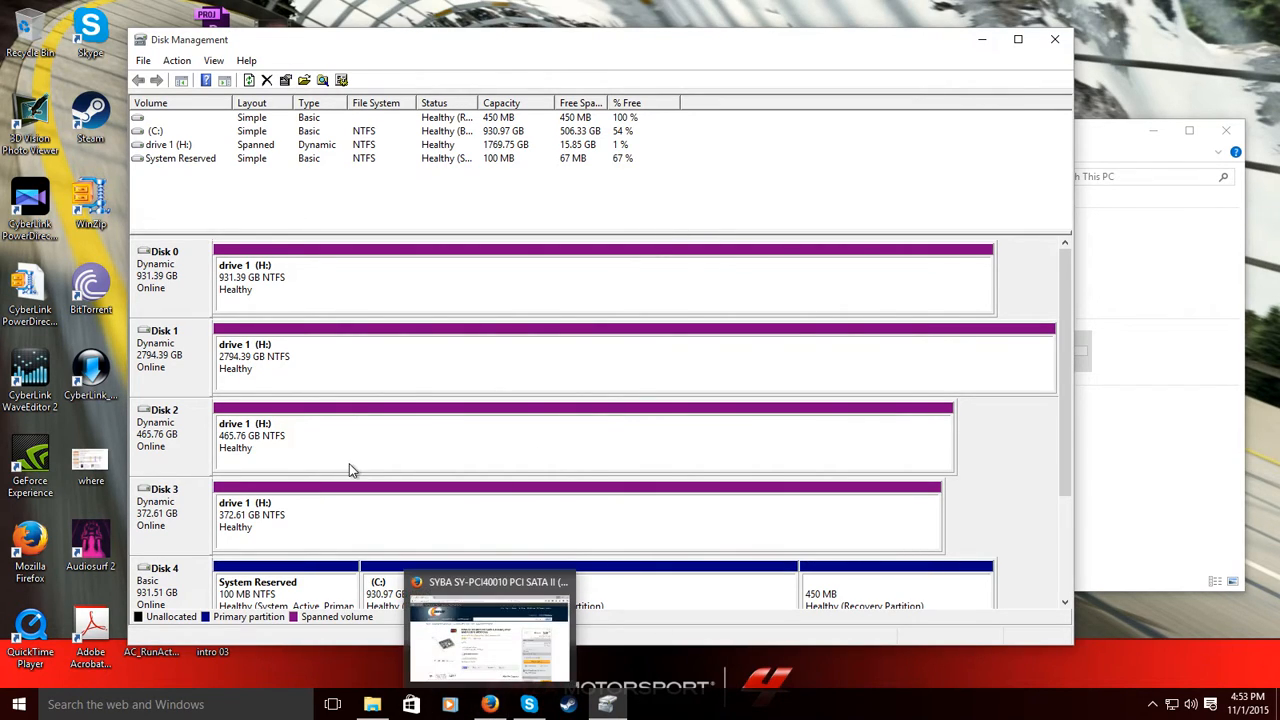
right_click(170, 270)
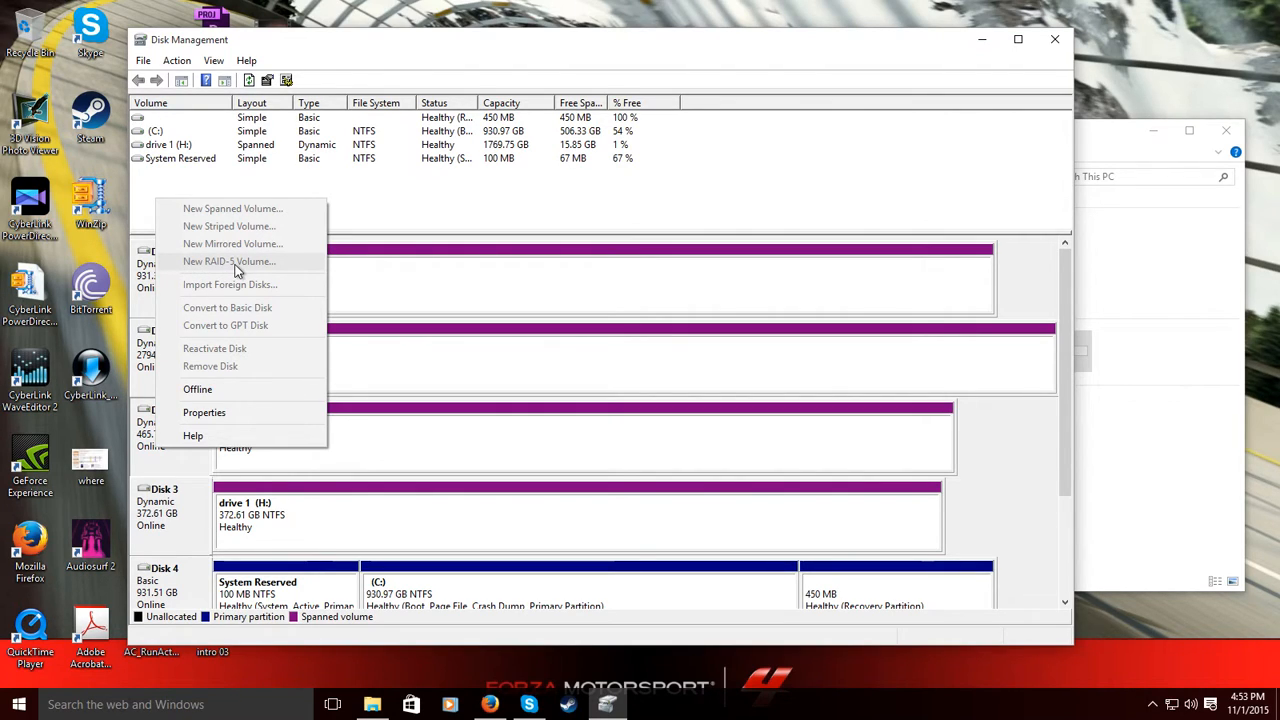
left_click(440, 610)
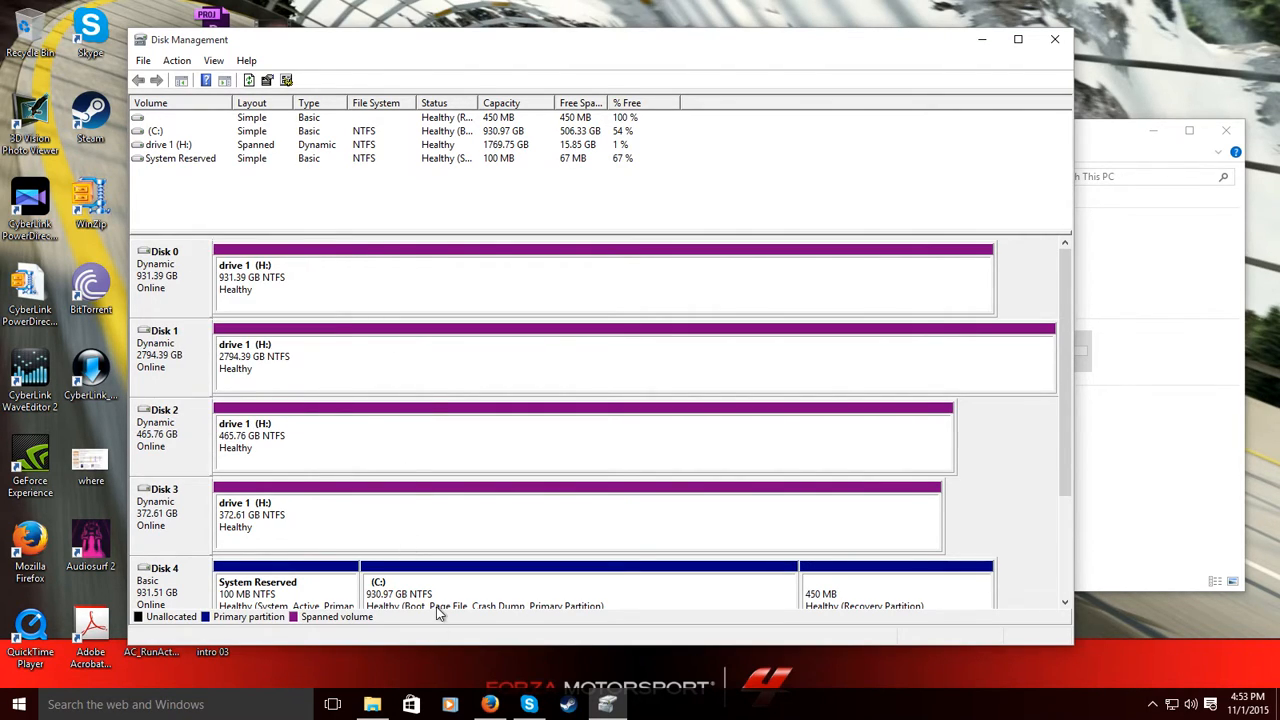
right_click(156, 420)
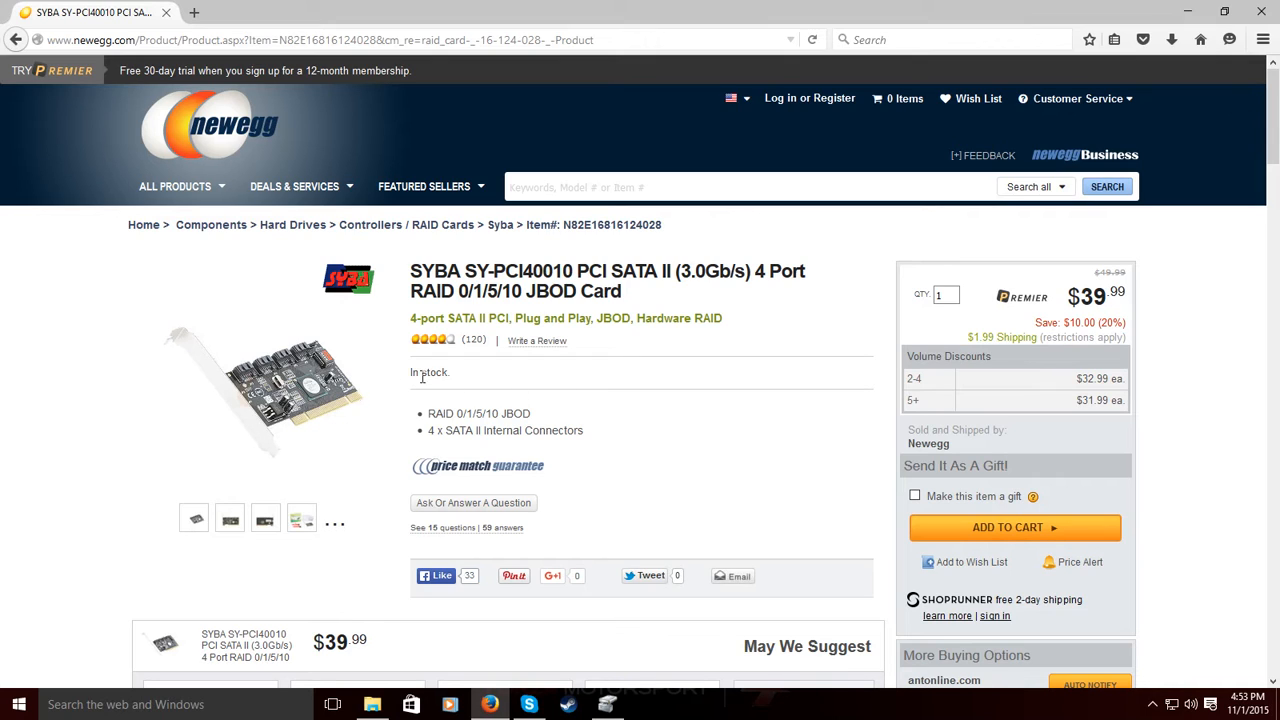
mouse_move(296, 376)
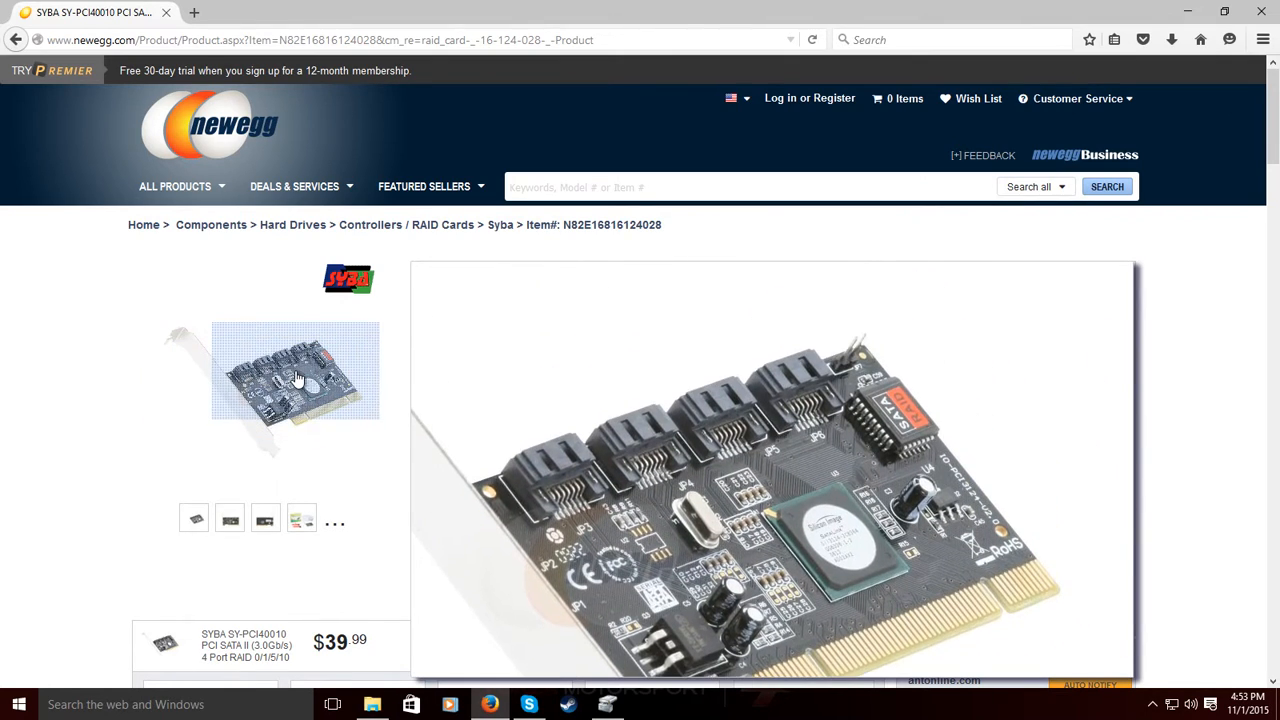
mouse_move(296, 378)
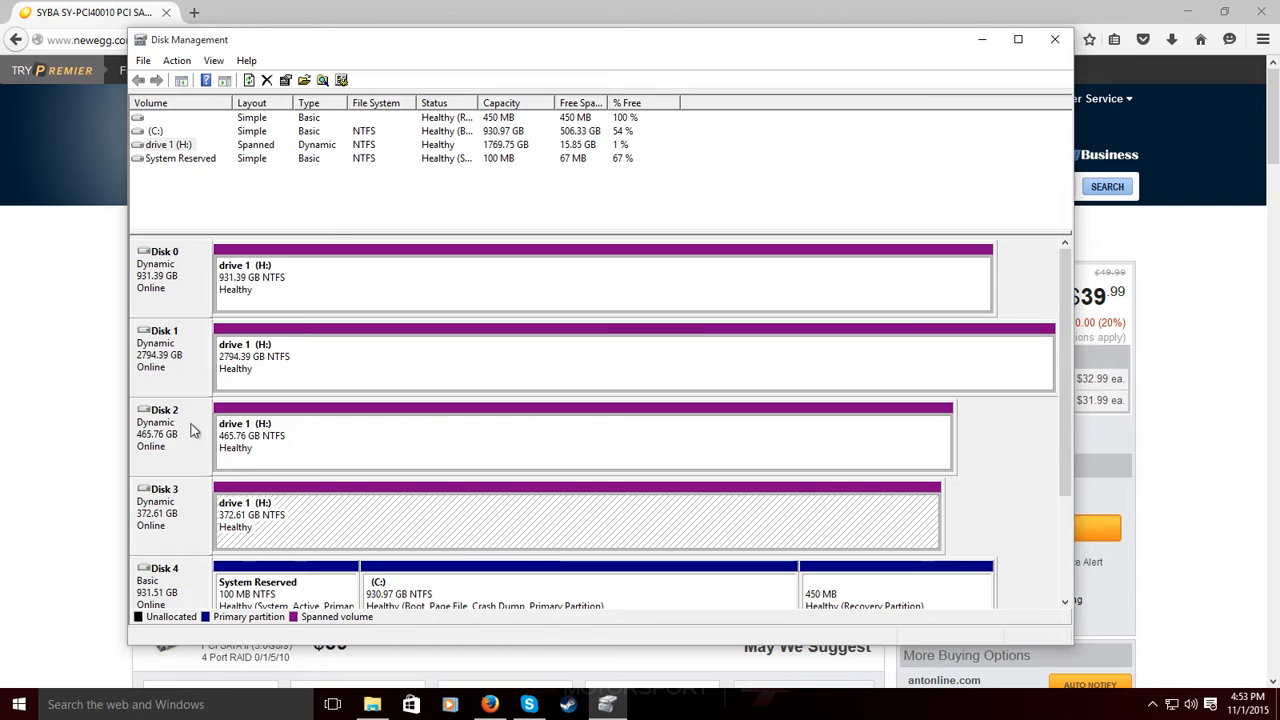
View the Disk 2 context menu with New RAID-5 and other new-volume options unavailable.
right_click(196, 430)
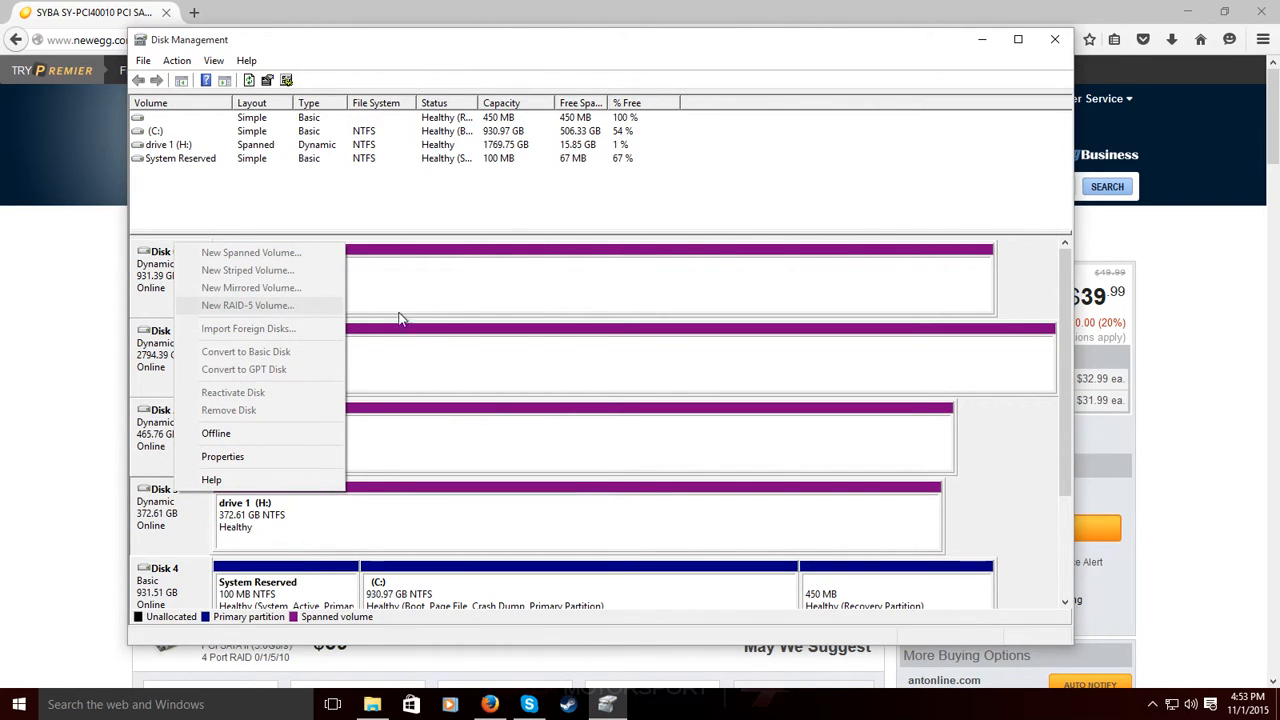
mouse_move(544, 338)
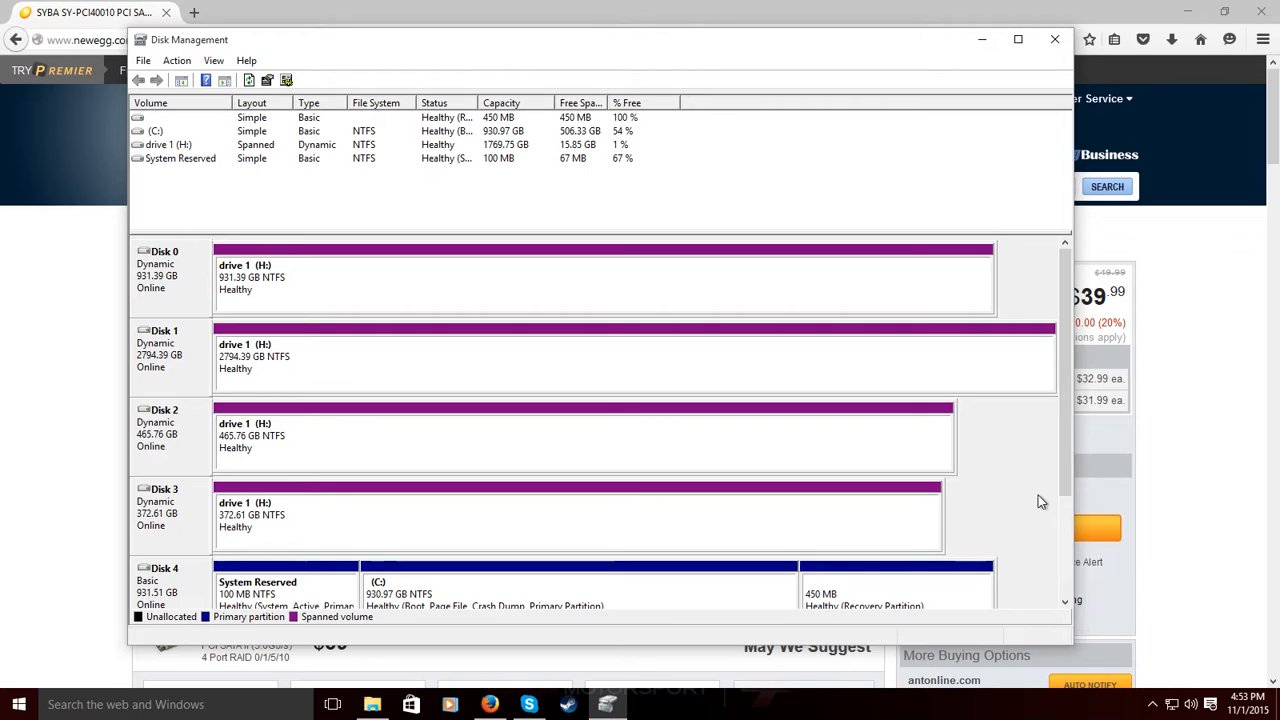
mouse_move(584, 410)
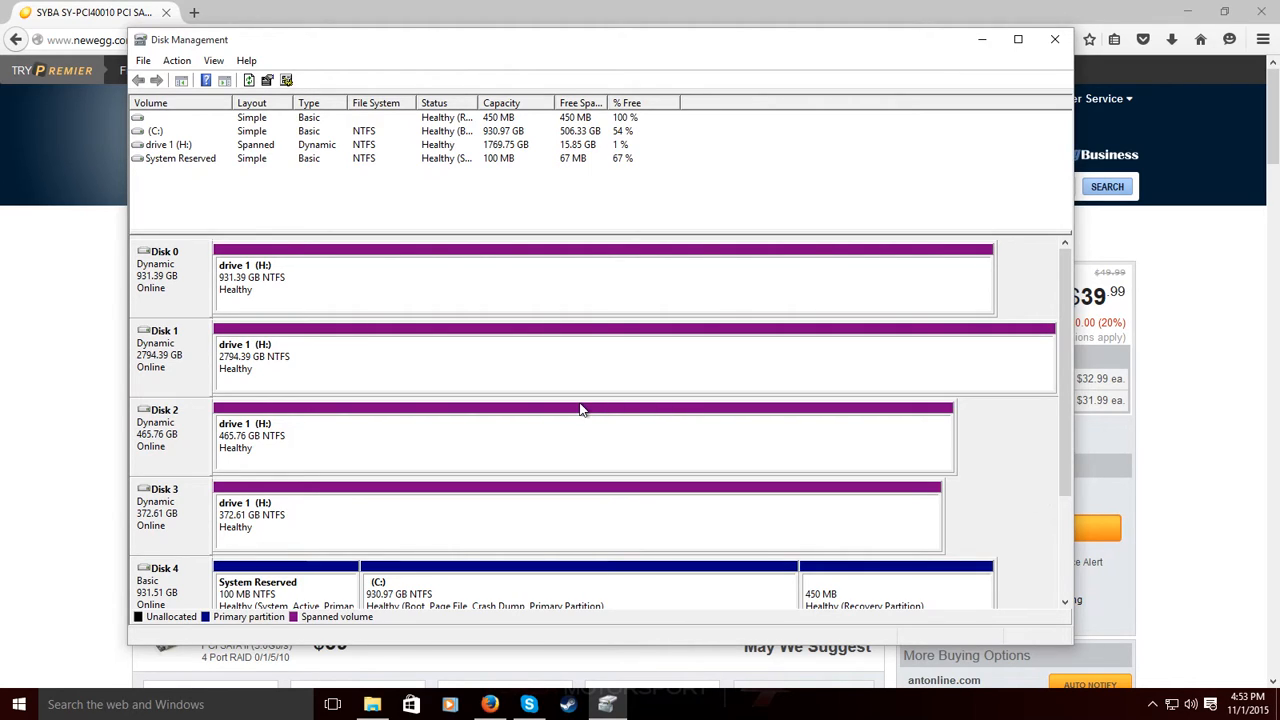
mouse_move(584, 486)
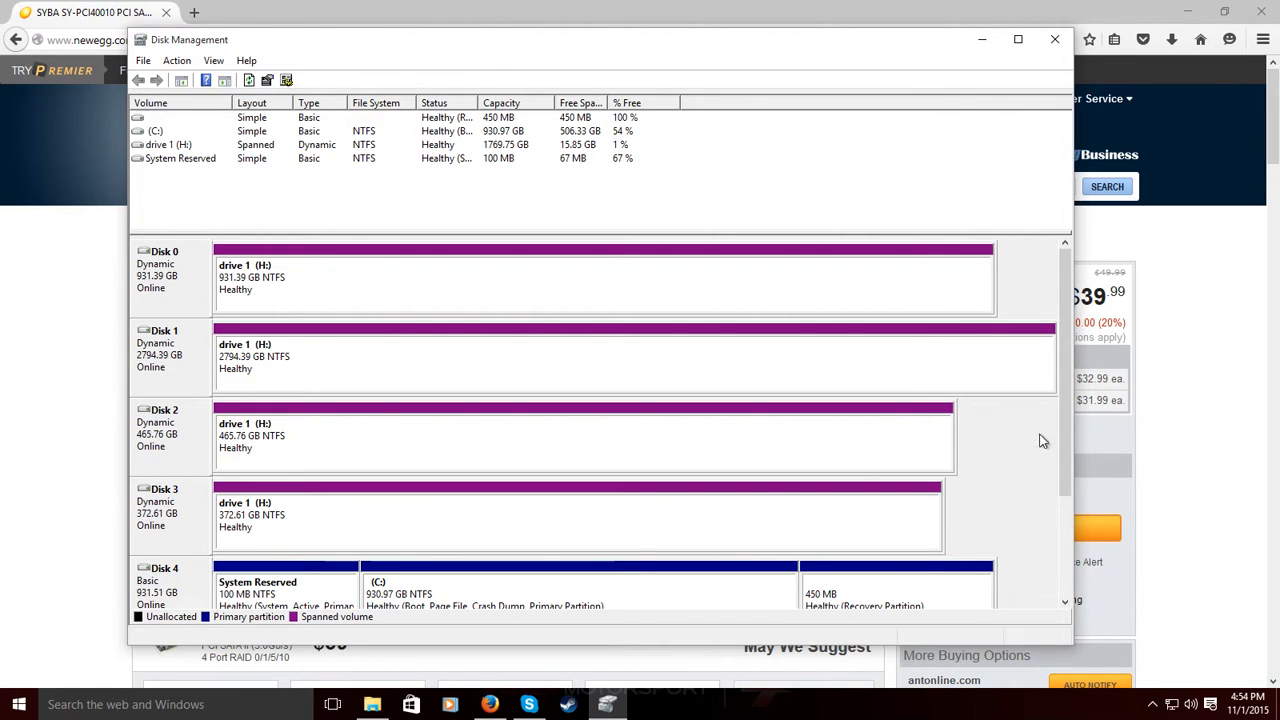
mouse_move(1056, 406)
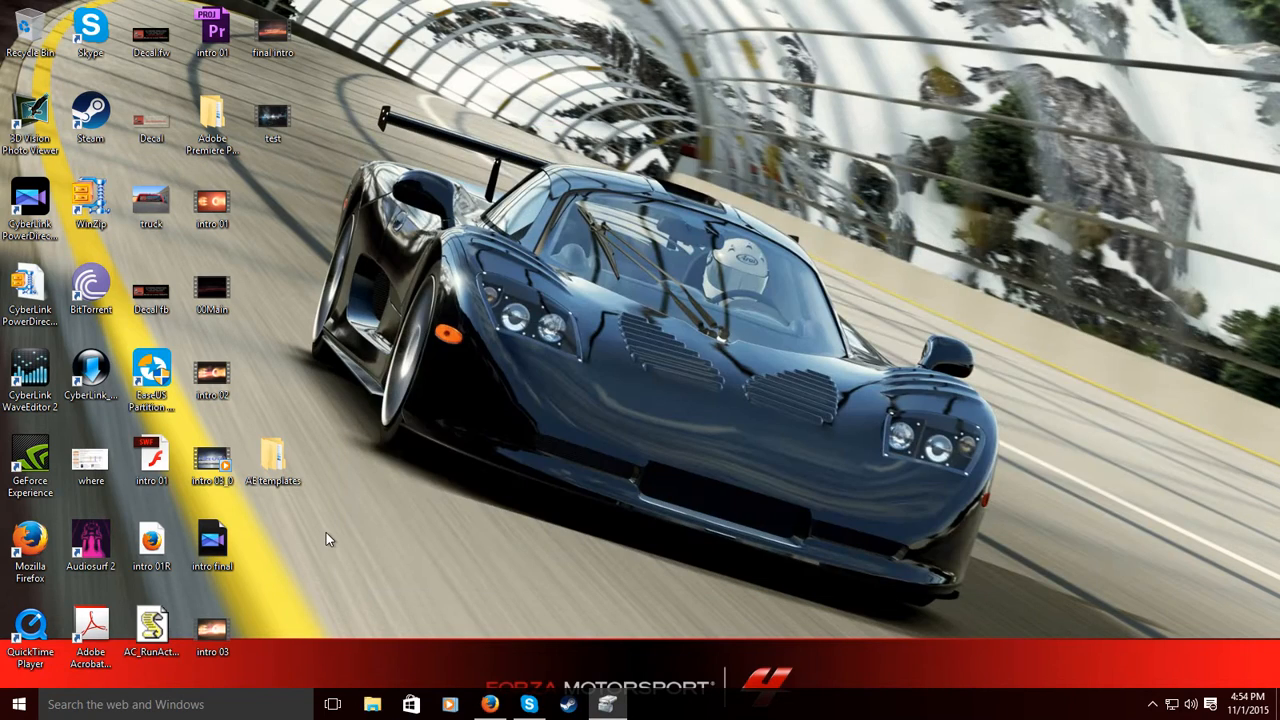
mouse_move(672, 288)
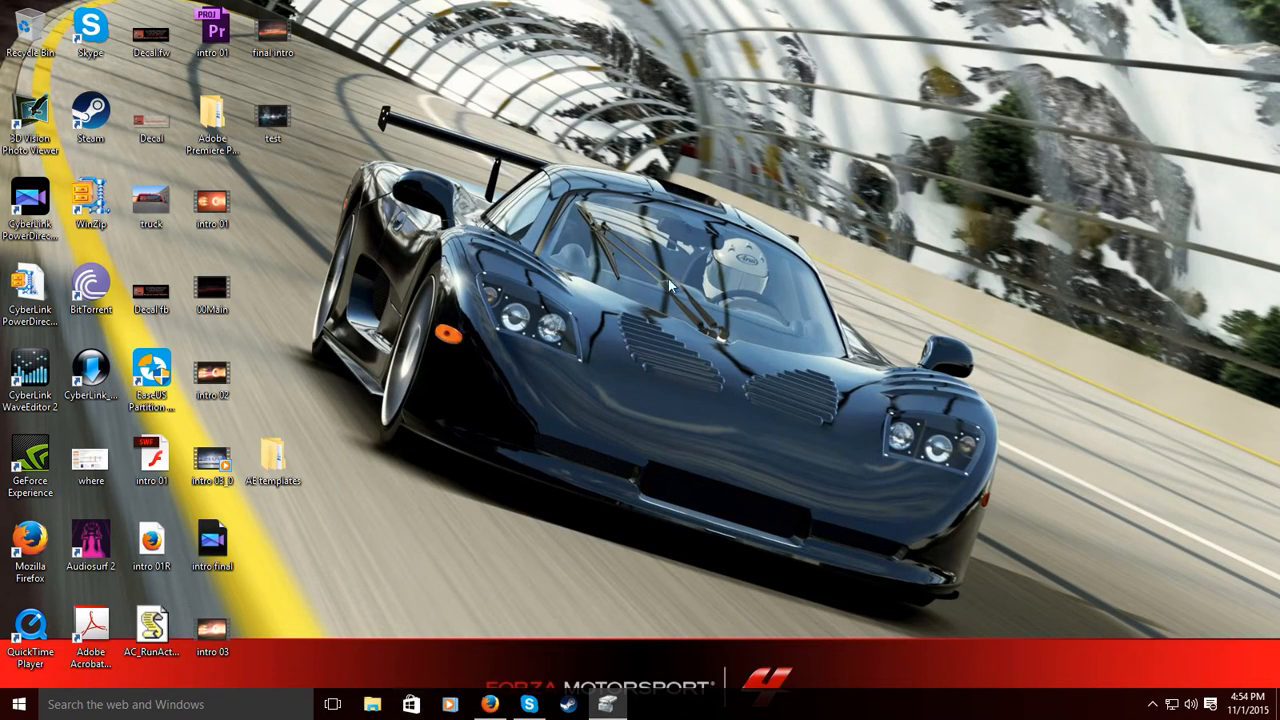
mouse_move(882, 290)
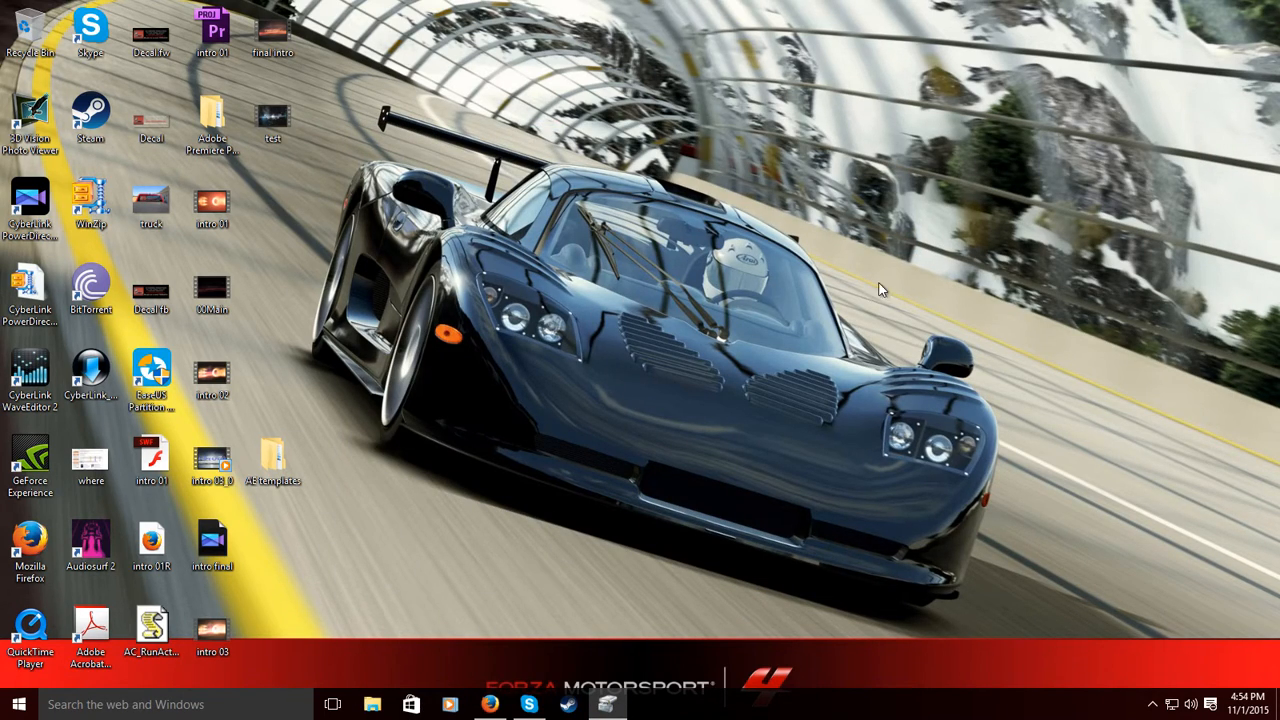
mouse_move(844, 308)
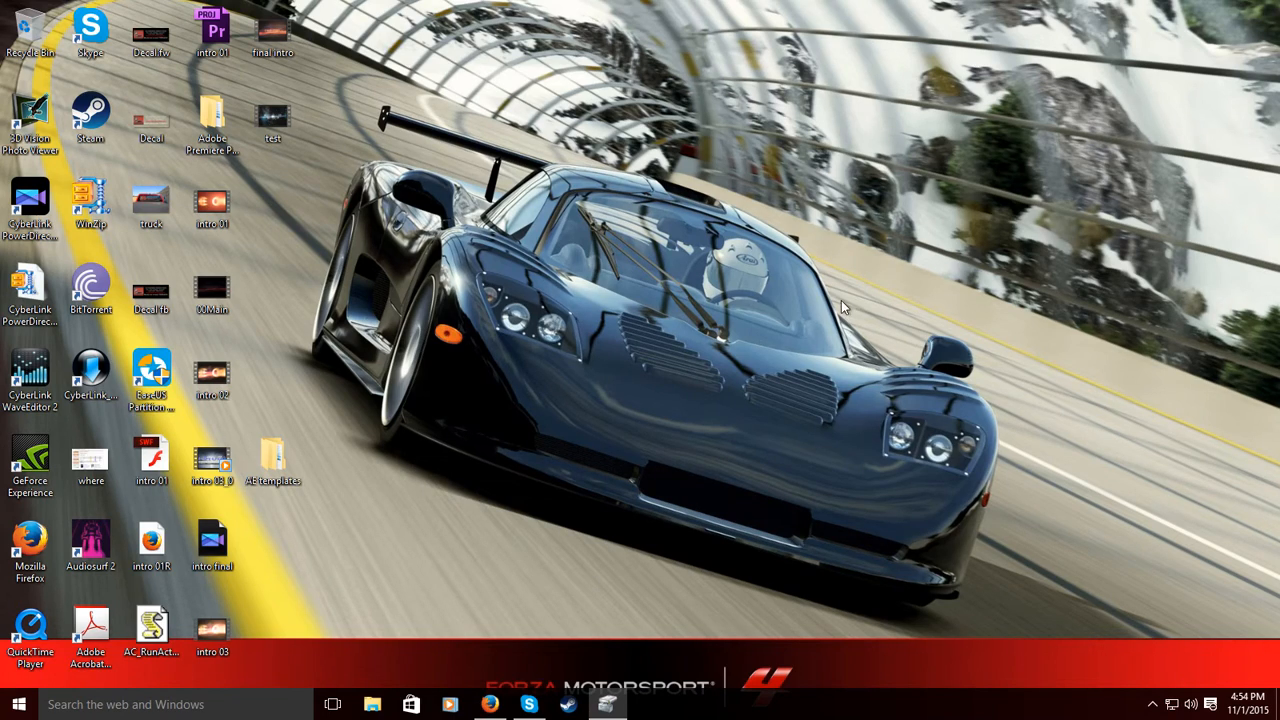
mouse_move(820, 360)
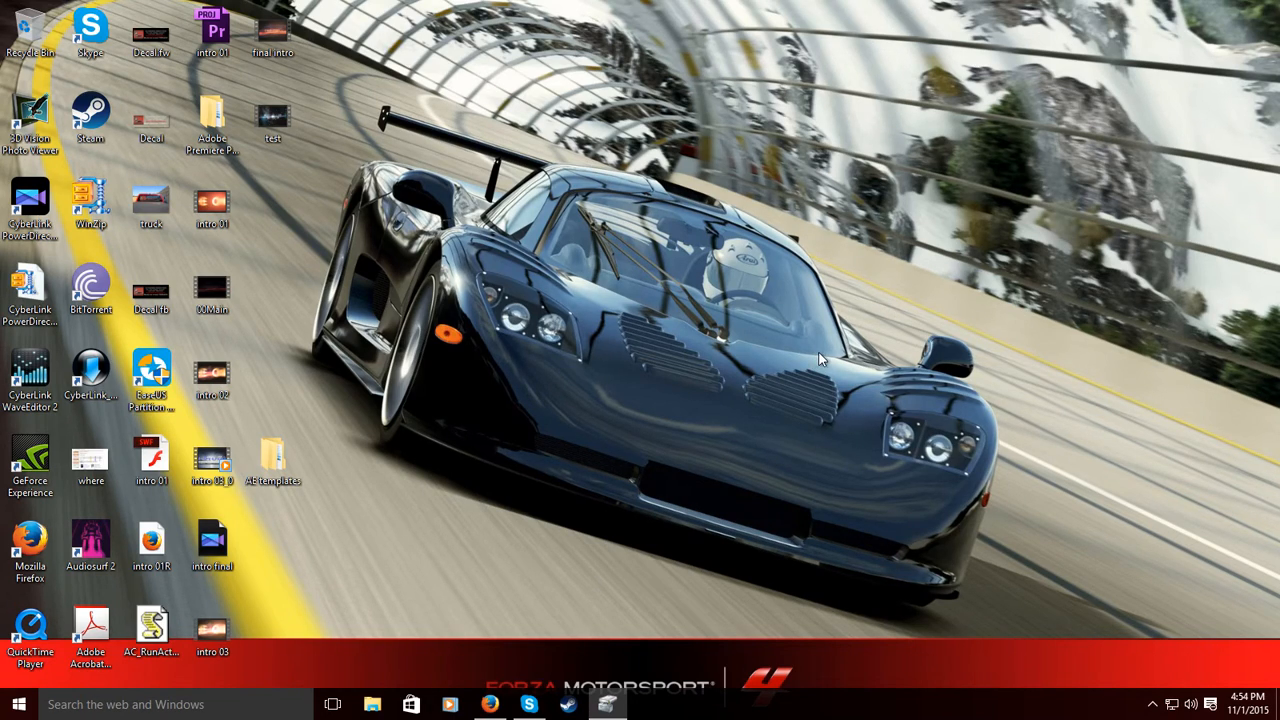
mouse_move(398, 526)
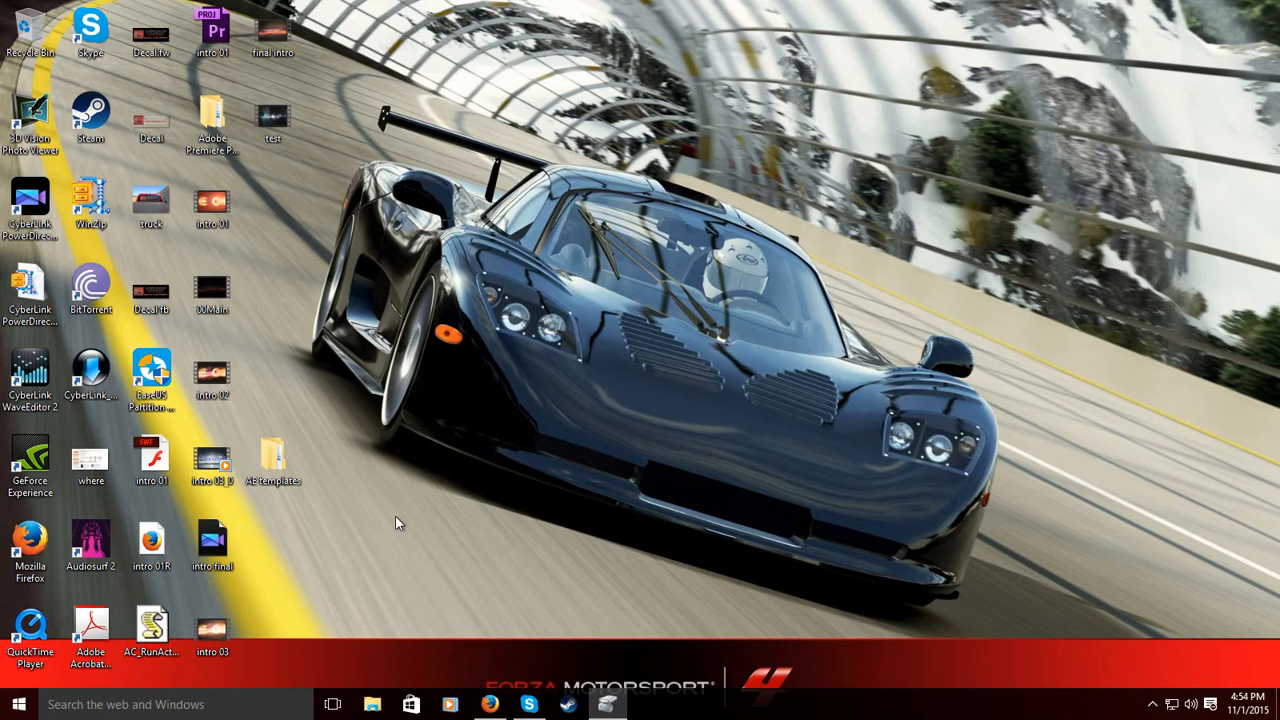
mouse_move(704, 398)
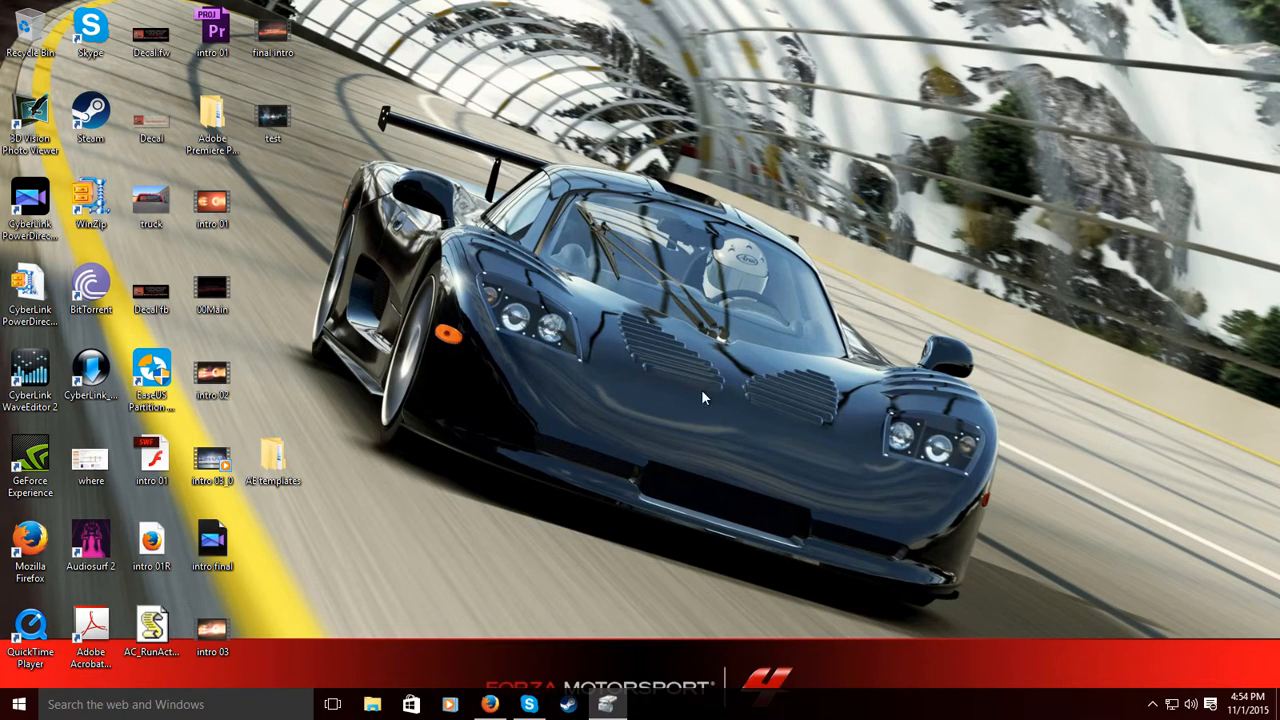
mouse_move(552, 376)
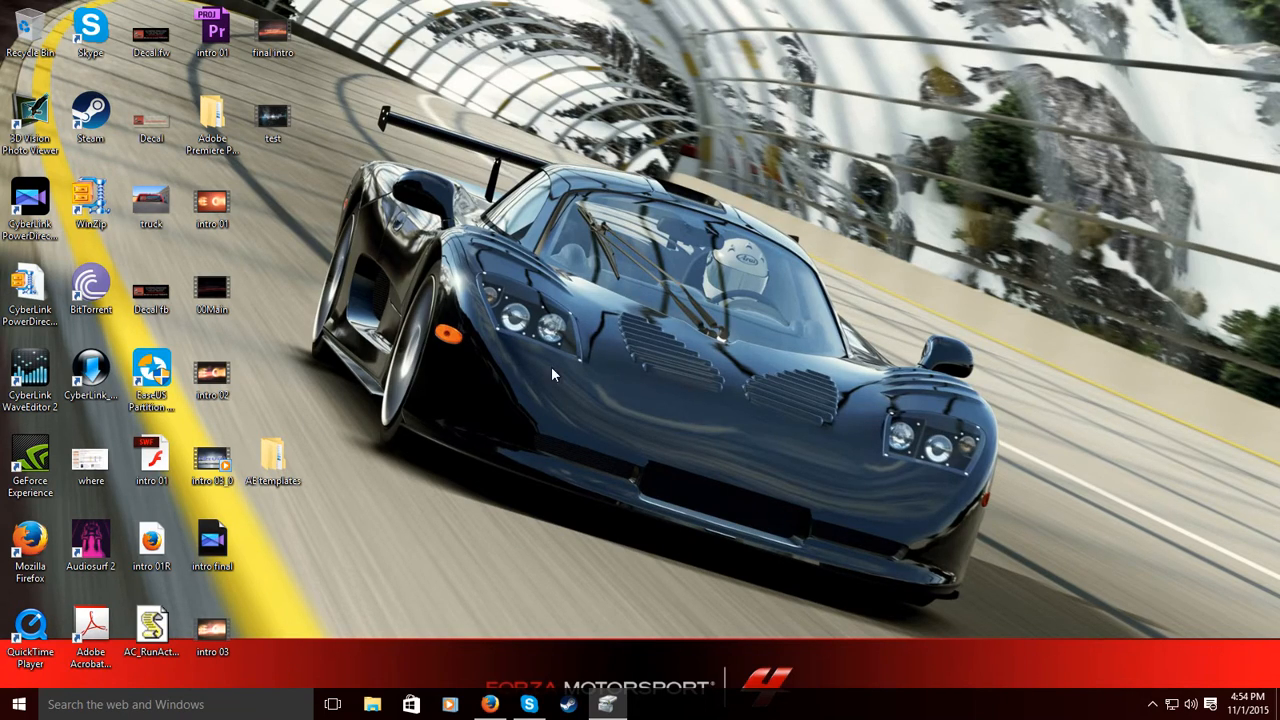
mouse_move(364, 414)
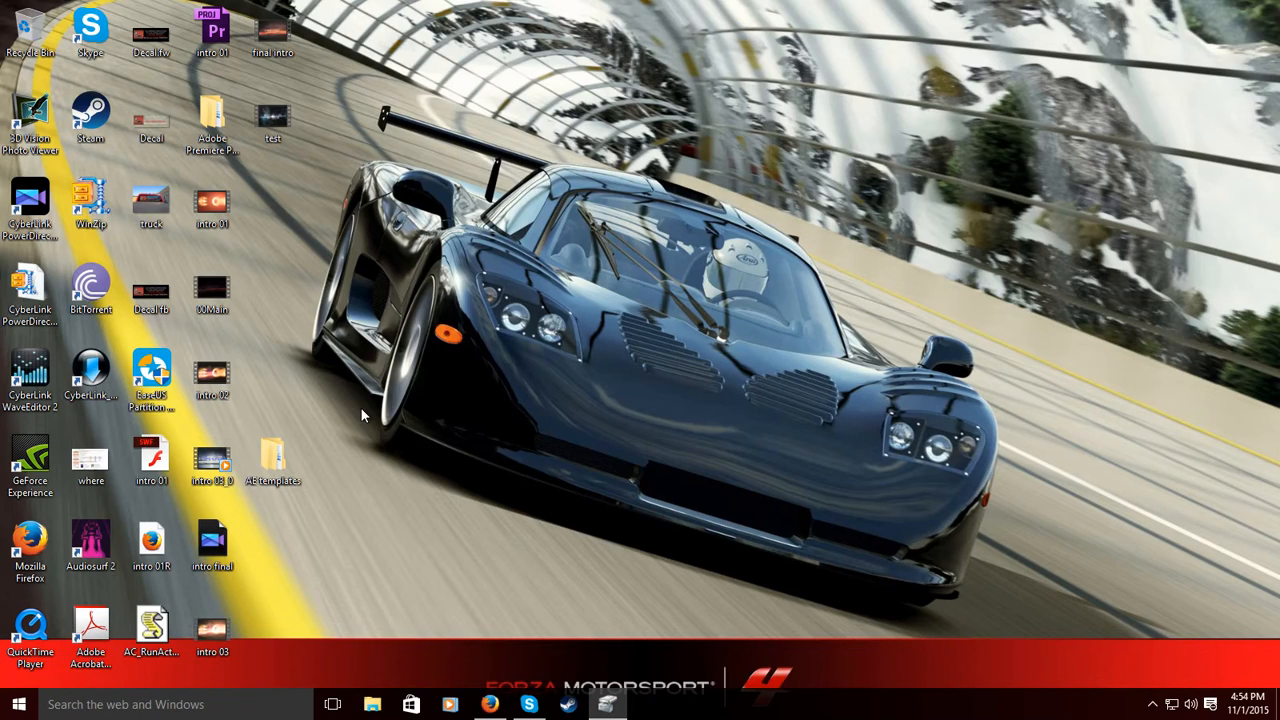
mouse_move(436, 4)
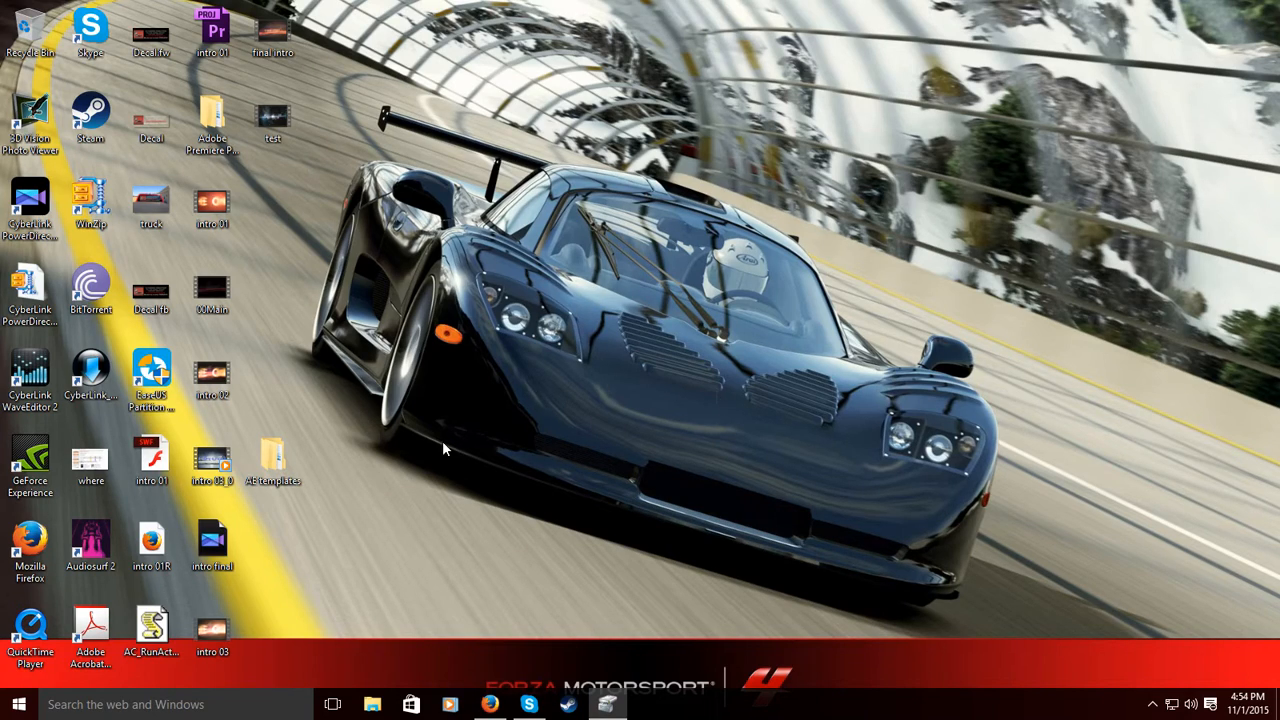
mouse_move(790, 320)
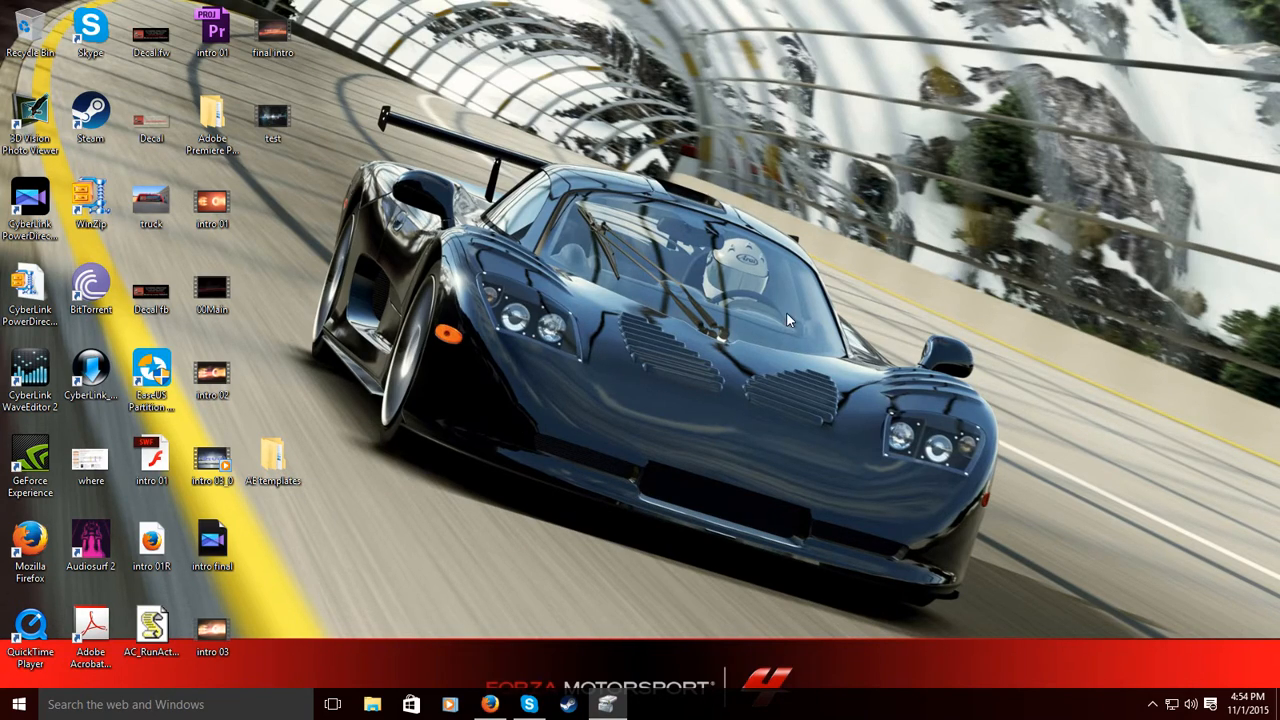
mouse_move(412, 444)
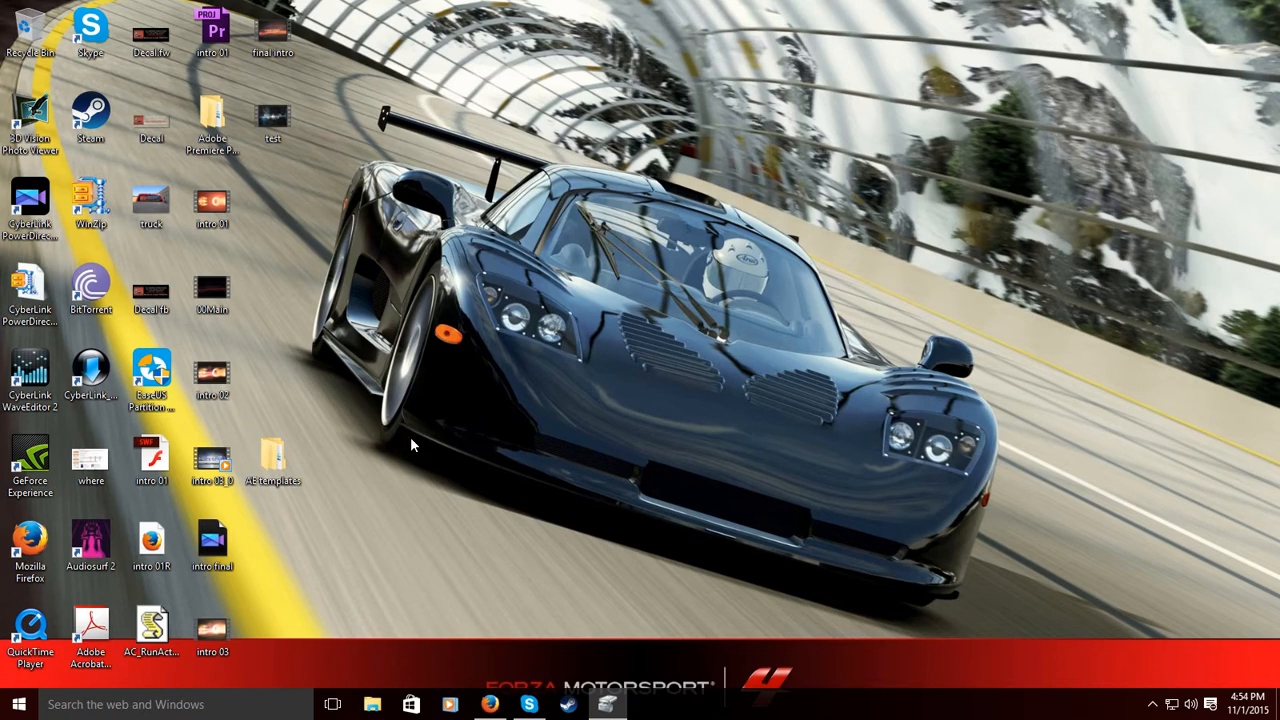
mouse_move(696, 224)
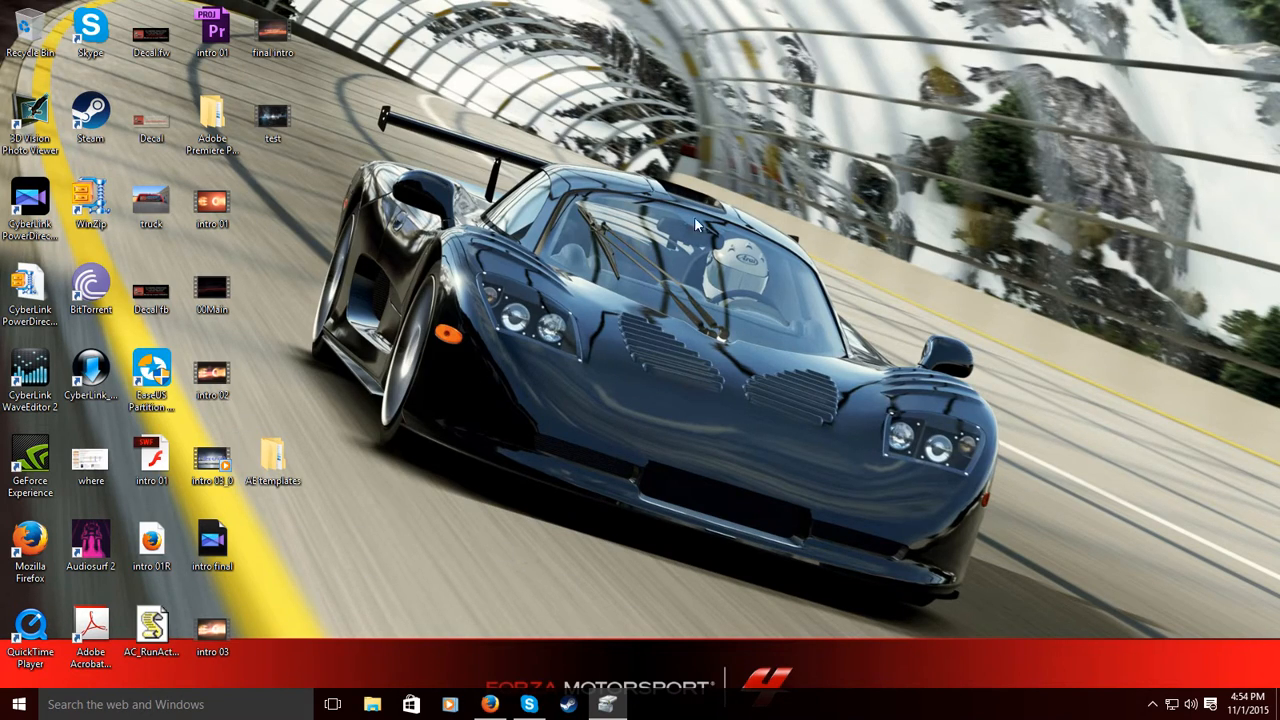
mouse_move(668, 236)
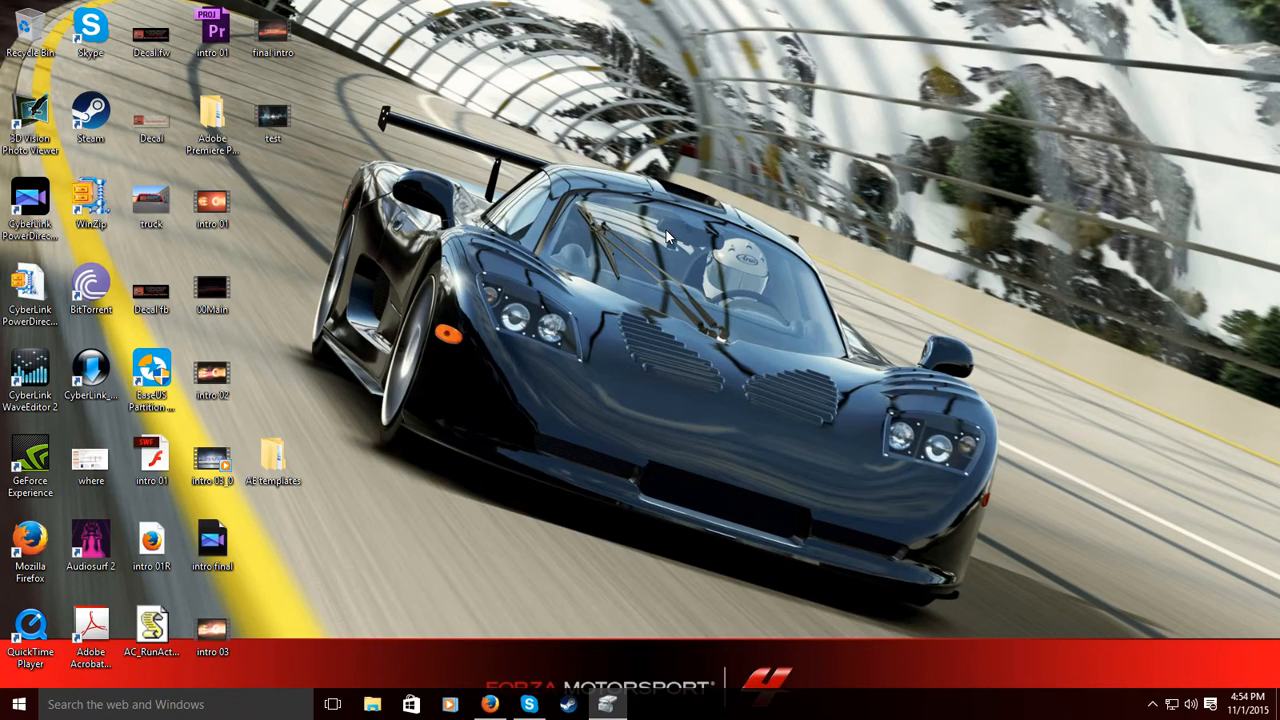
mouse_move(736, 308)
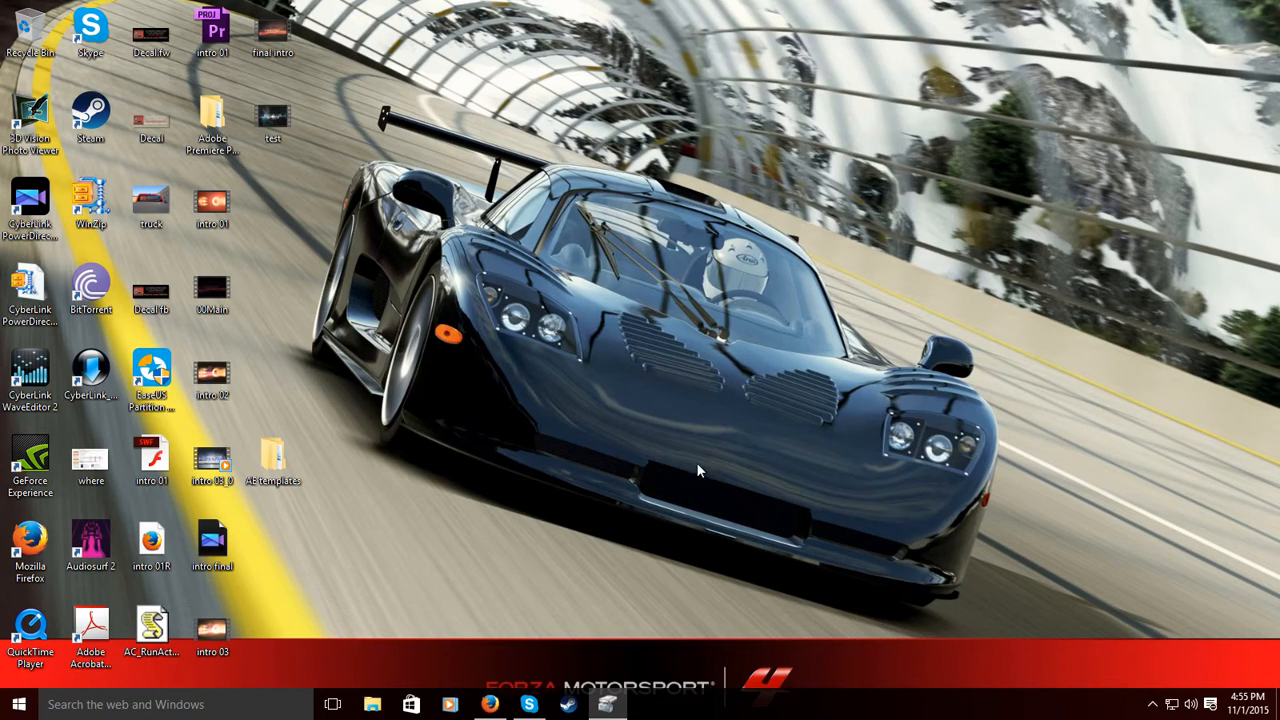
mouse_move(152, 376)
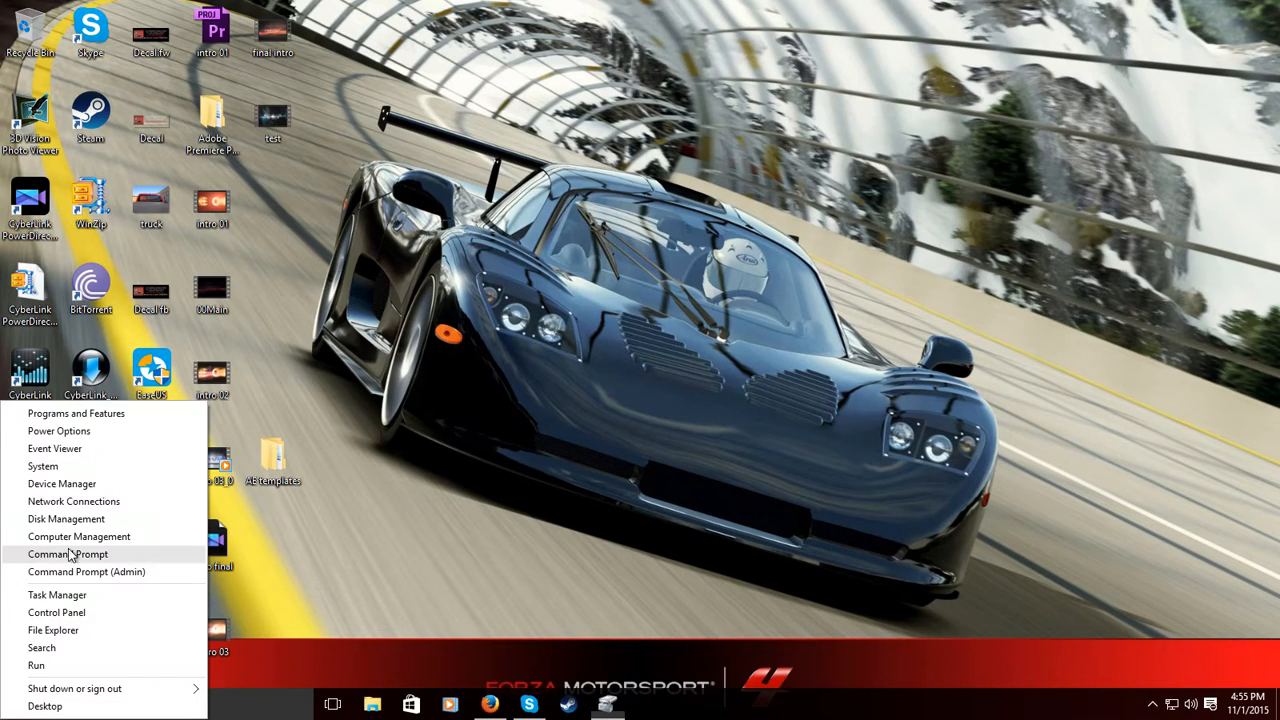
mouse_move(44, 466)
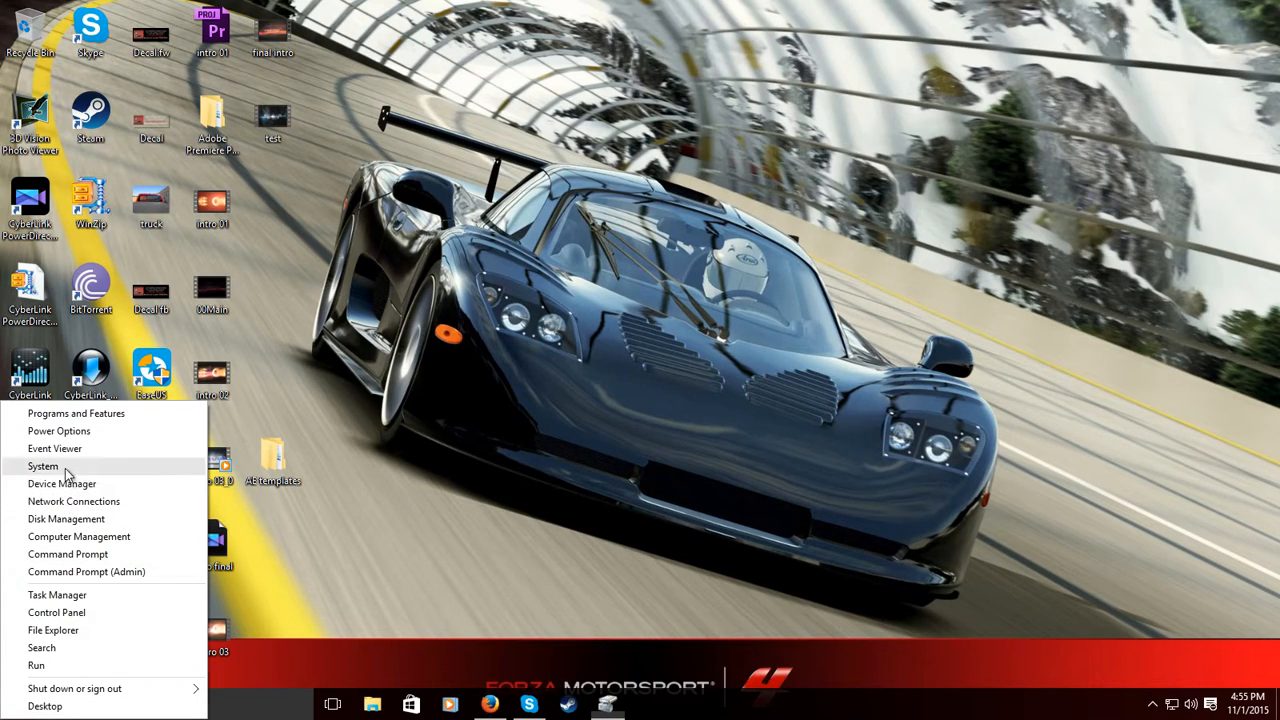
left_click(44, 466)
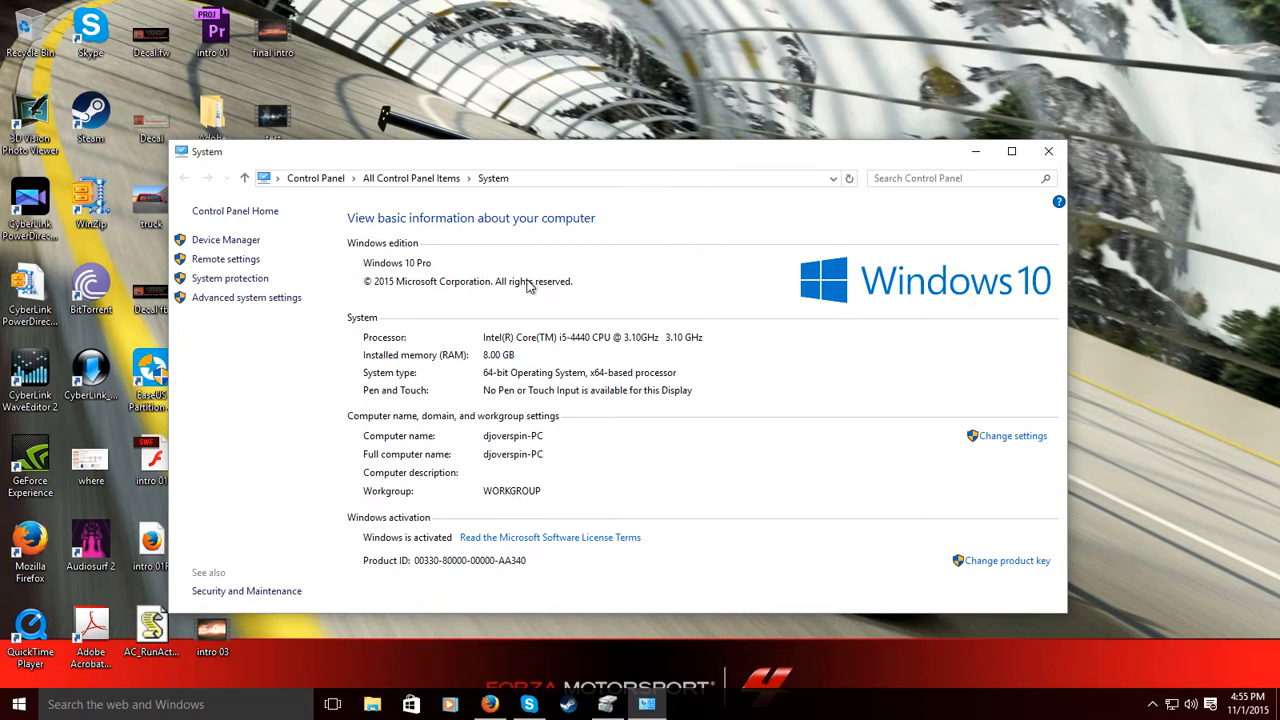
mouse_move(648, 362)
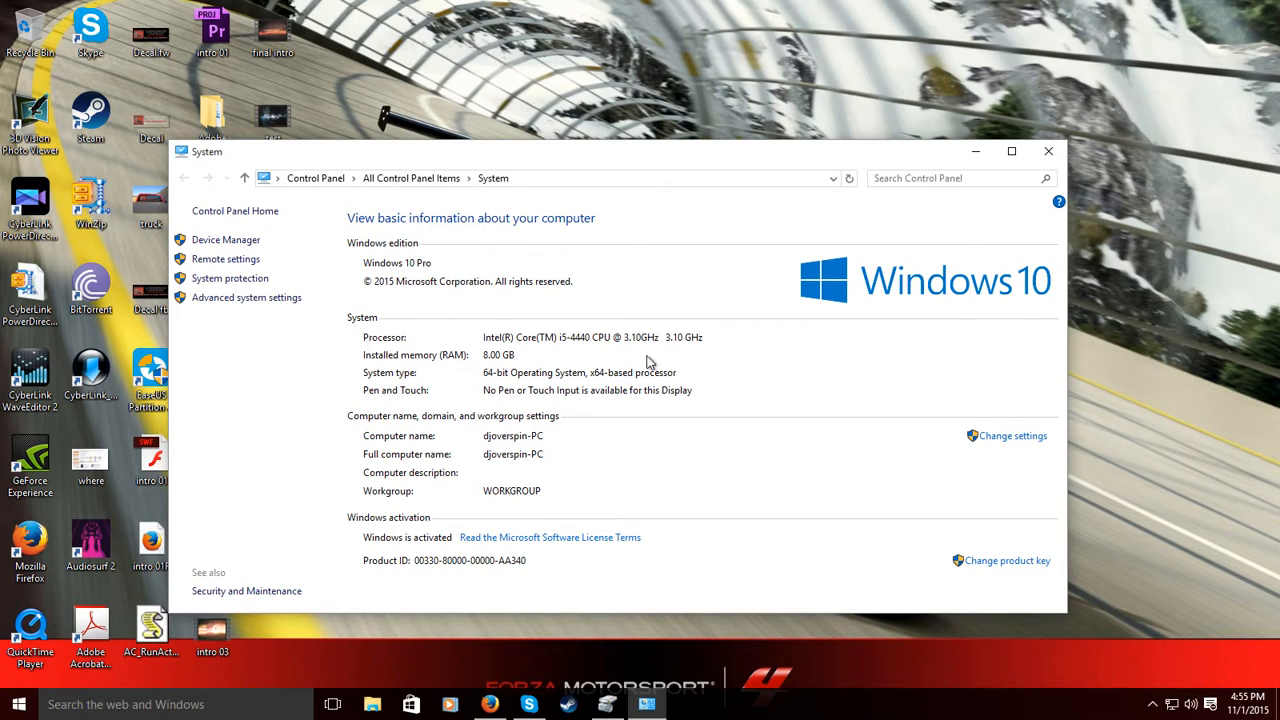
mouse_move(548, 434)
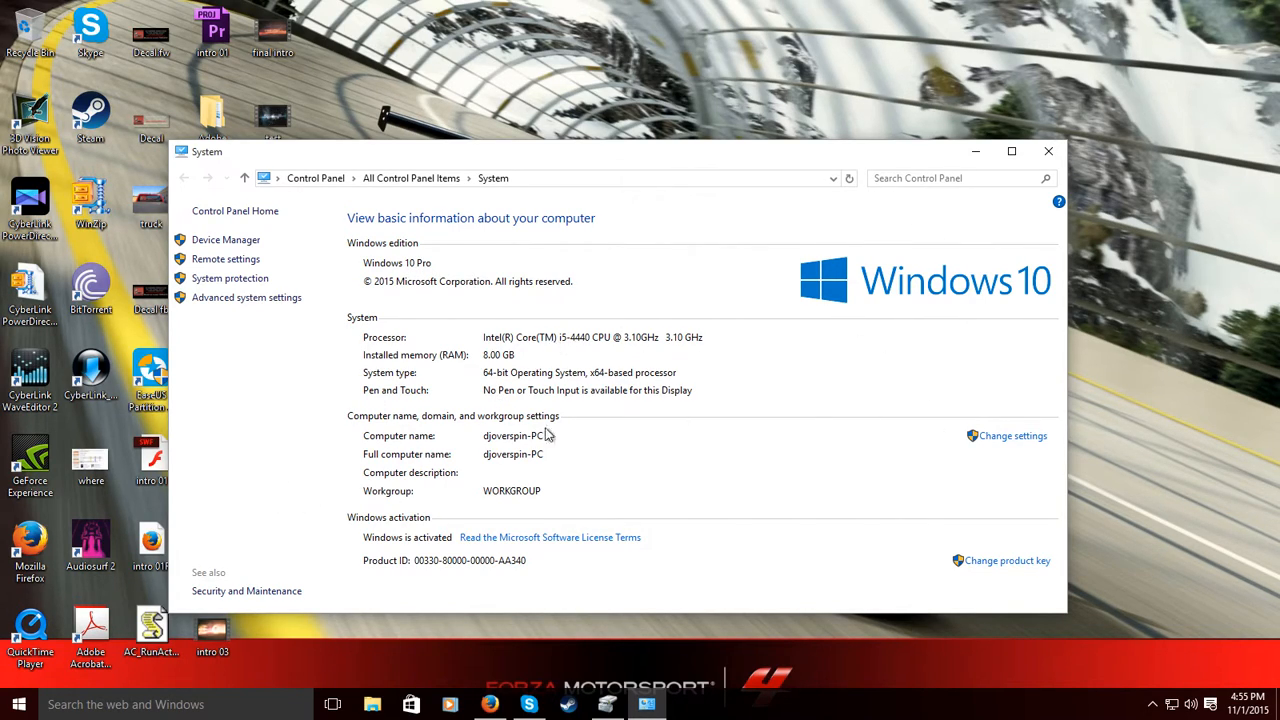
mouse_move(1116, 140)
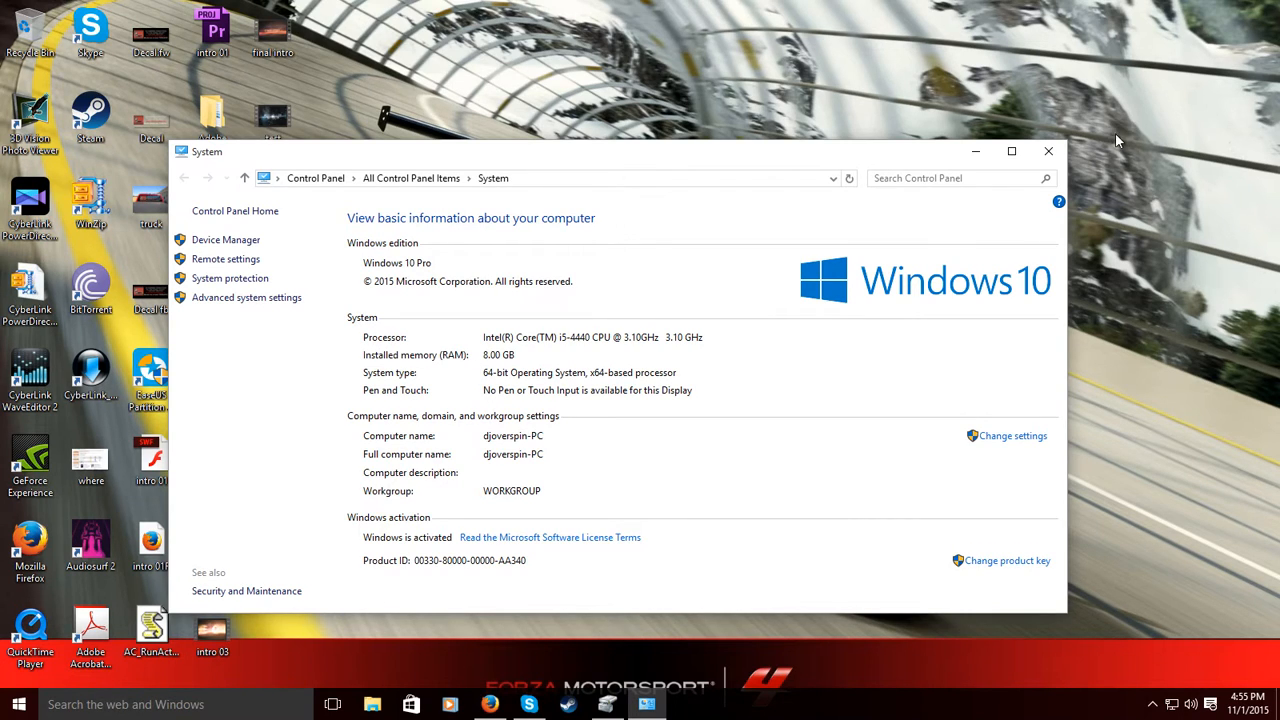
left_click(1048, 152)
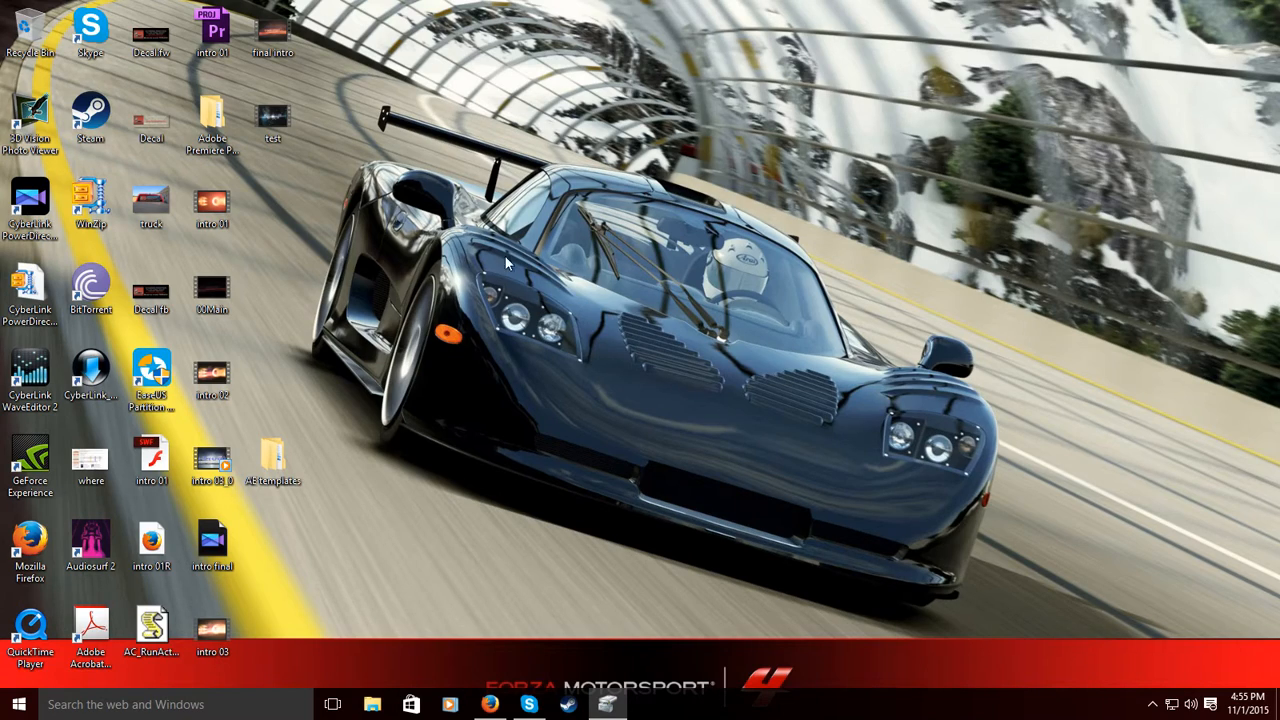
mouse_move(636, 278)
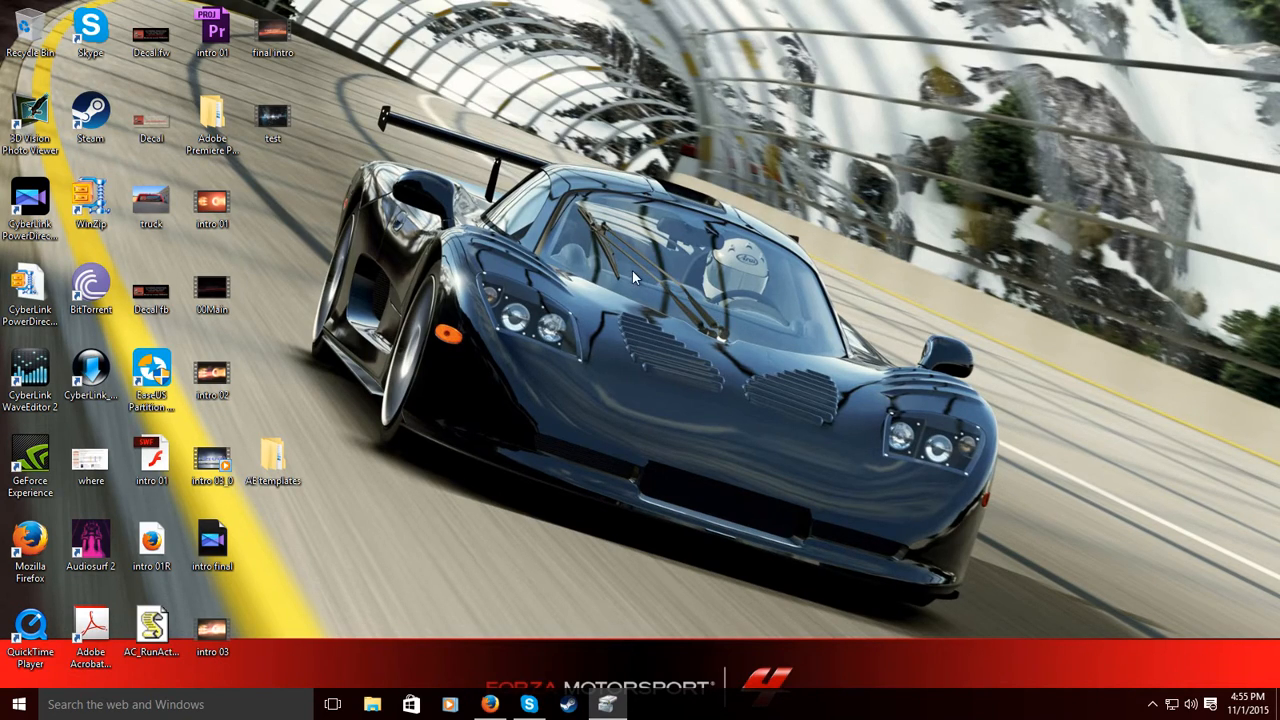
mouse_move(478, 388)
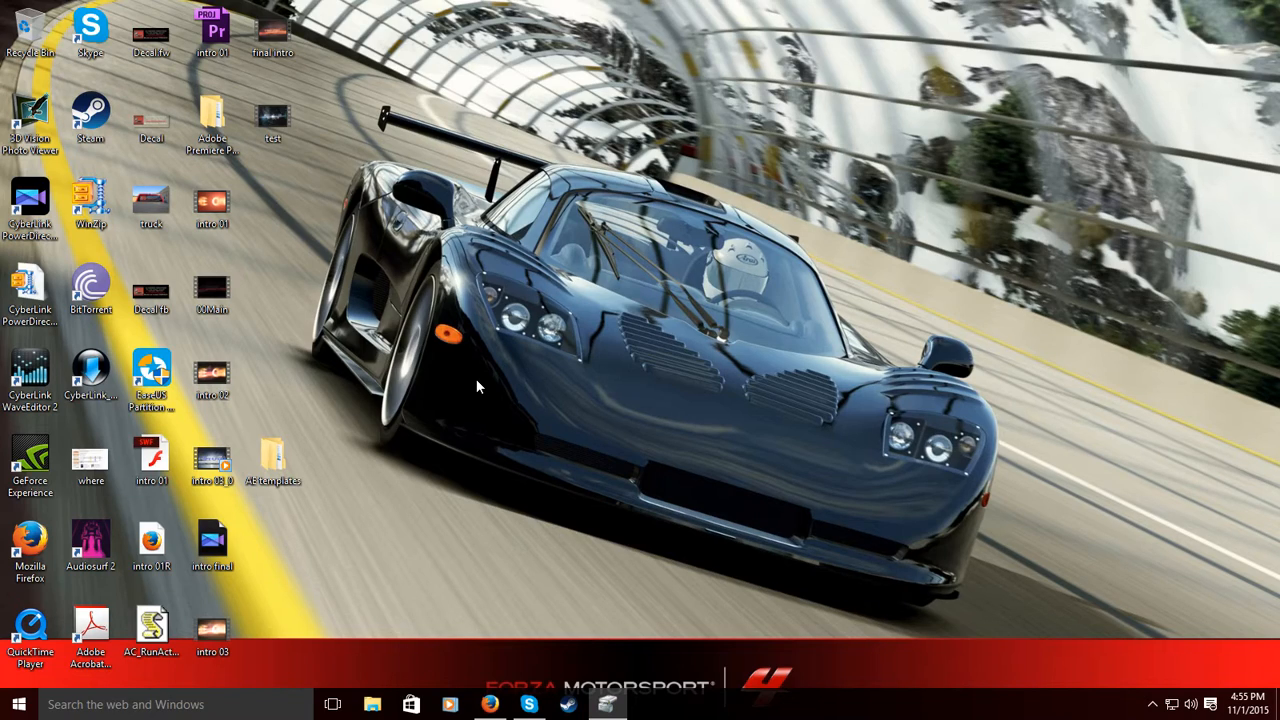
mouse_move(470, 382)
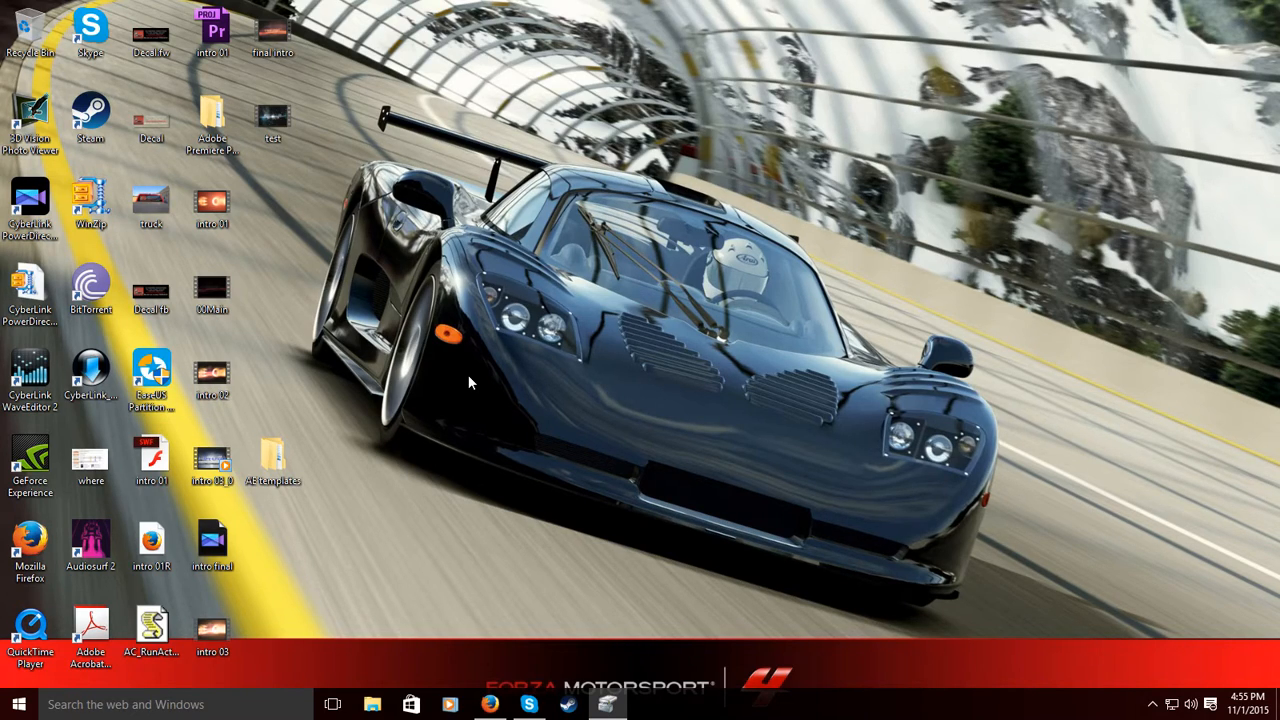
mouse_move(616, 358)
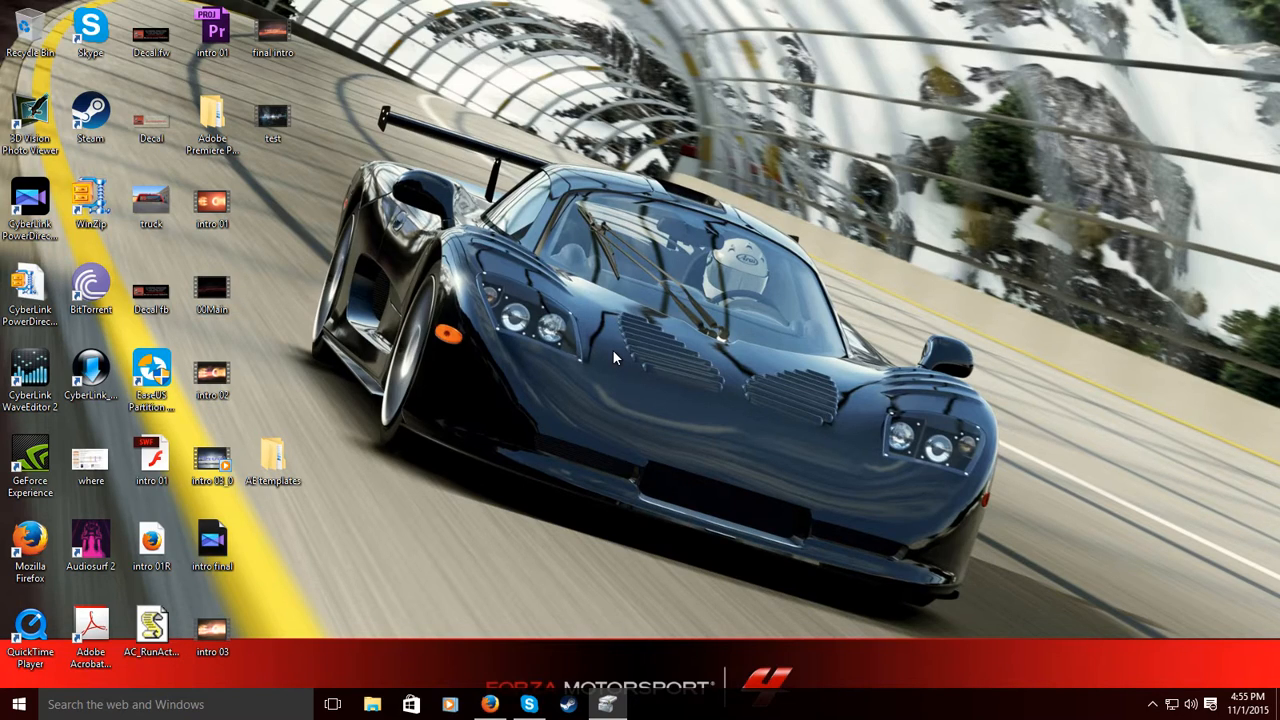
mouse_move(490, 280)
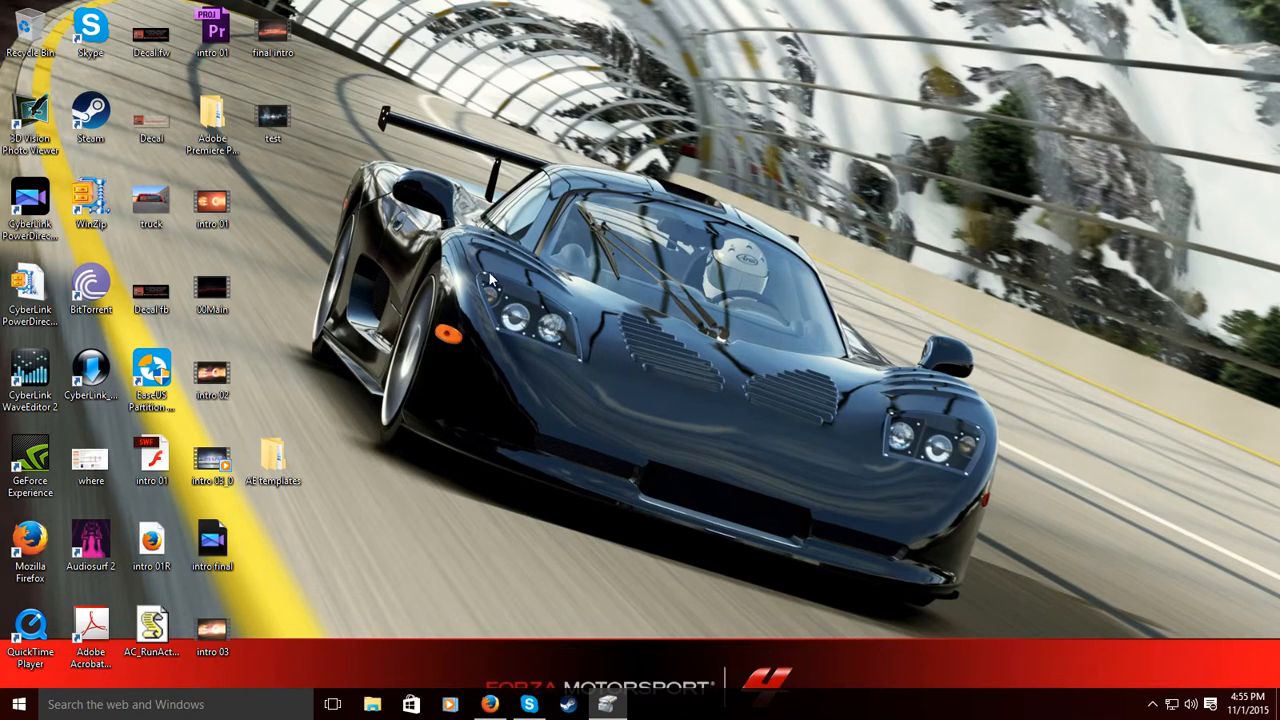
mouse_move(658, 374)
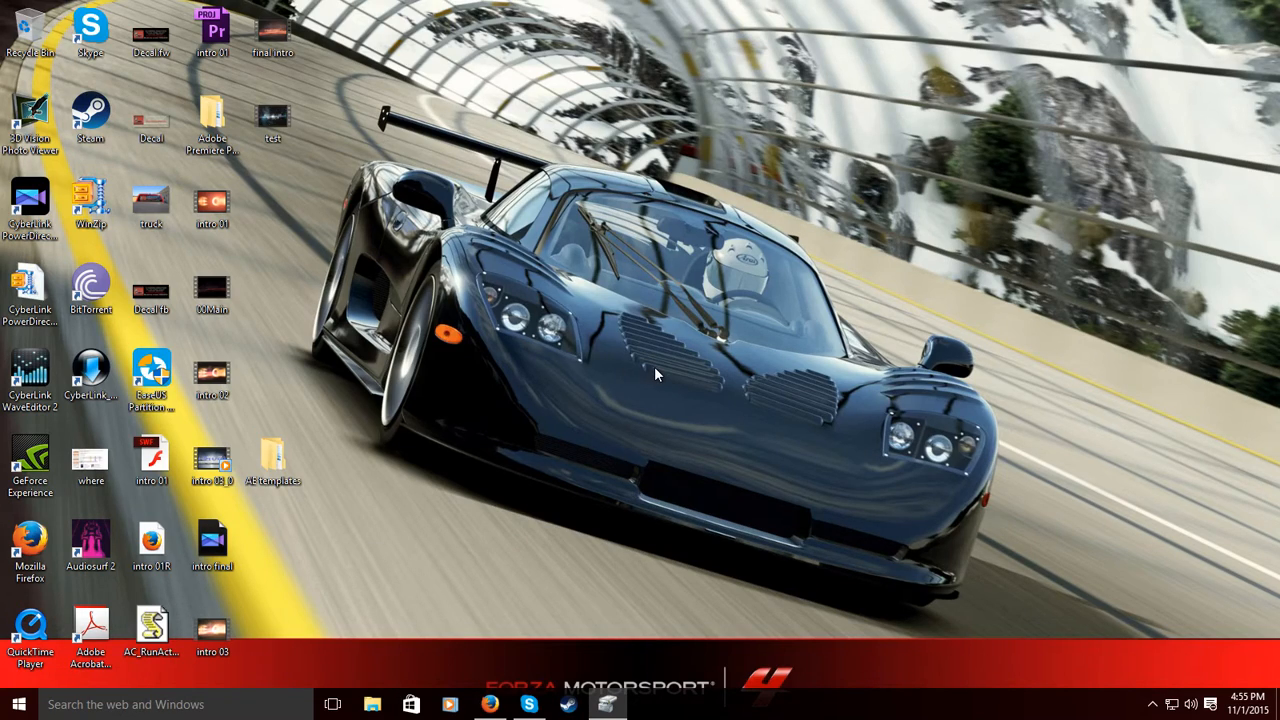